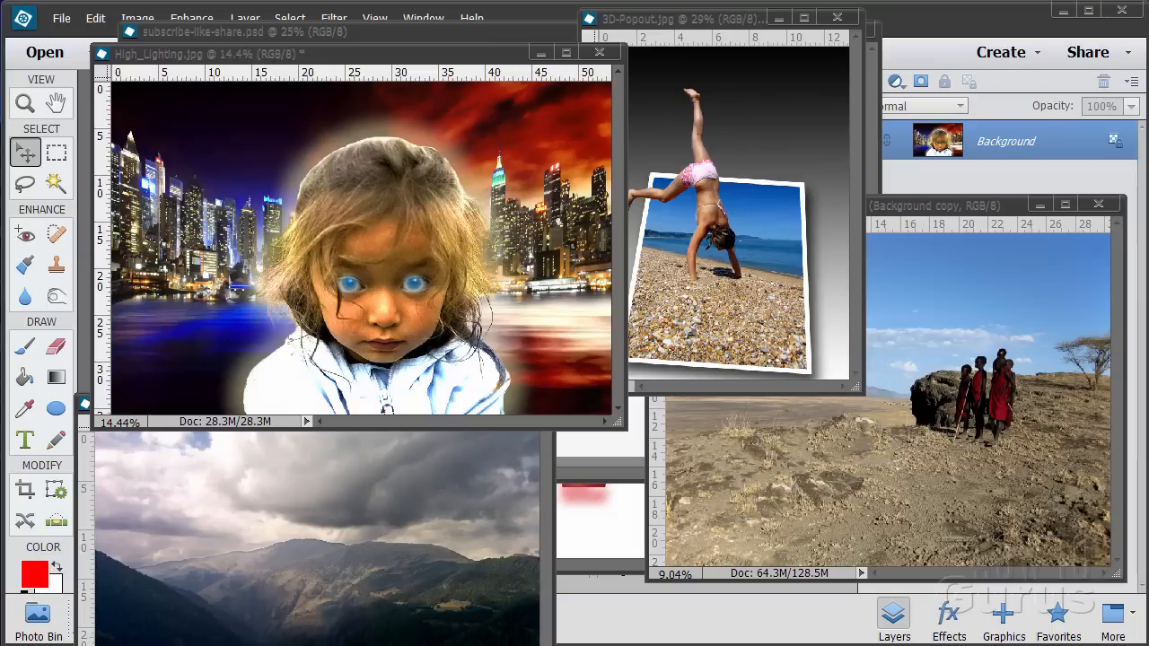
mouse_move(608, 227)
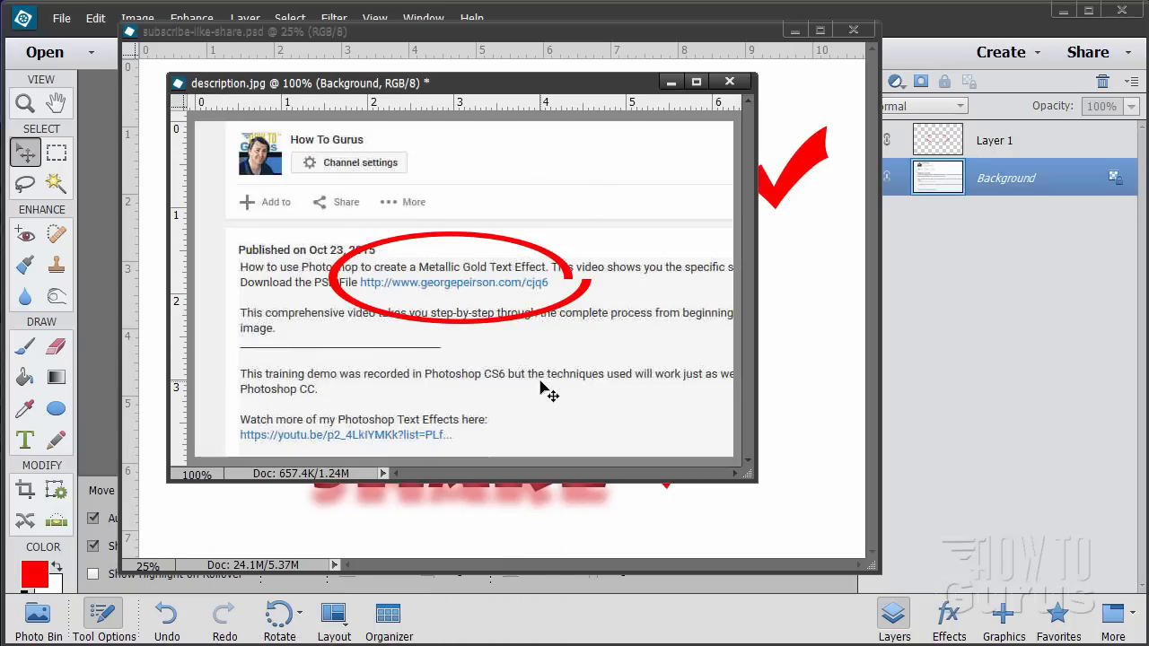
mouse_move(503, 305)
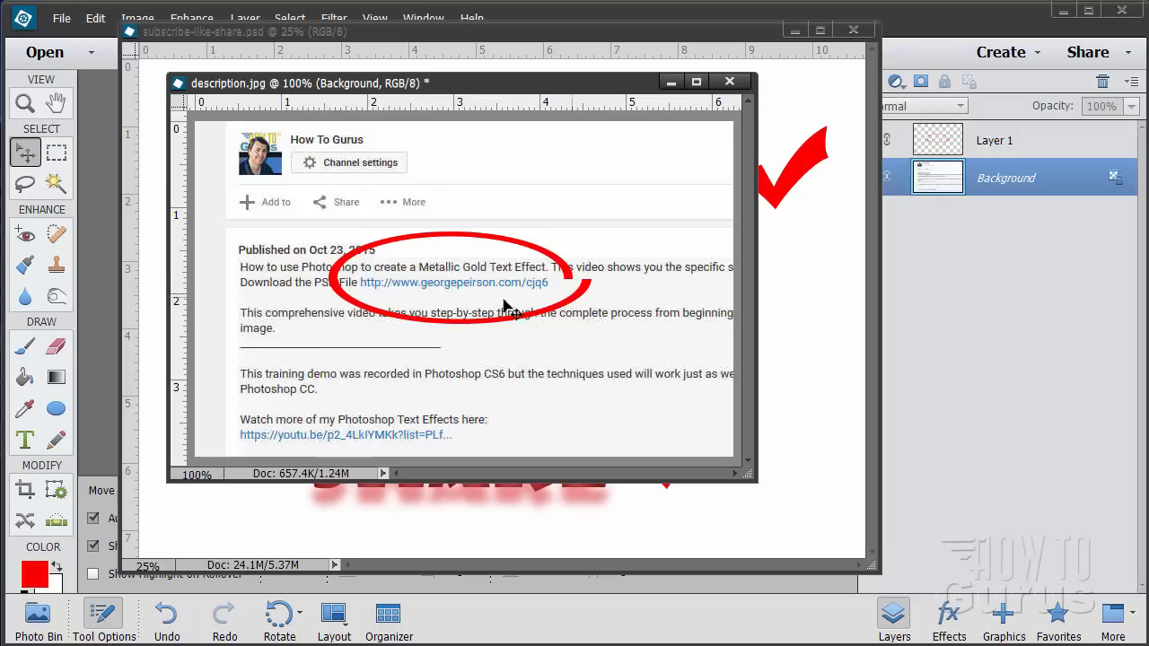
mouse_move(409, 300)
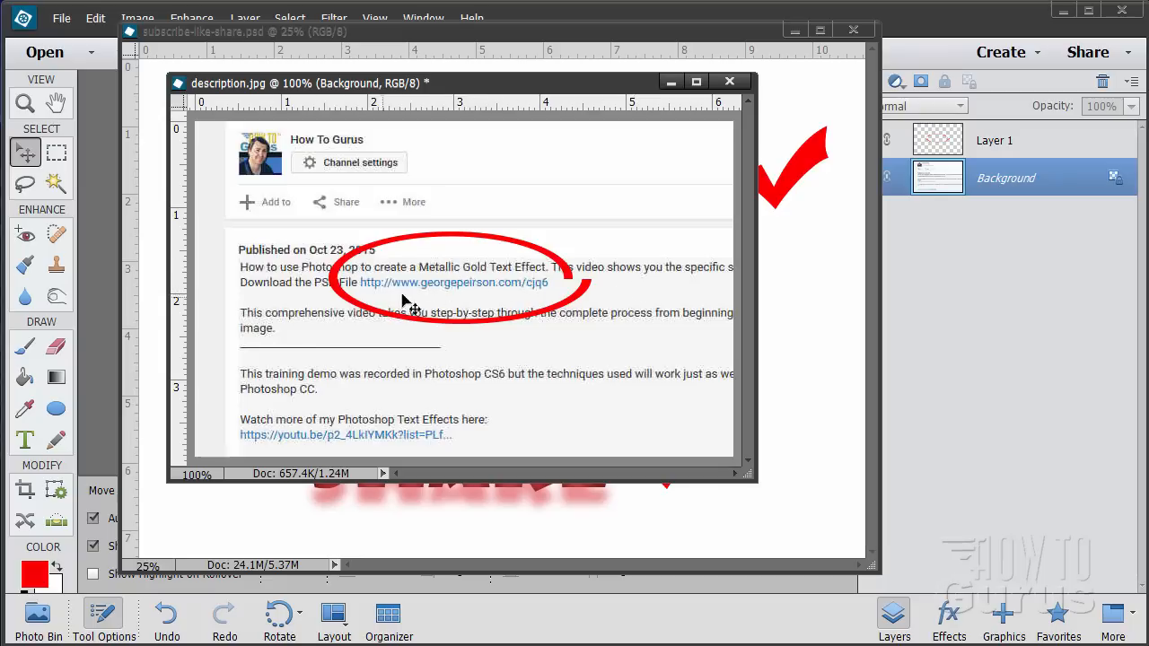
mouse_move(485, 306)
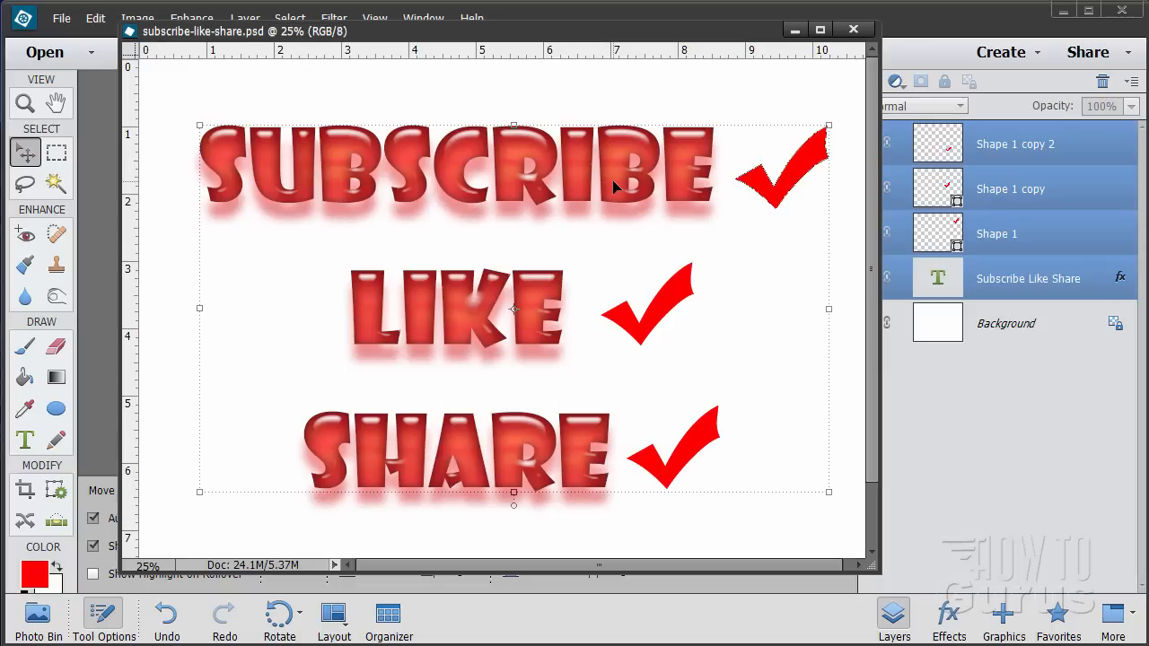
mouse_move(310, 401)
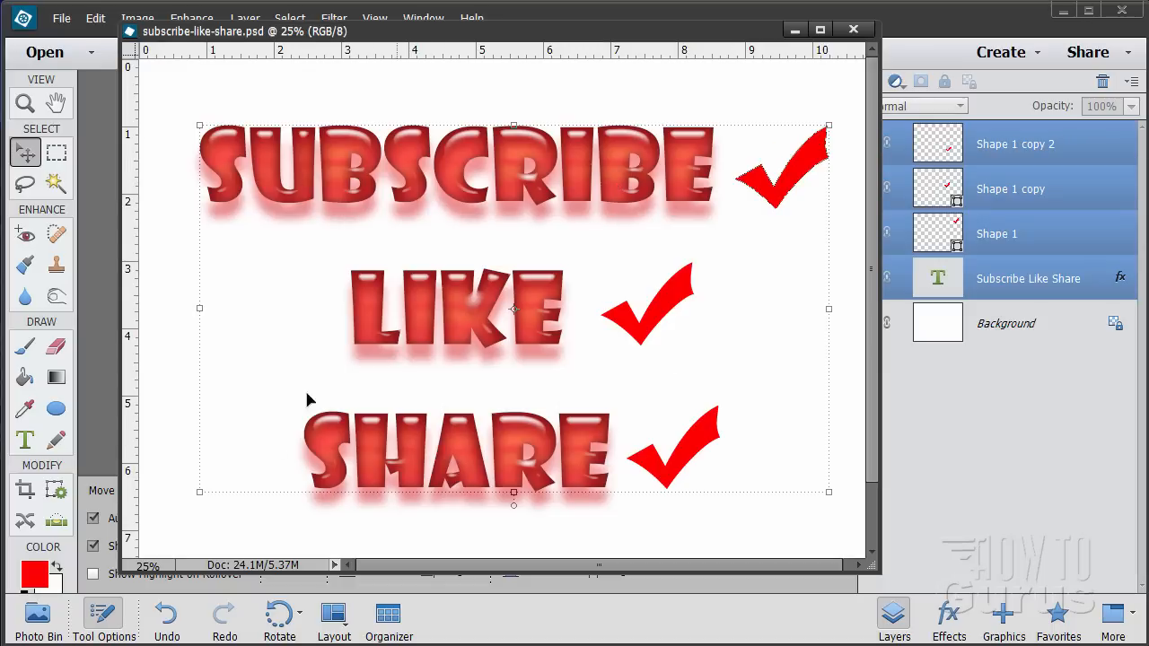
mouse_move(480, 529)
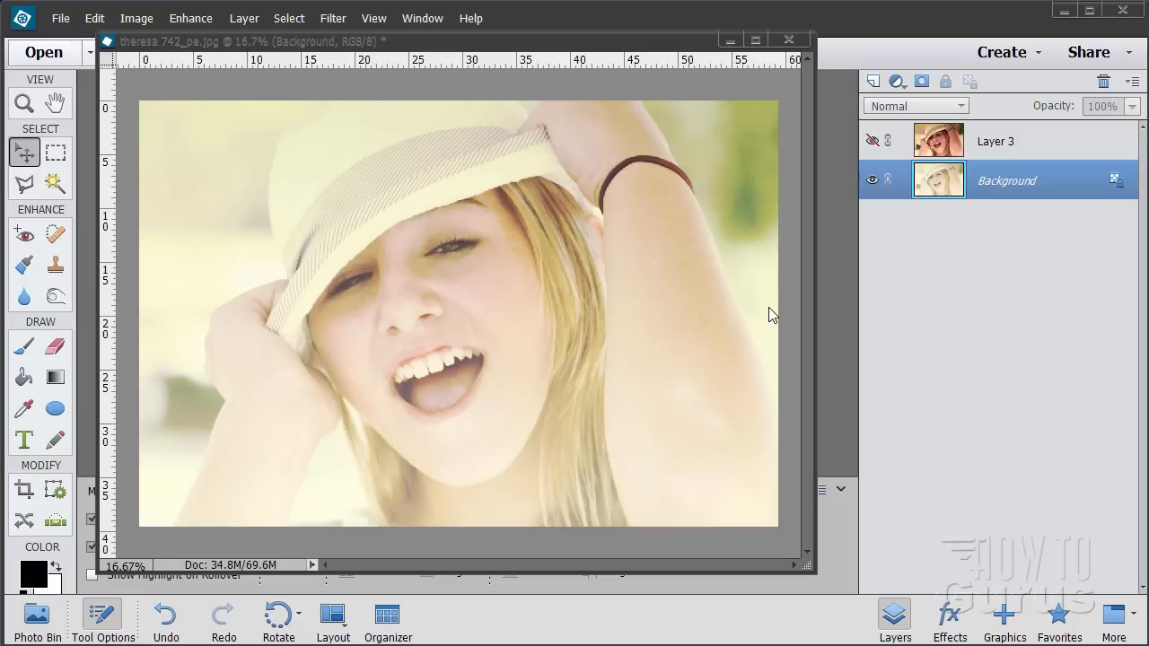
mouse_move(299, 267)
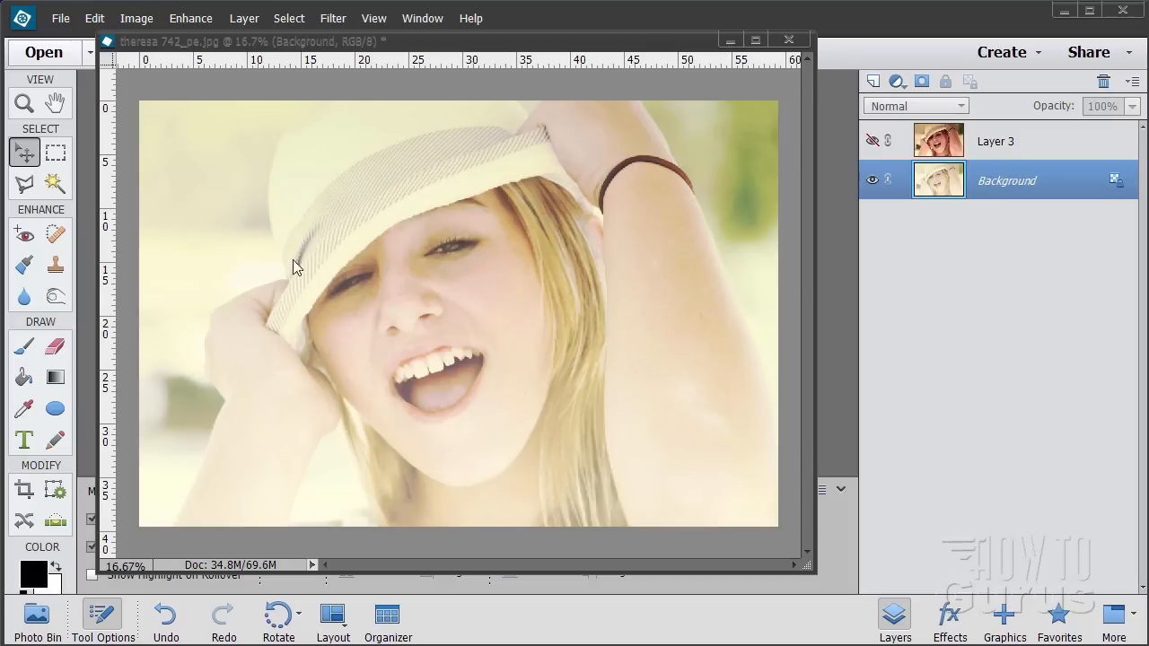
mouse_move(325, 347)
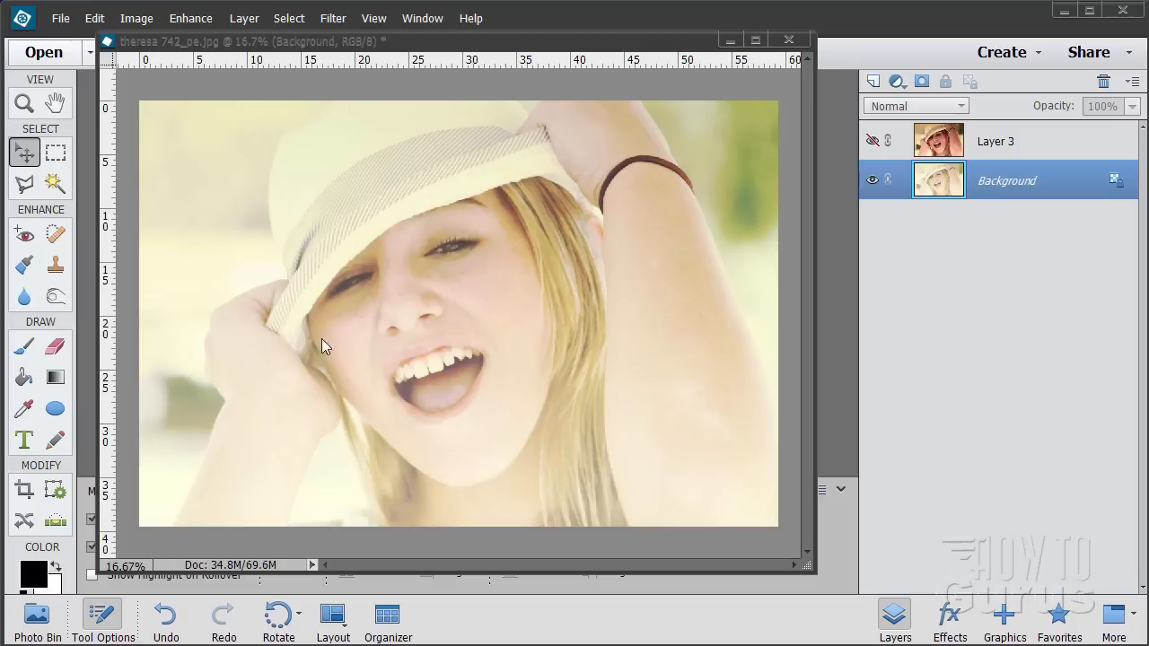
click(871, 140)
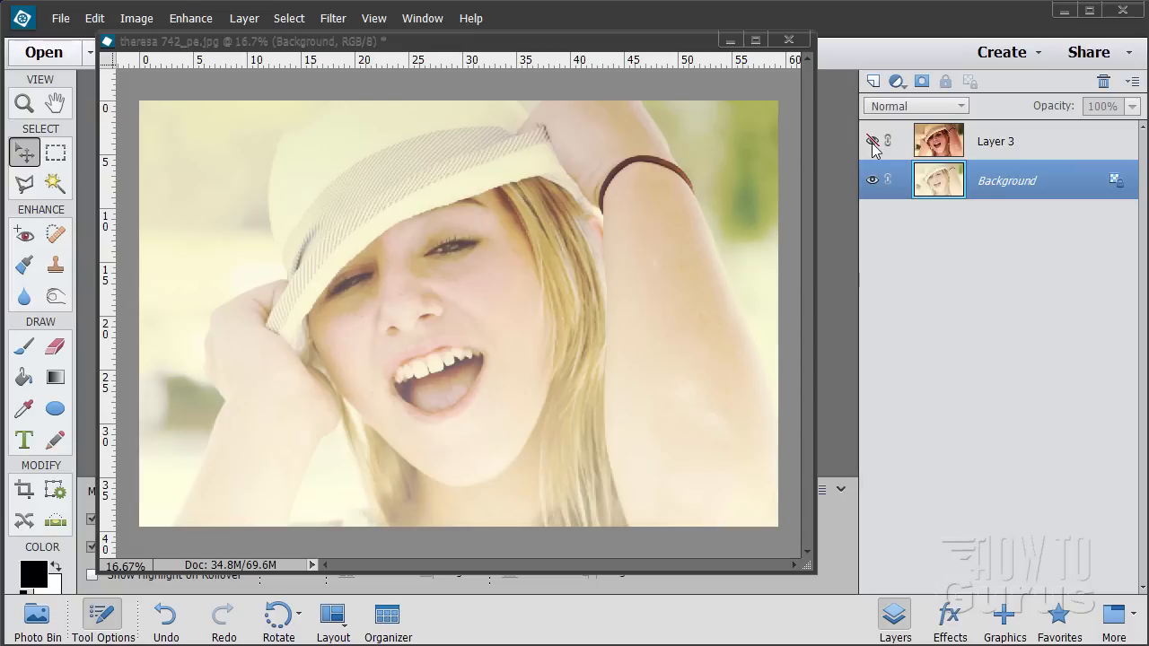
click(871, 141)
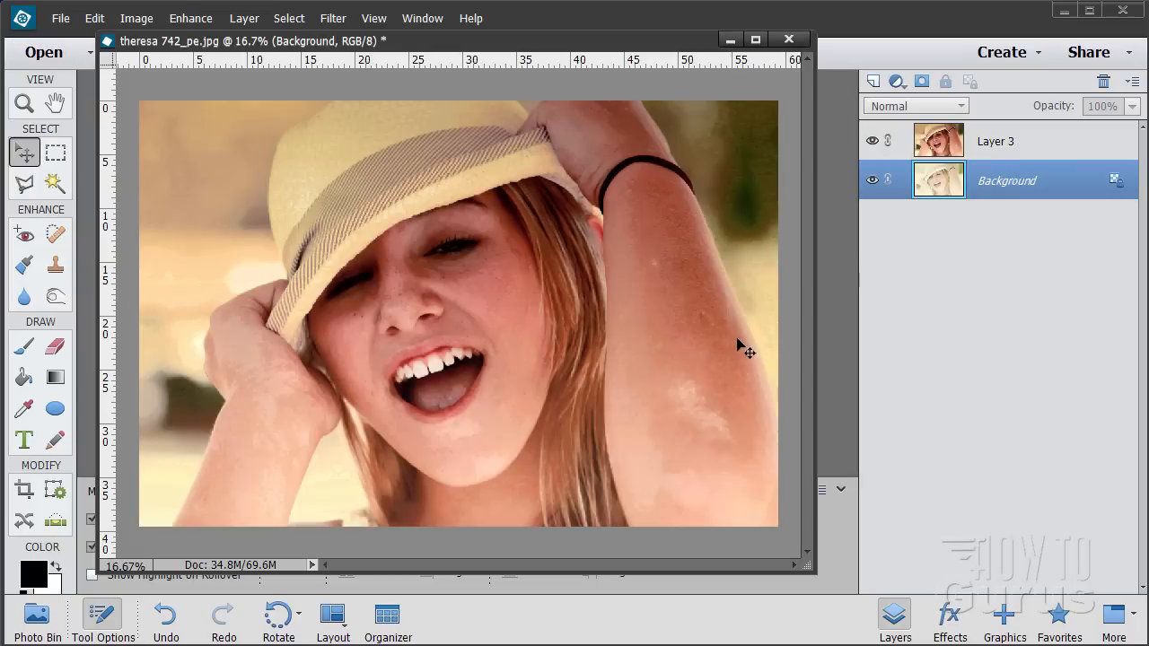
mouse_move(681, 254)
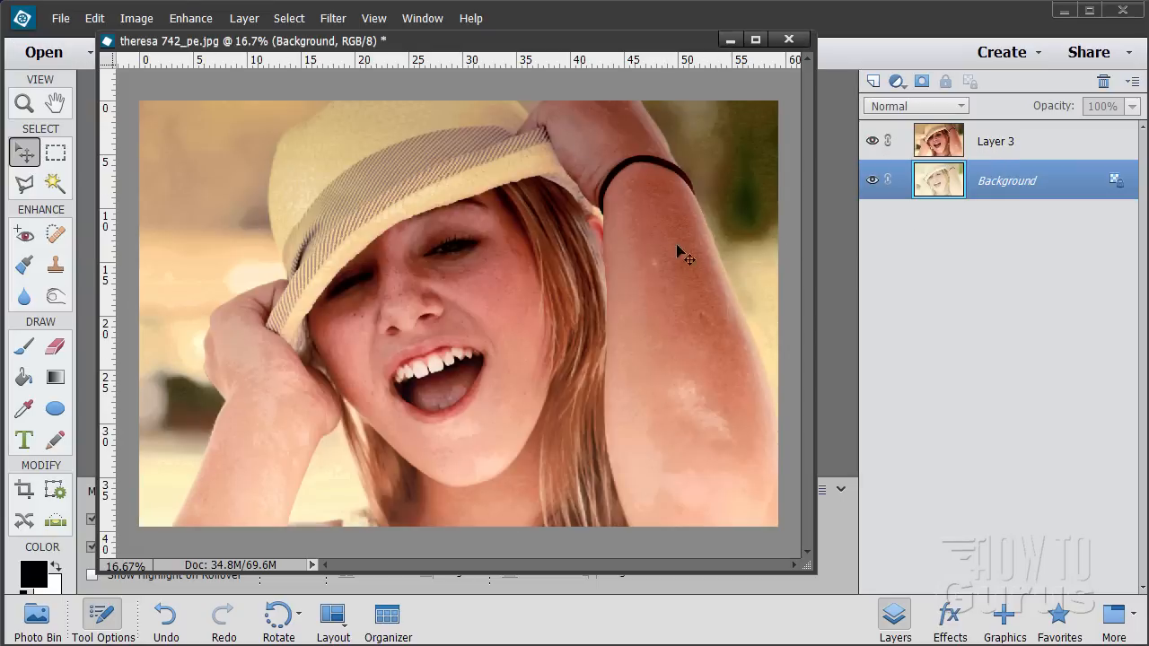
mouse_move(457, 121)
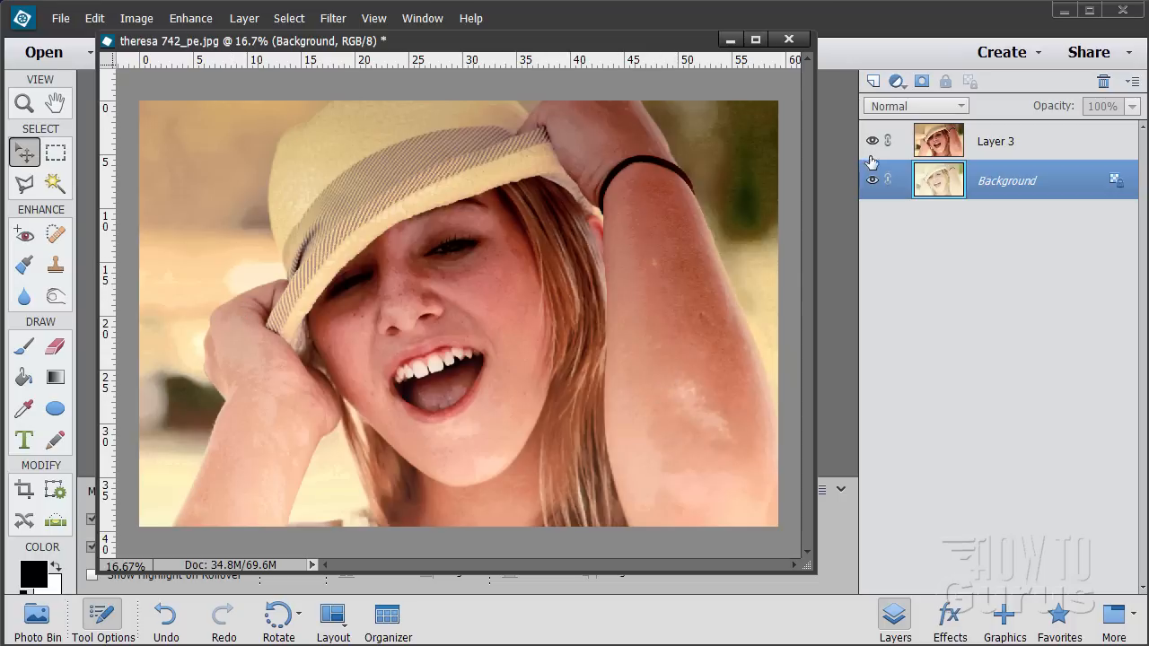
click(872, 140)
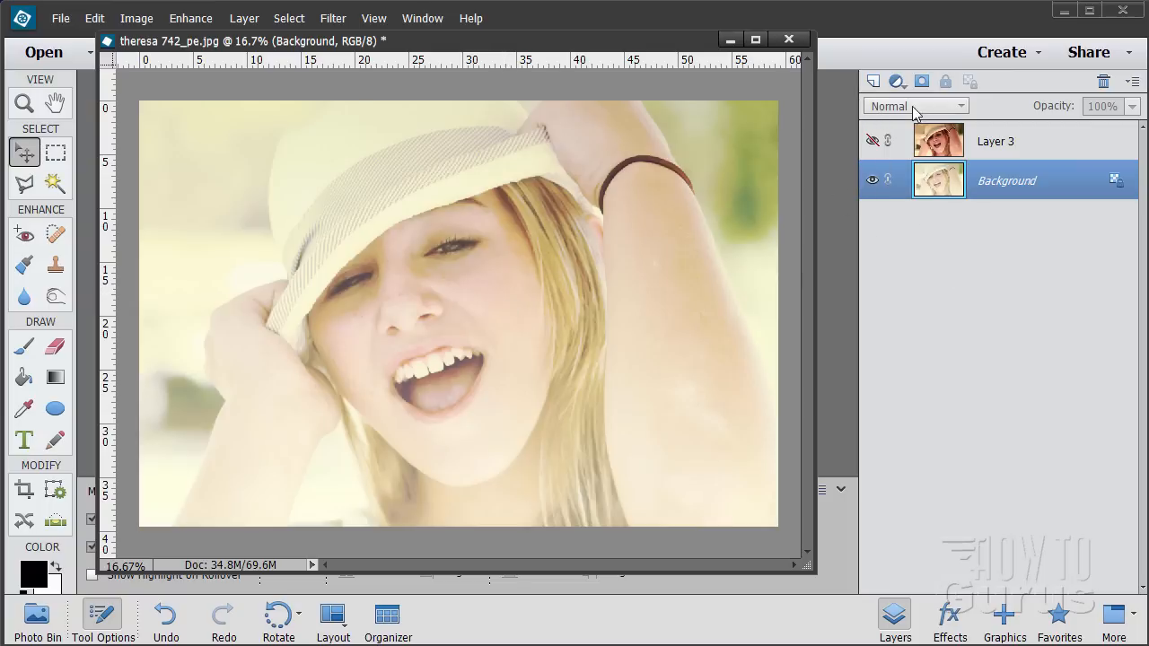
mouse_move(913, 112)
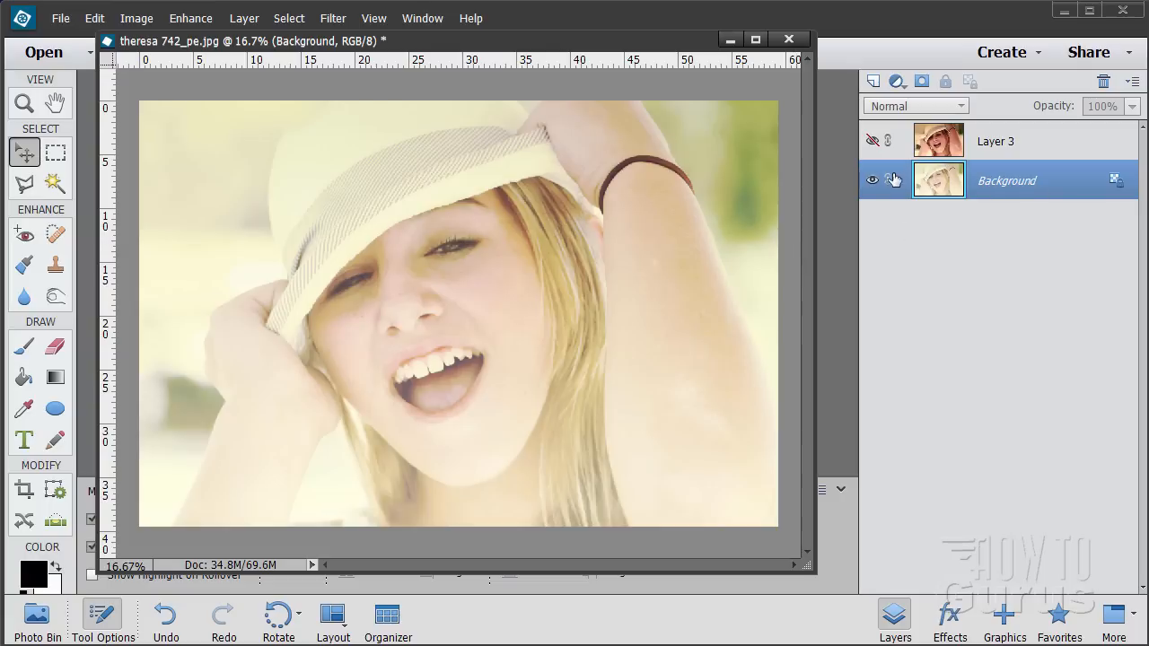
Step: Select Layer 3 and delete it, confirming the removal
click(994, 141)
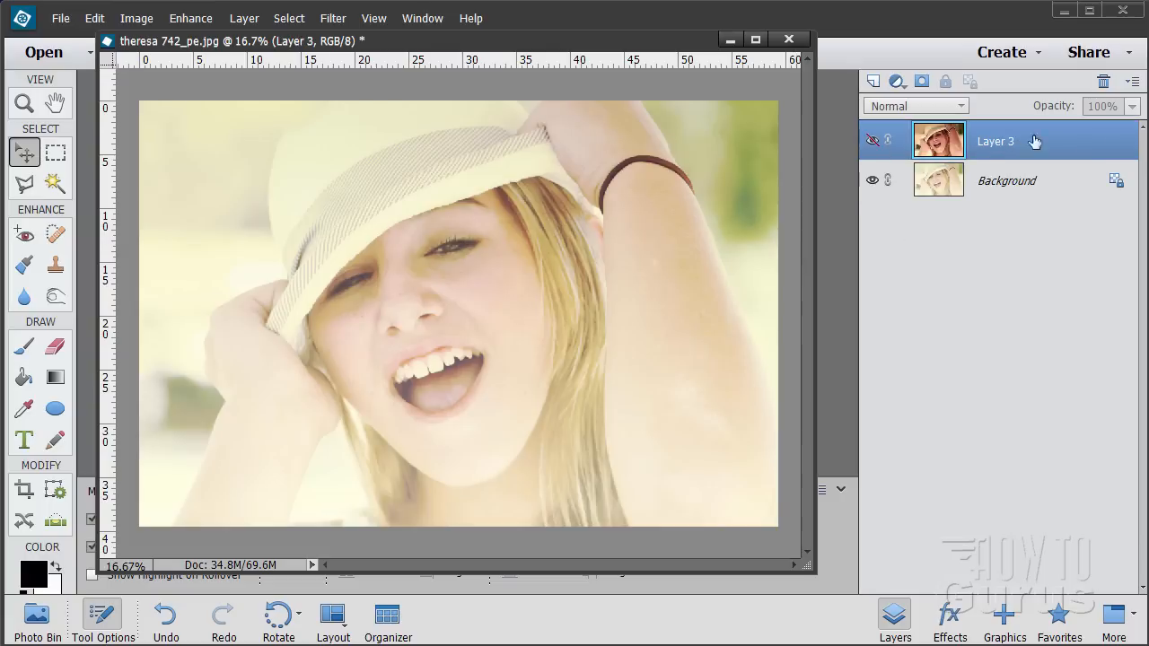
click(1104, 81)
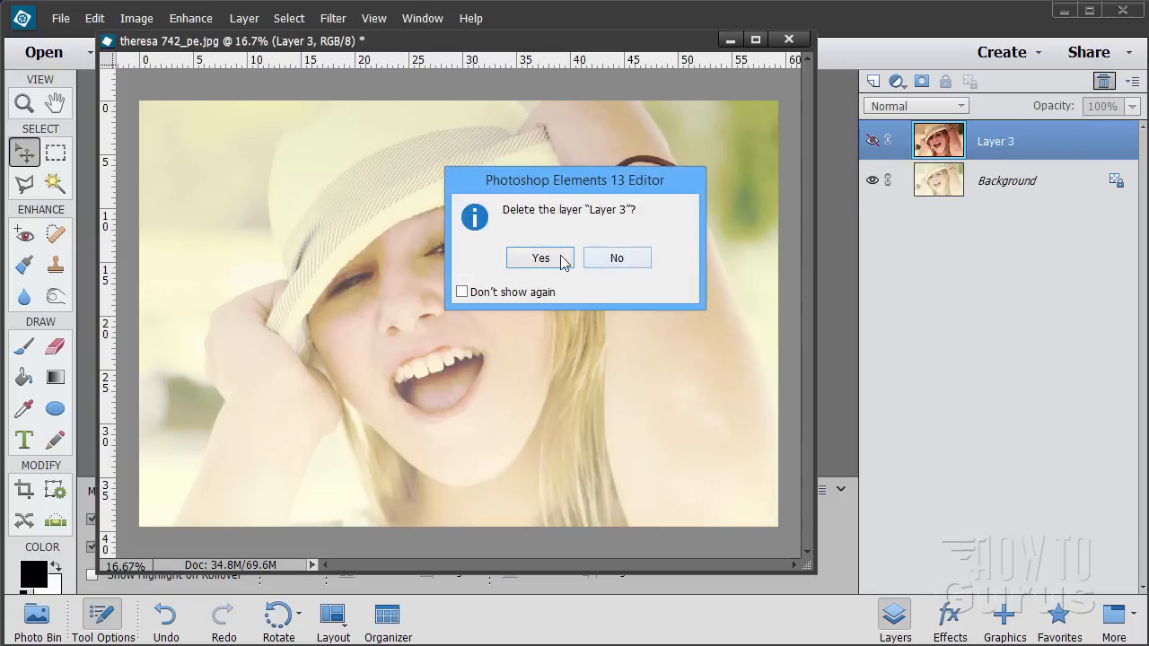
click(539, 258)
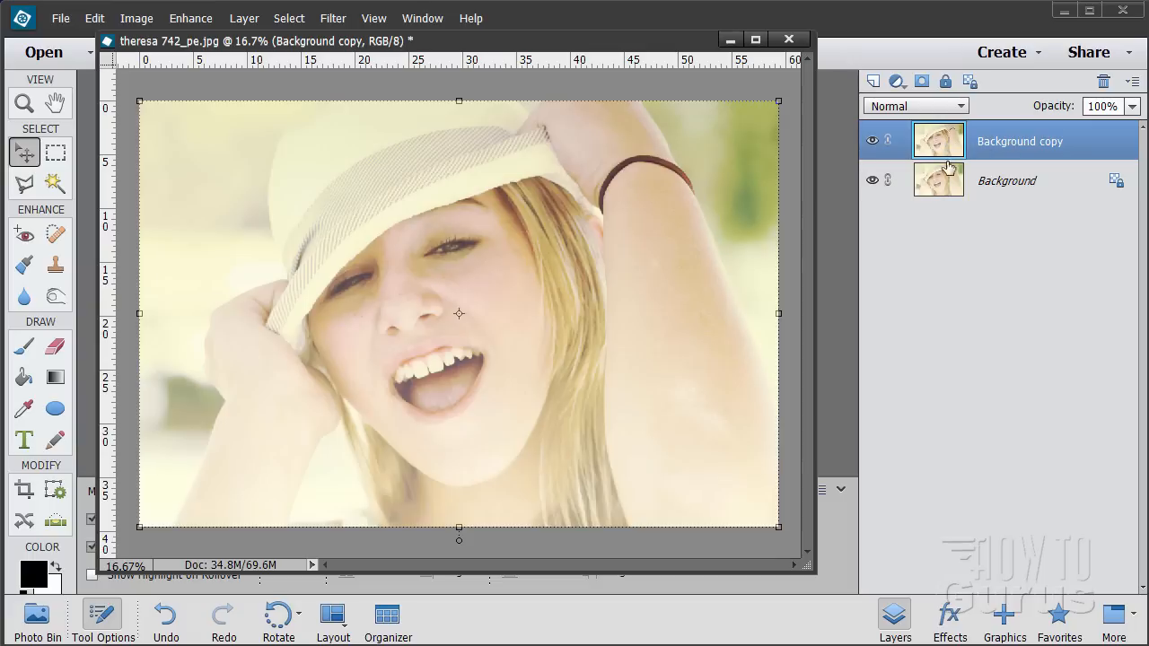
mouse_move(944, 135)
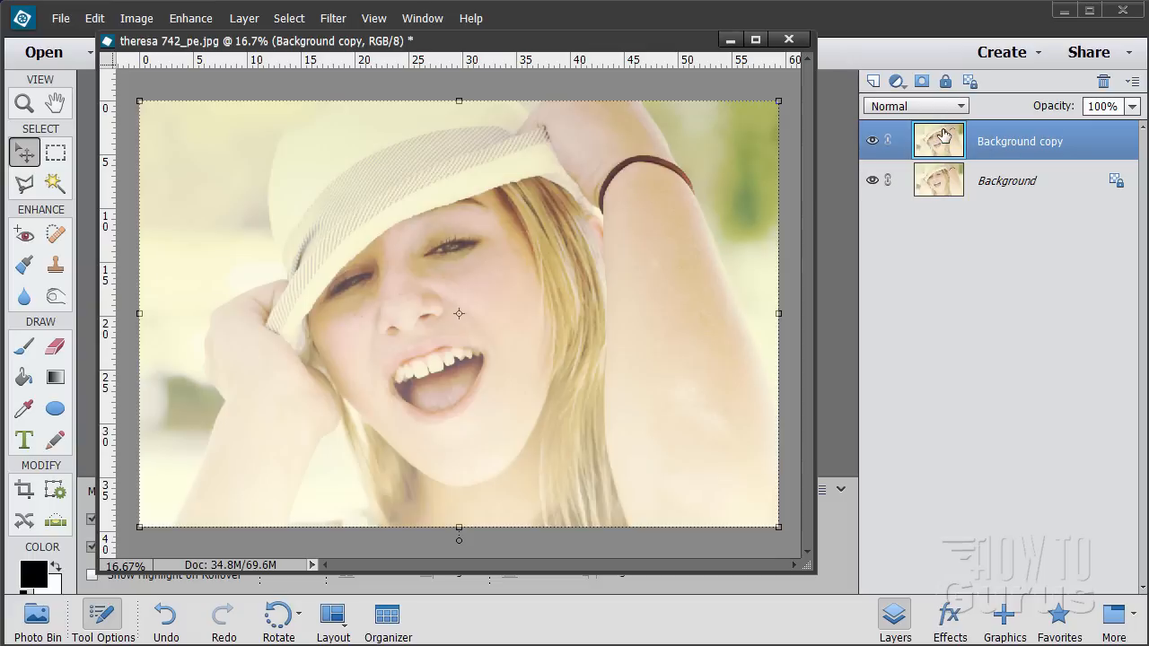
mouse_move(931, 149)
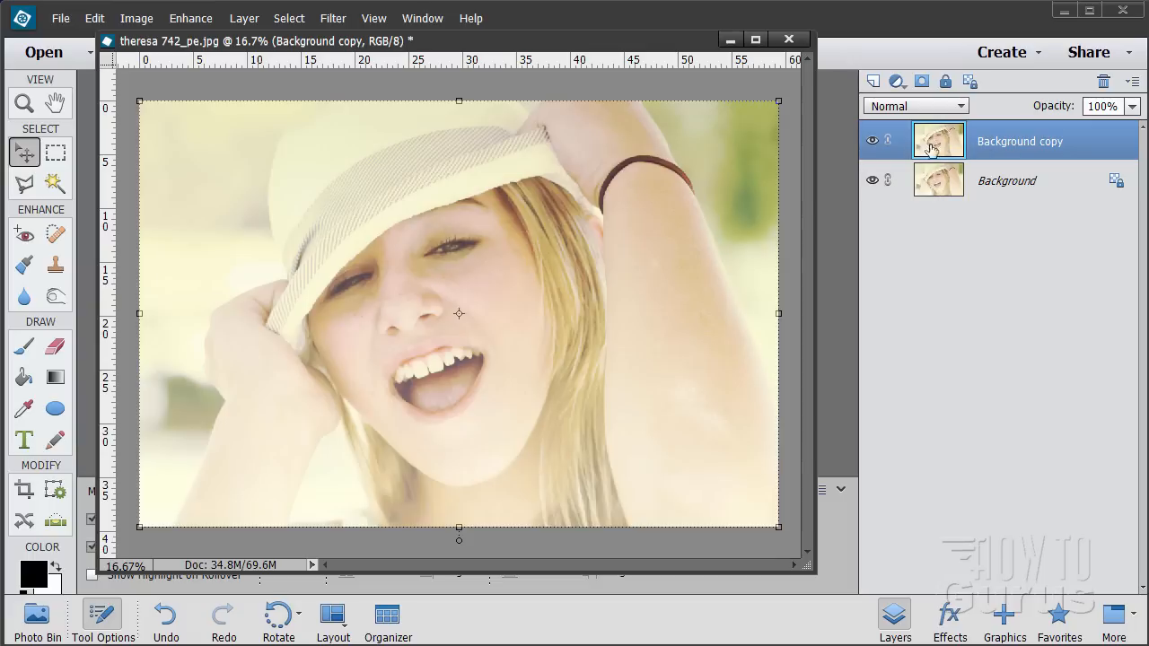
mouse_move(941, 151)
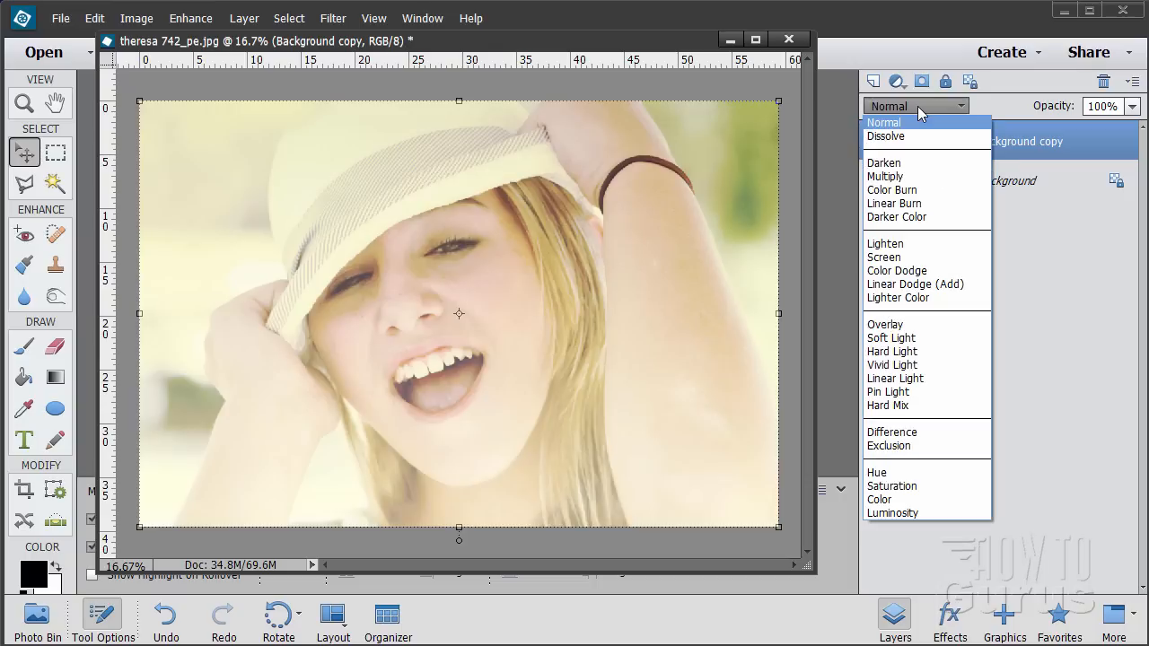
mouse_move(924, 277)
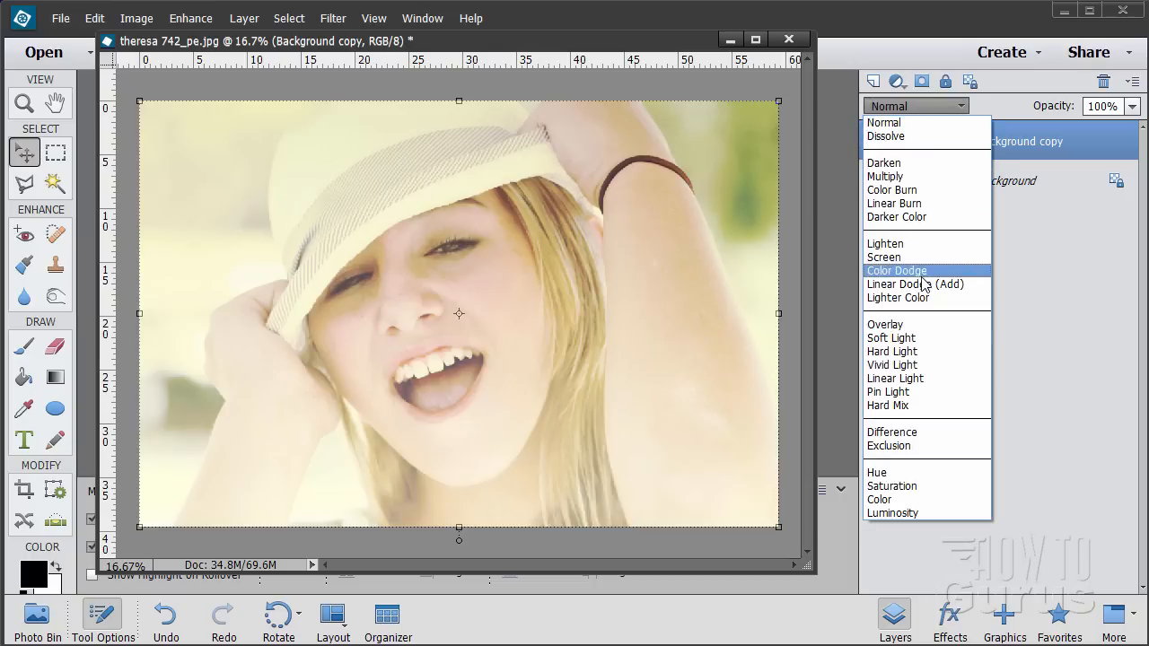
click(885, 176)
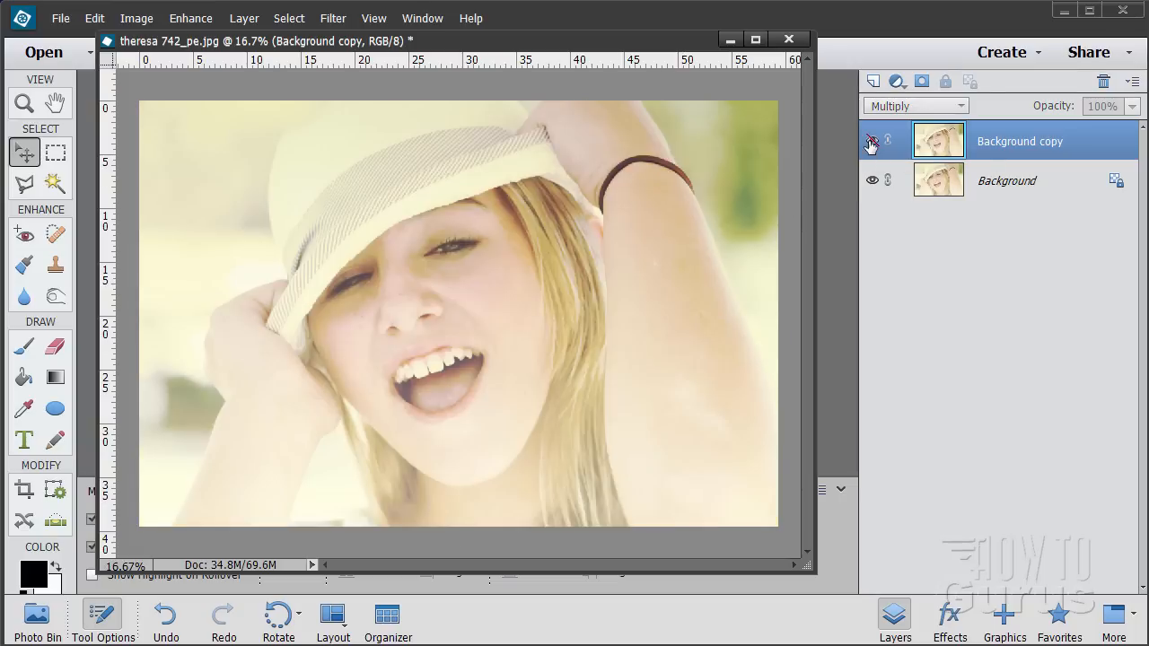
click(871, 141)
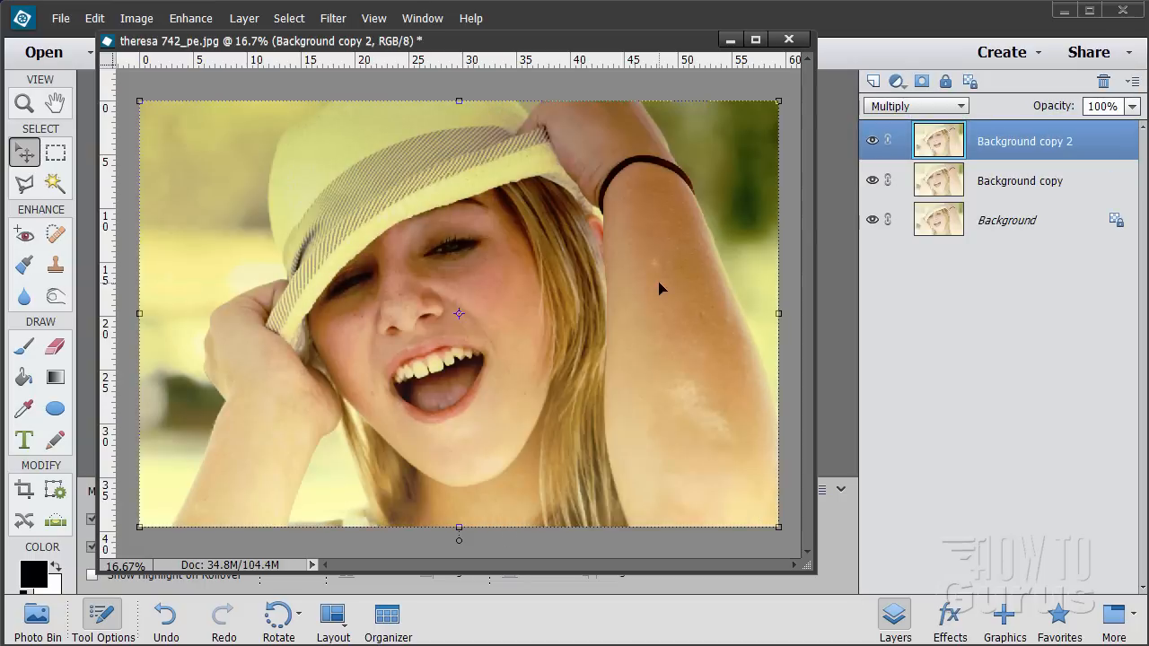
mouse_move(844, 195)
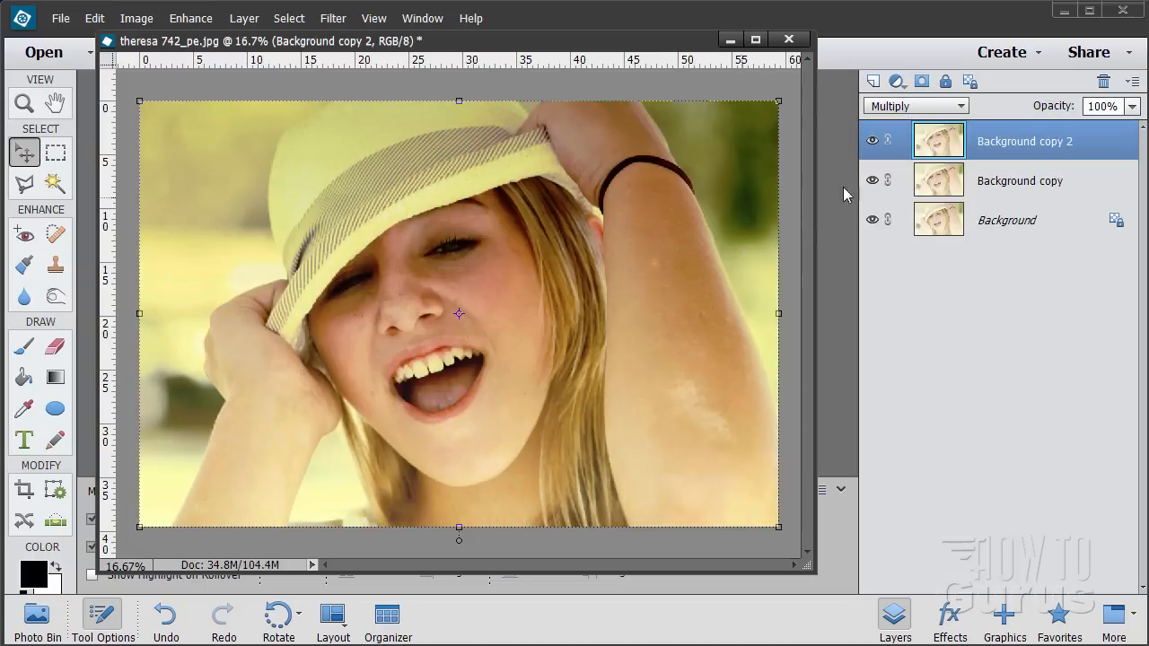
click(872, 81)
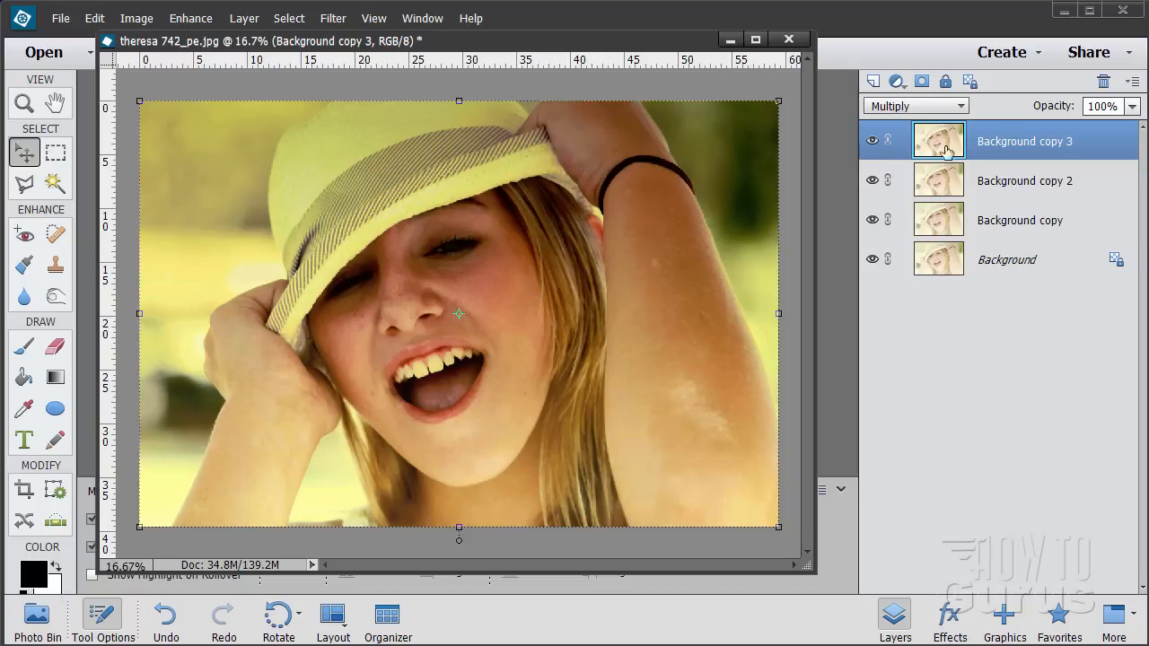
mouse_move(1102, 139)
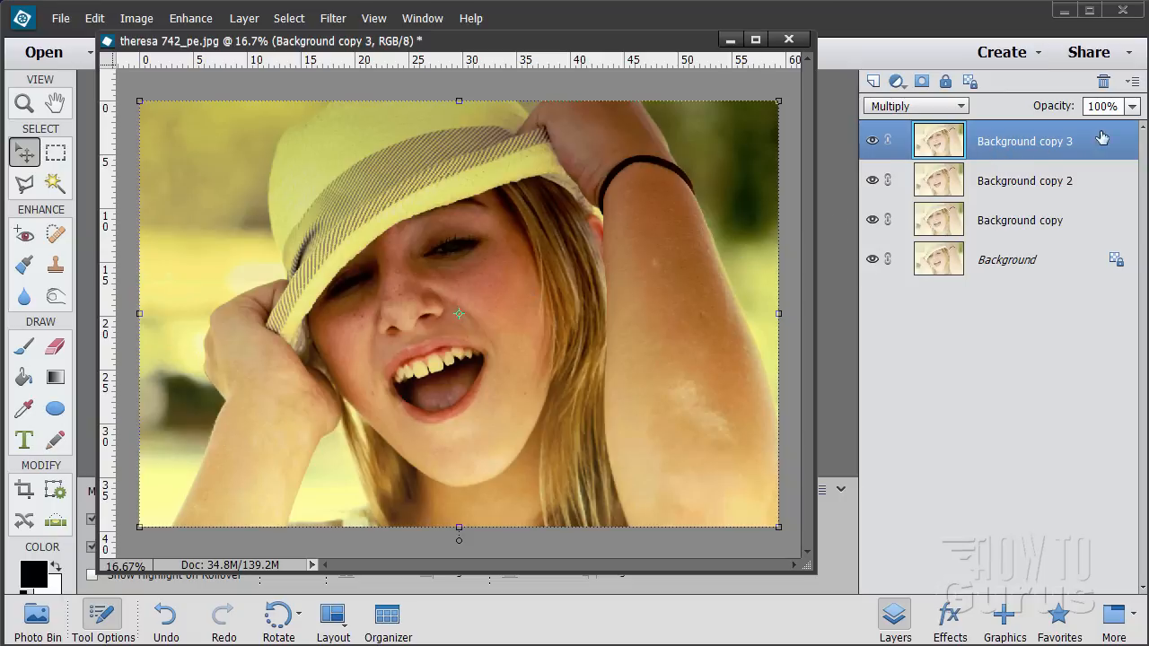
click(1103, 81)
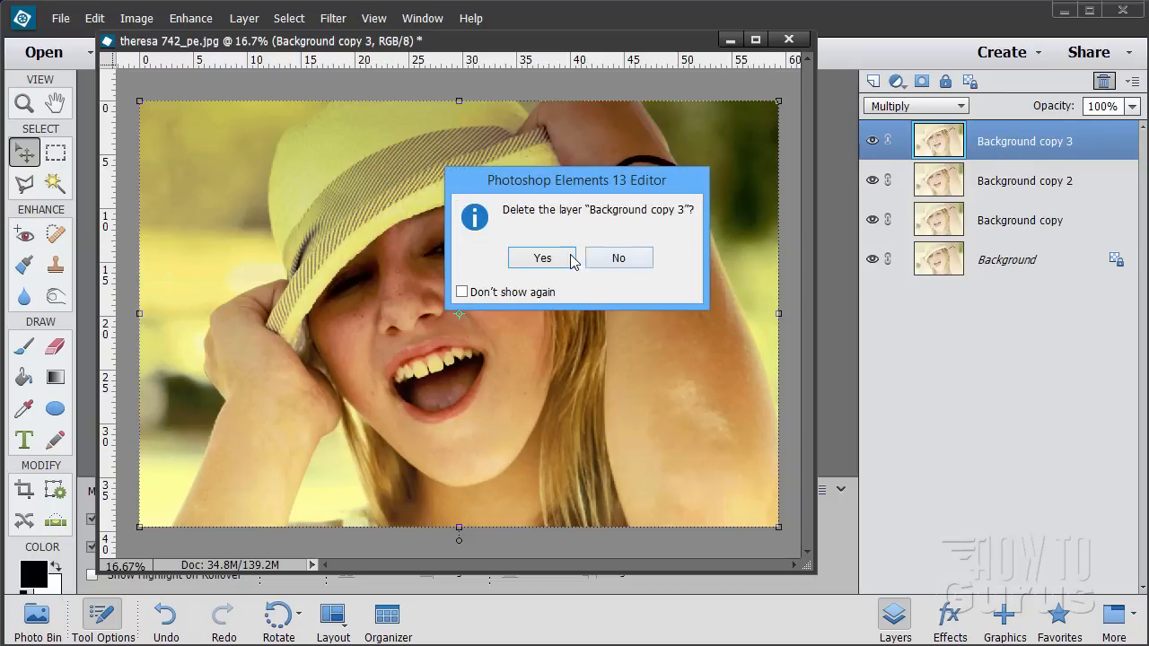
click(542, 258)
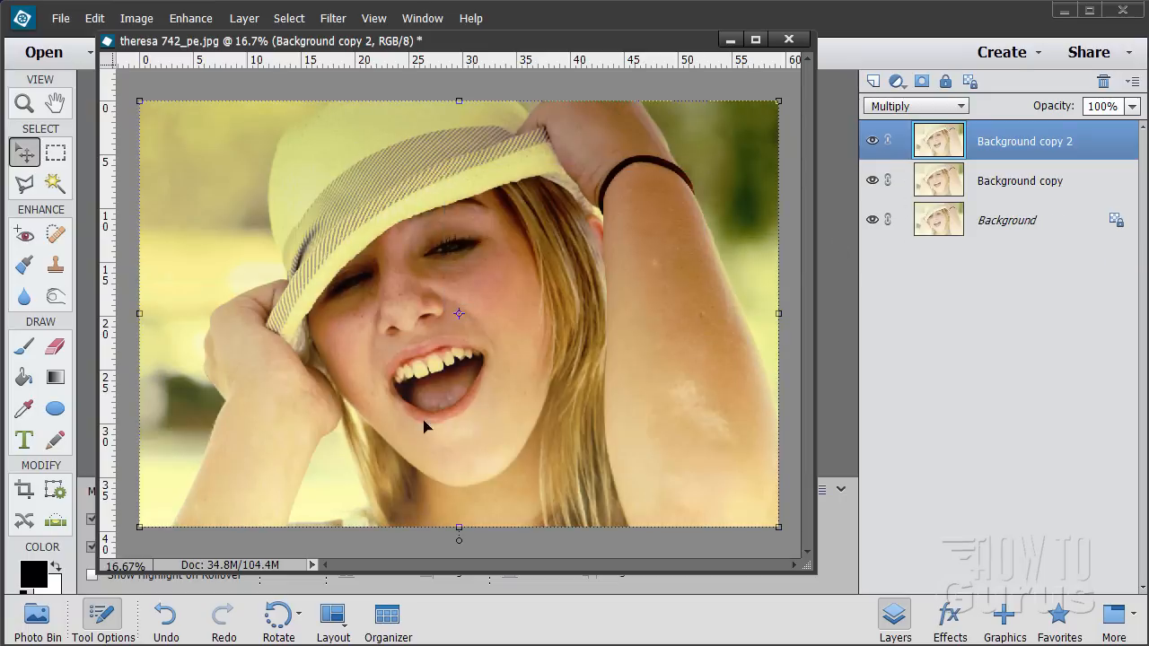
mouse_move(392, 409)
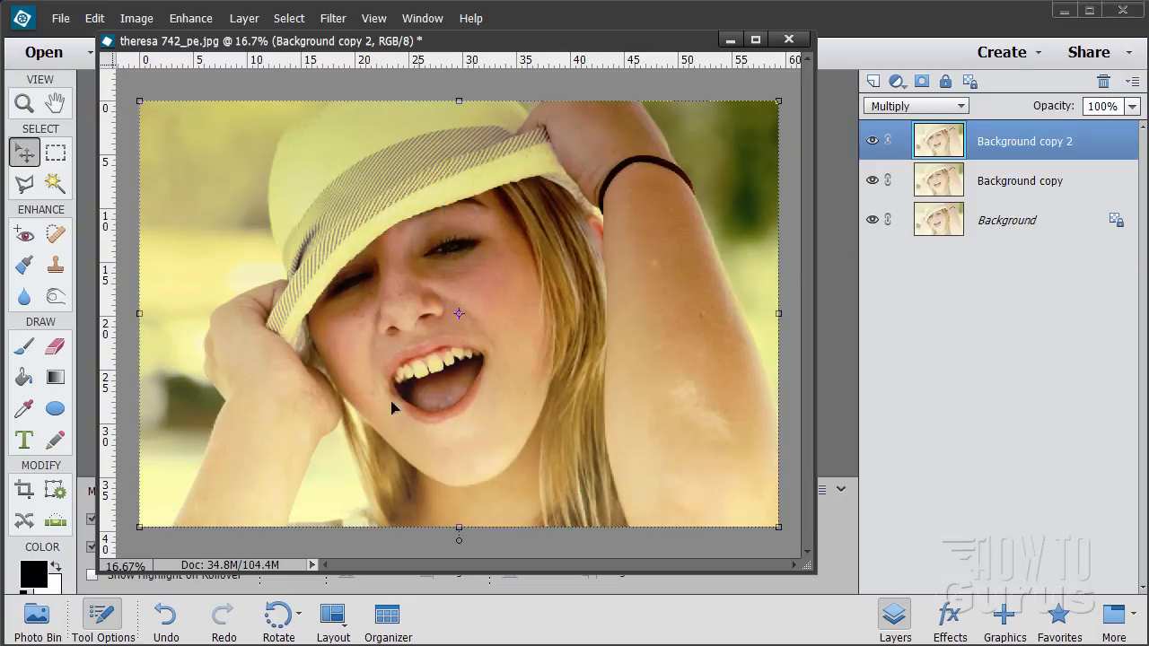
mouse_move(473, 279)
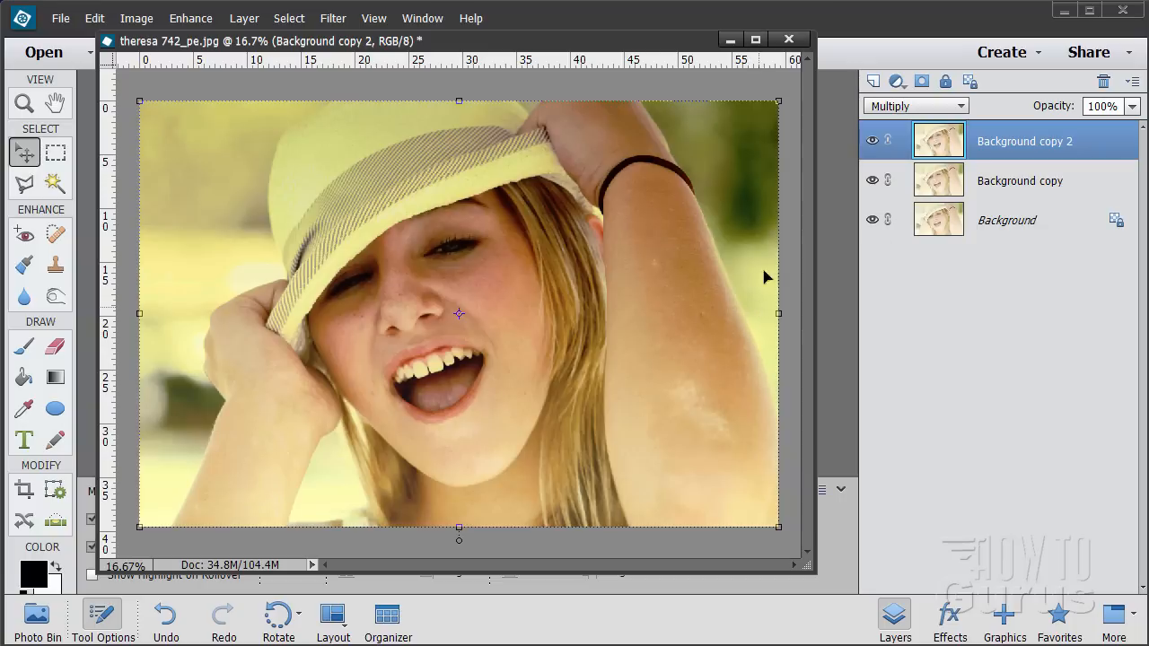
mouse_move(216, 406)
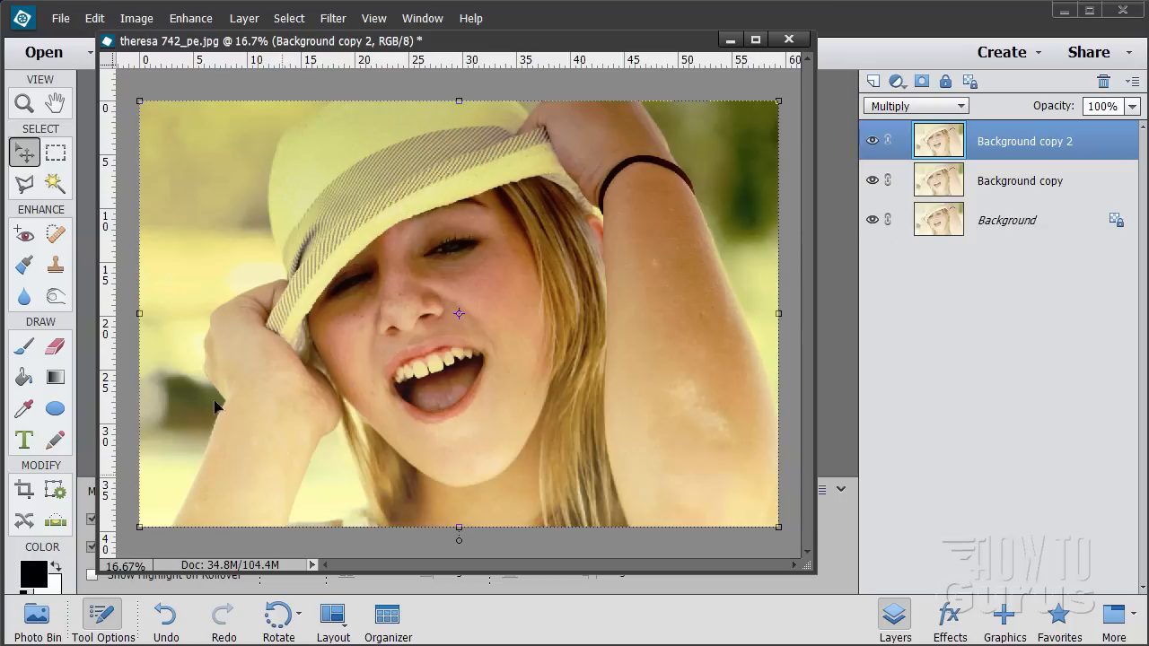
mouse_move(758, 218)
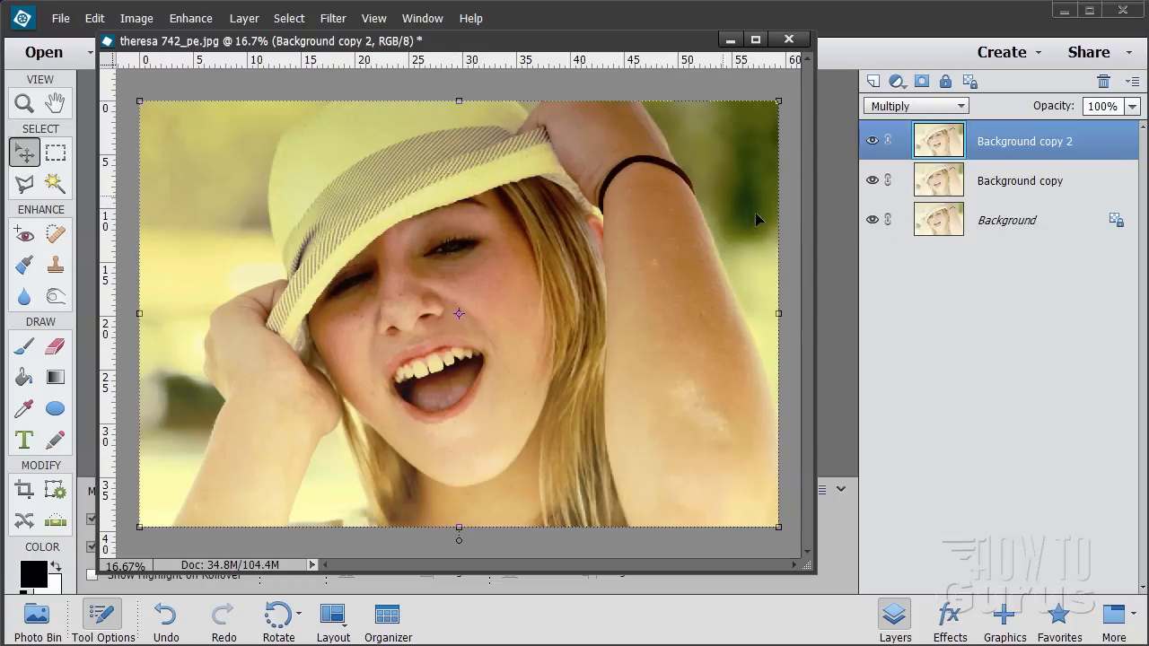
mouse_move(386, 299)
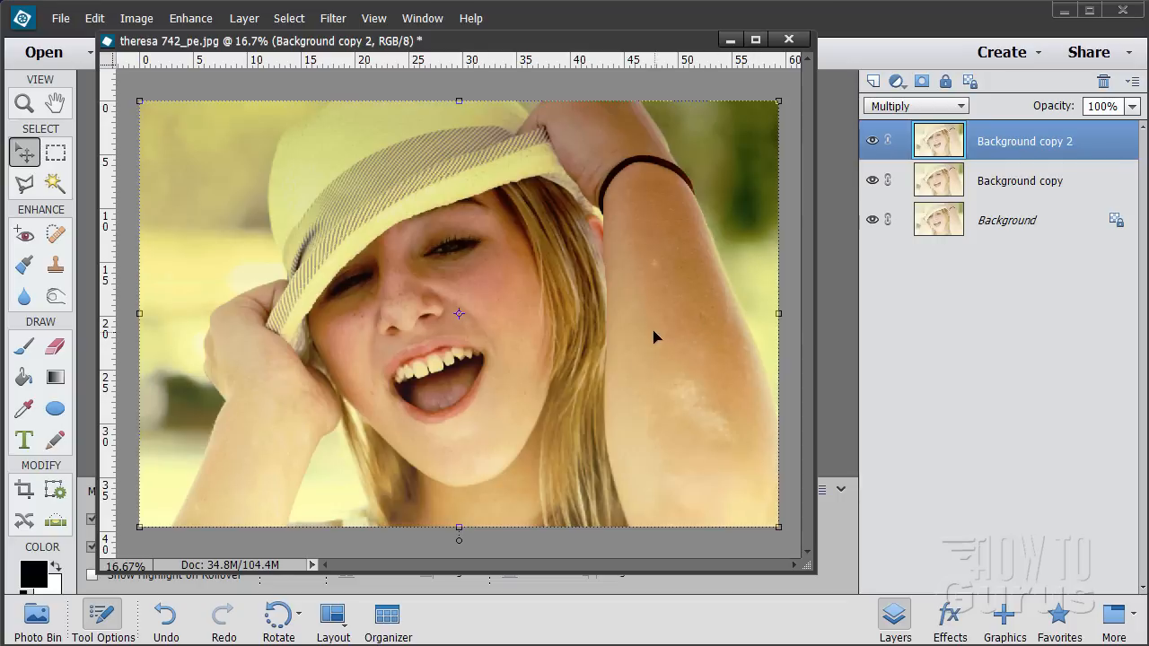
mouse_move(252, 381)
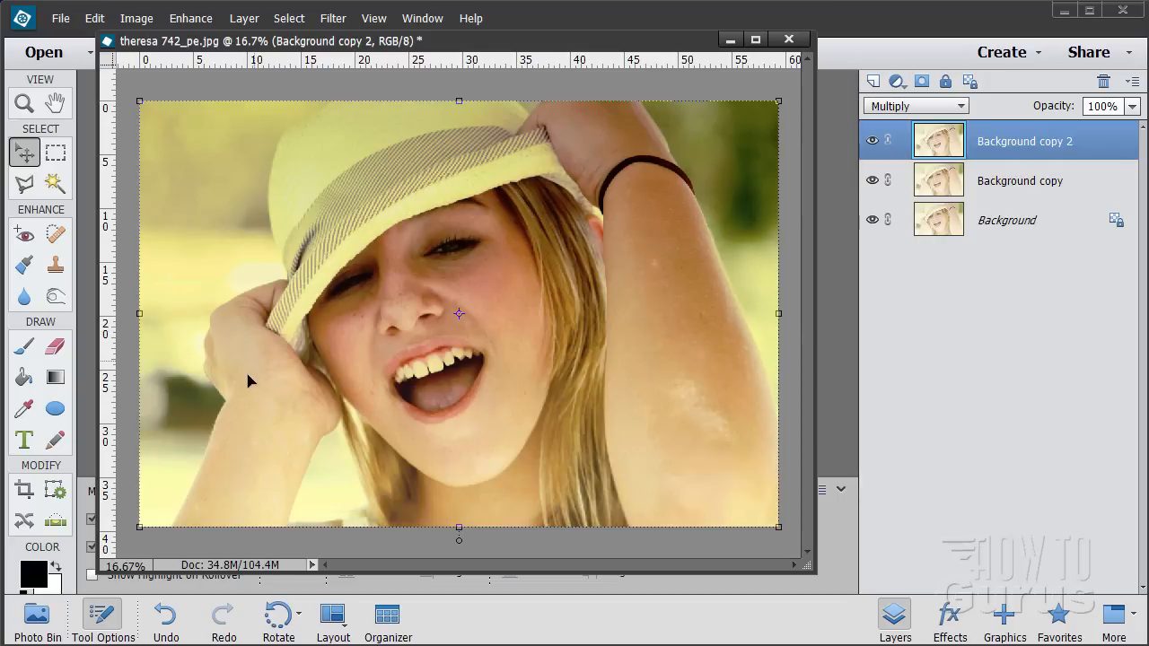
mouse_move(226, 406)
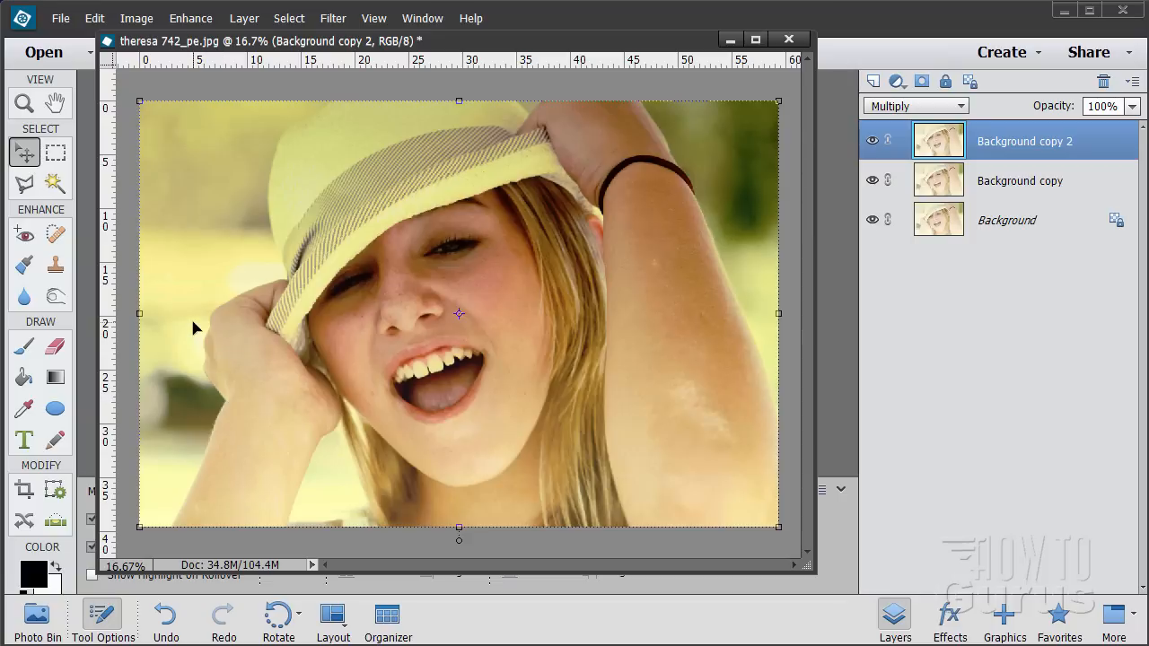
mouse_move(575, 406)
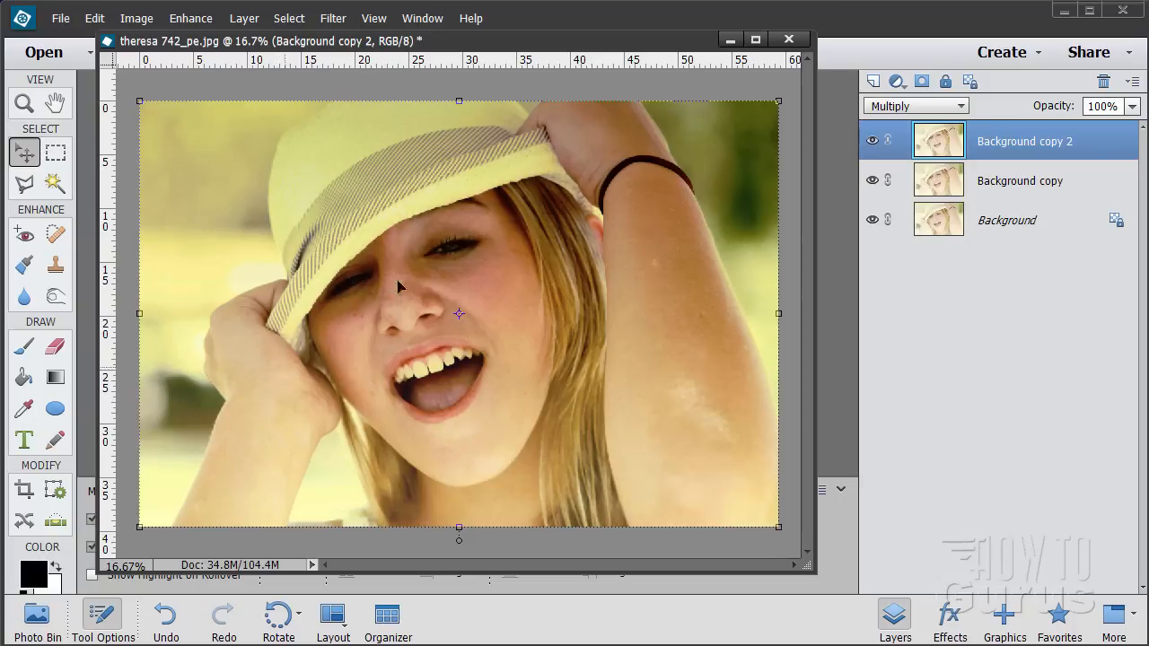
mouse_move(292, 77)
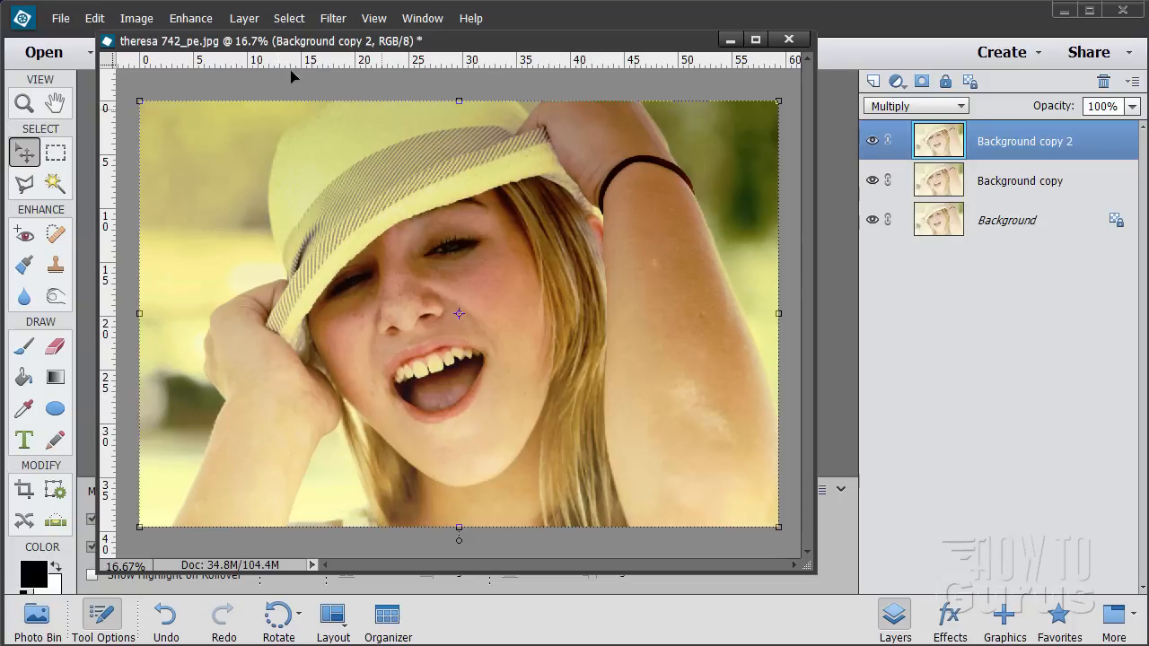
Step: Add a new Hue/Saturation adjustment layer from the Layer menu
click(243, 18)
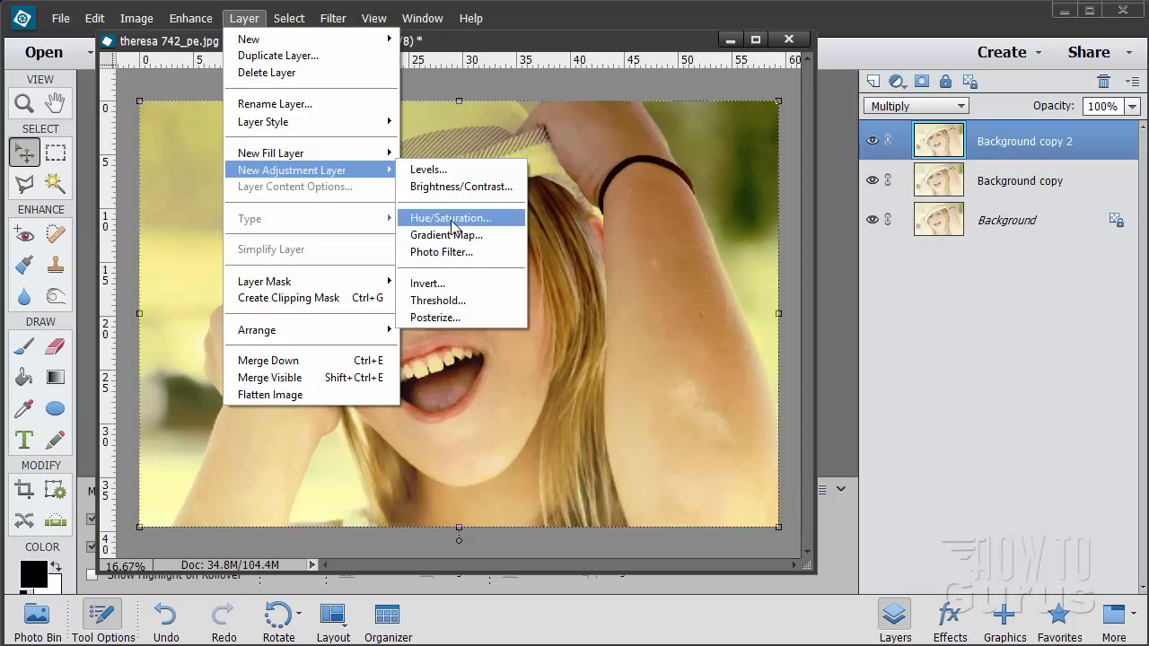
click(450, 217)
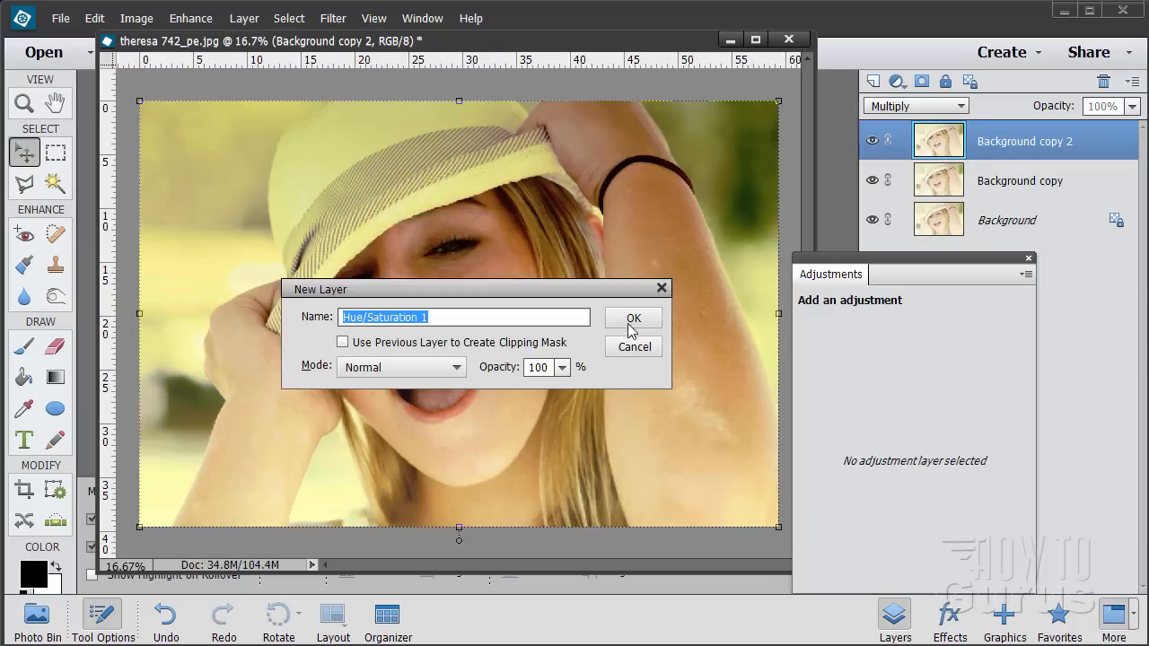
click(633, 318)
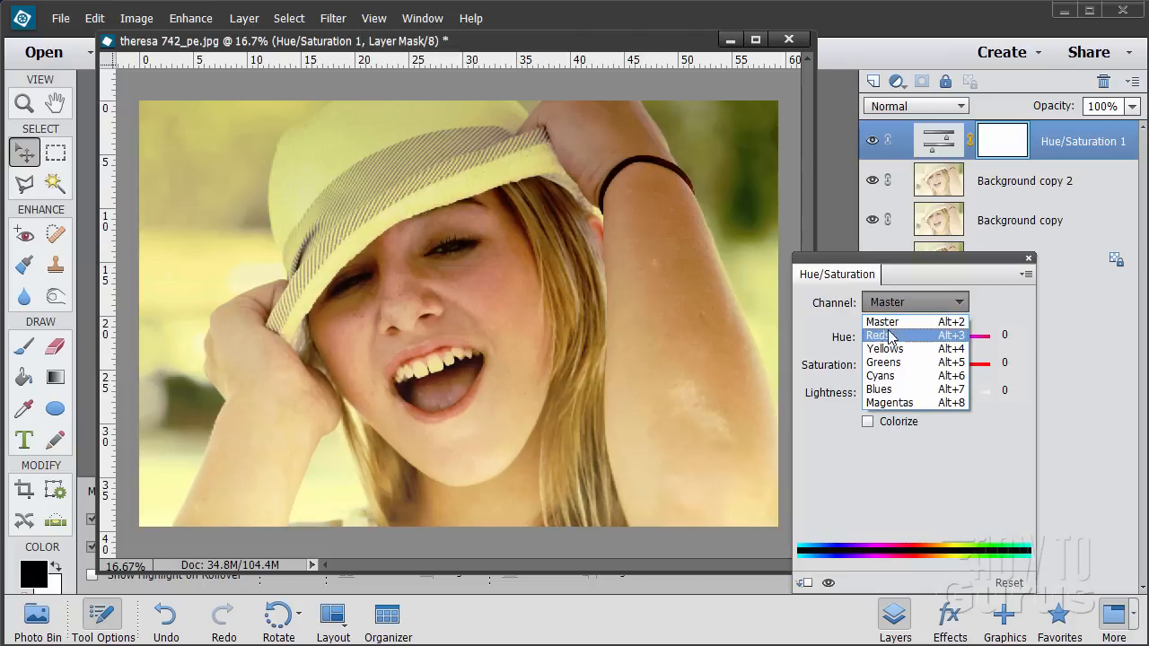
mouse_move(903, 321)
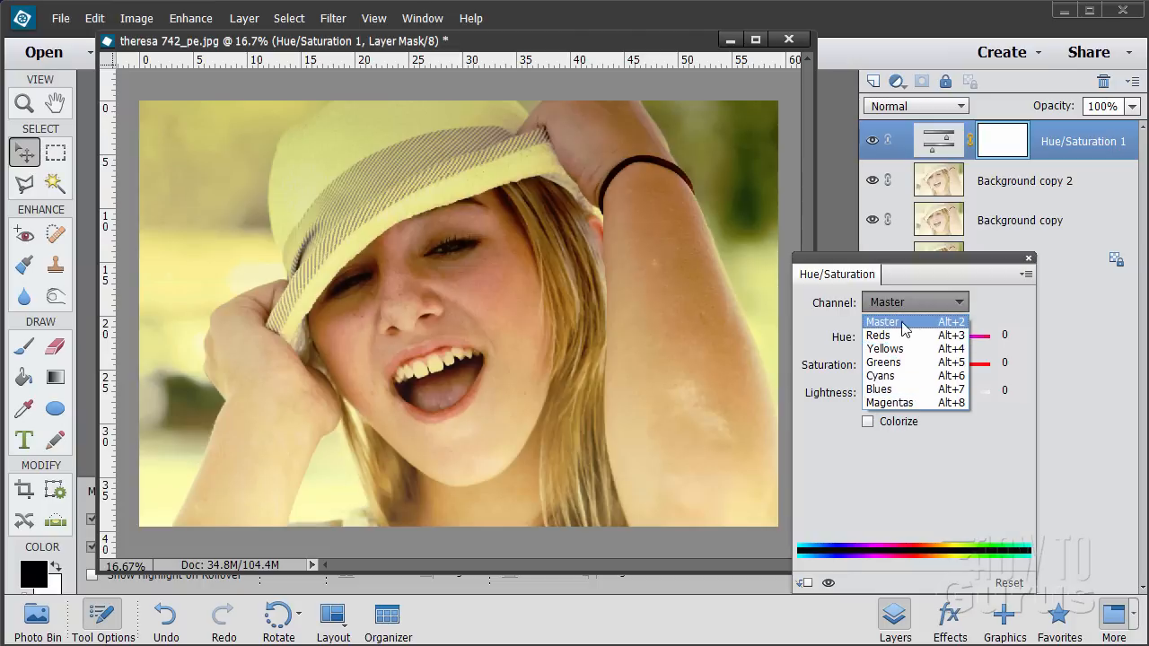
mouse_move(907, 335)
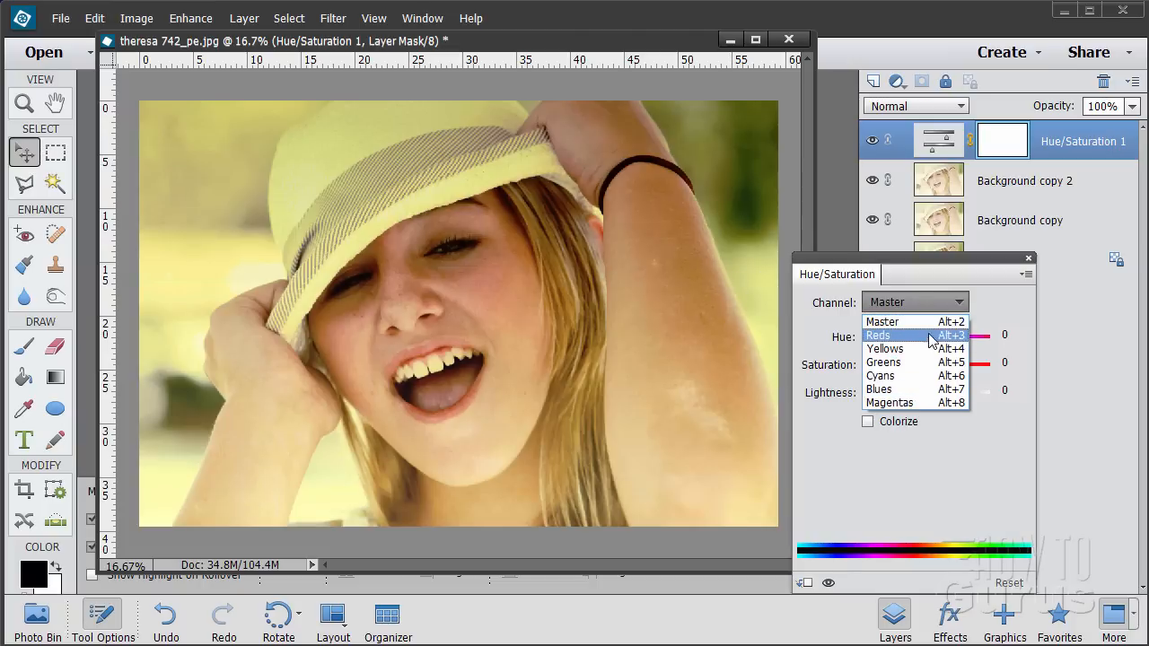
mouse_move(911, 402)
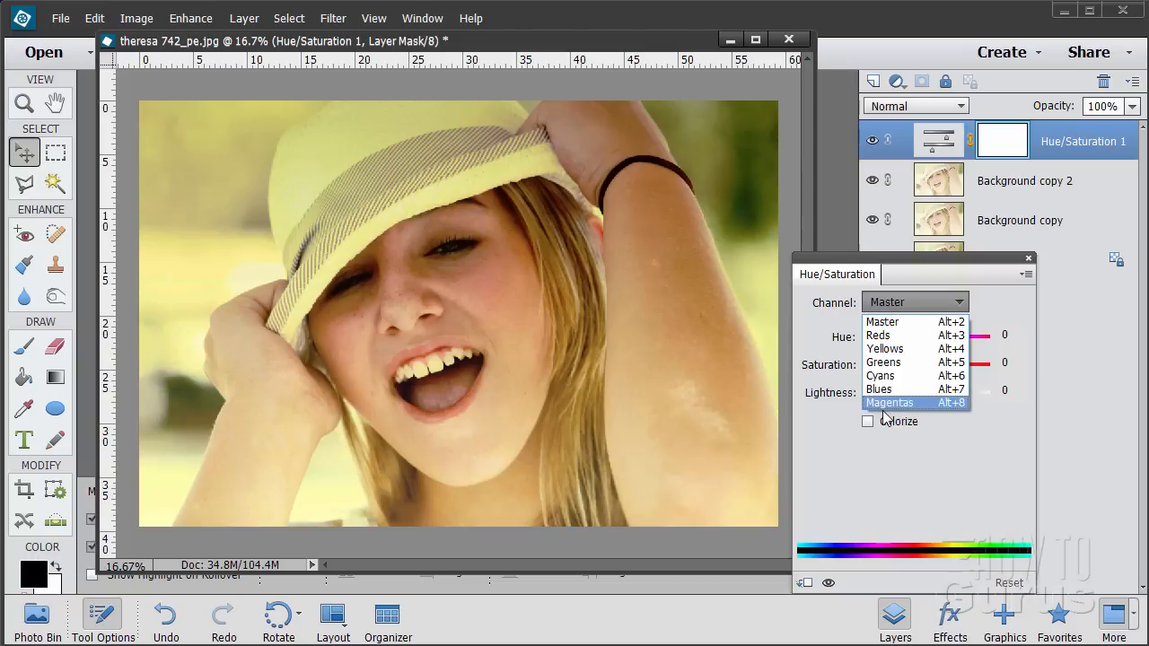
Step: Target the Reds channel, preview hue shifts both ways, then return hue to neutral
click(878, 335)
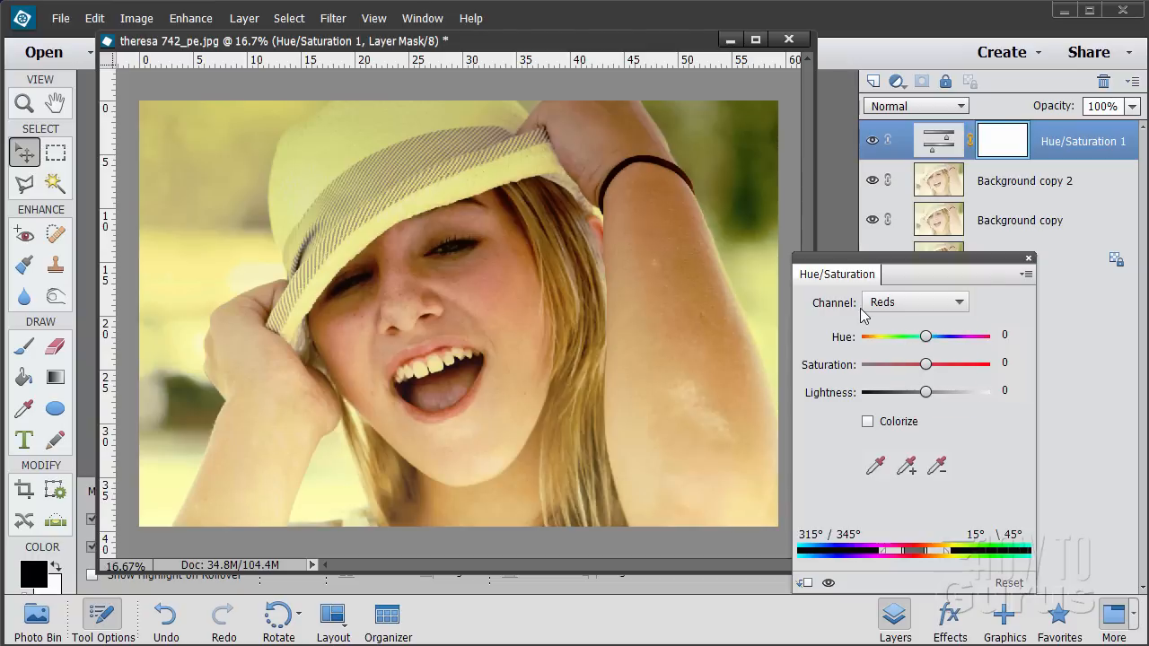
drag(926, 336, 929, 336)
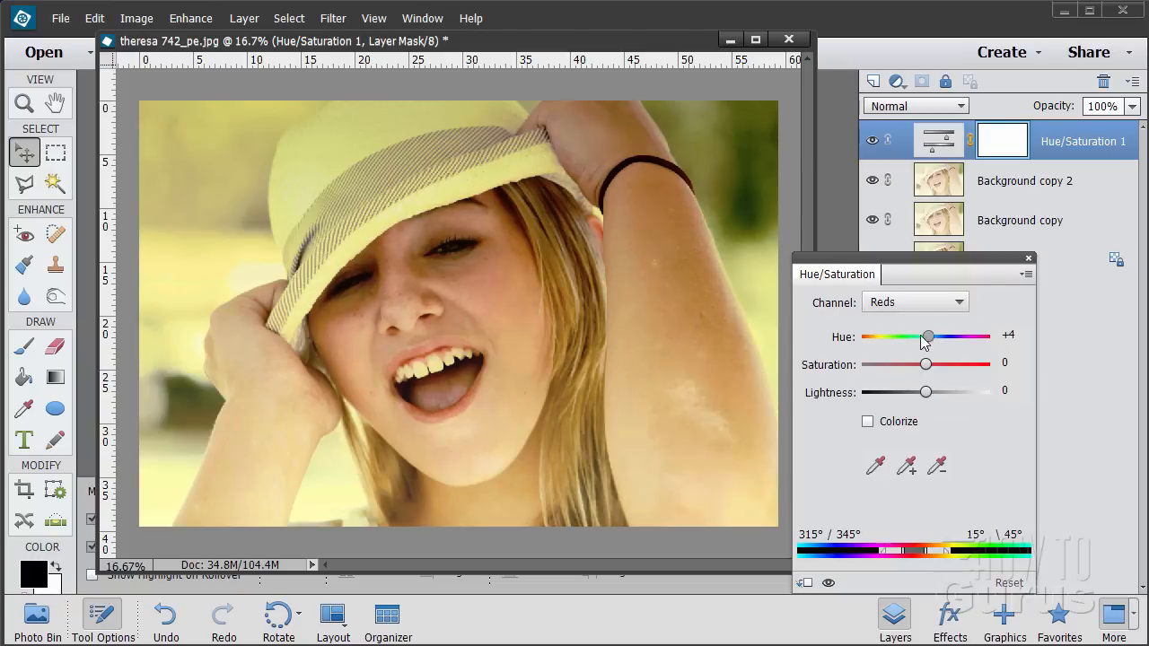
drag(928, 336, 938, 336)
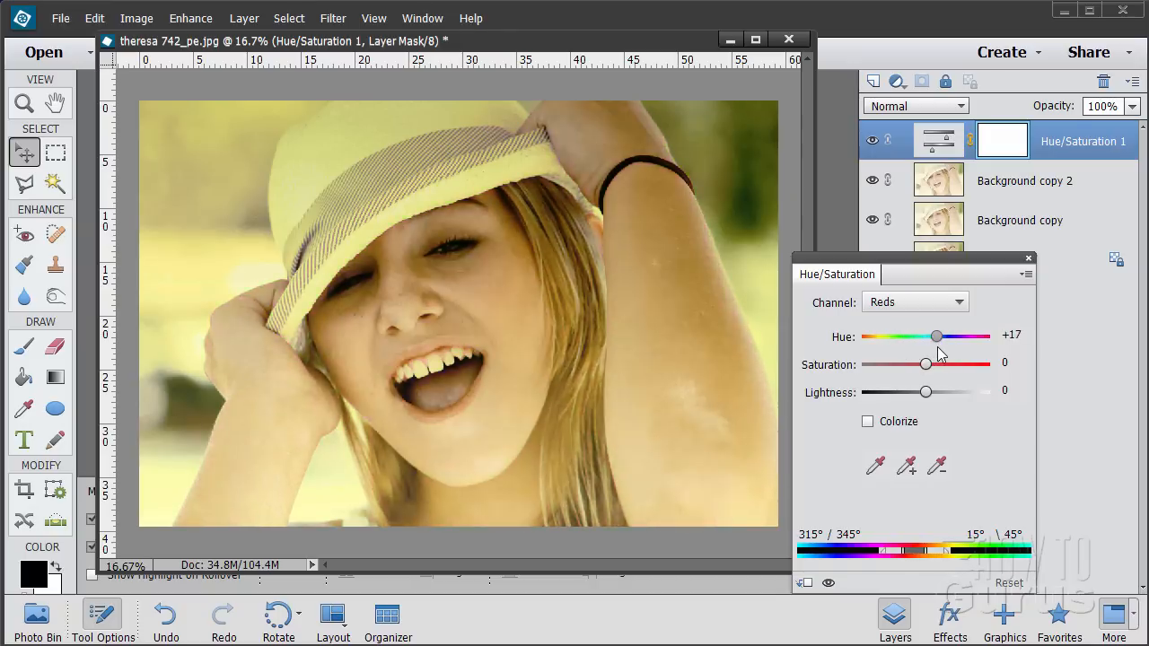
drag(937, 336, 891, 336)
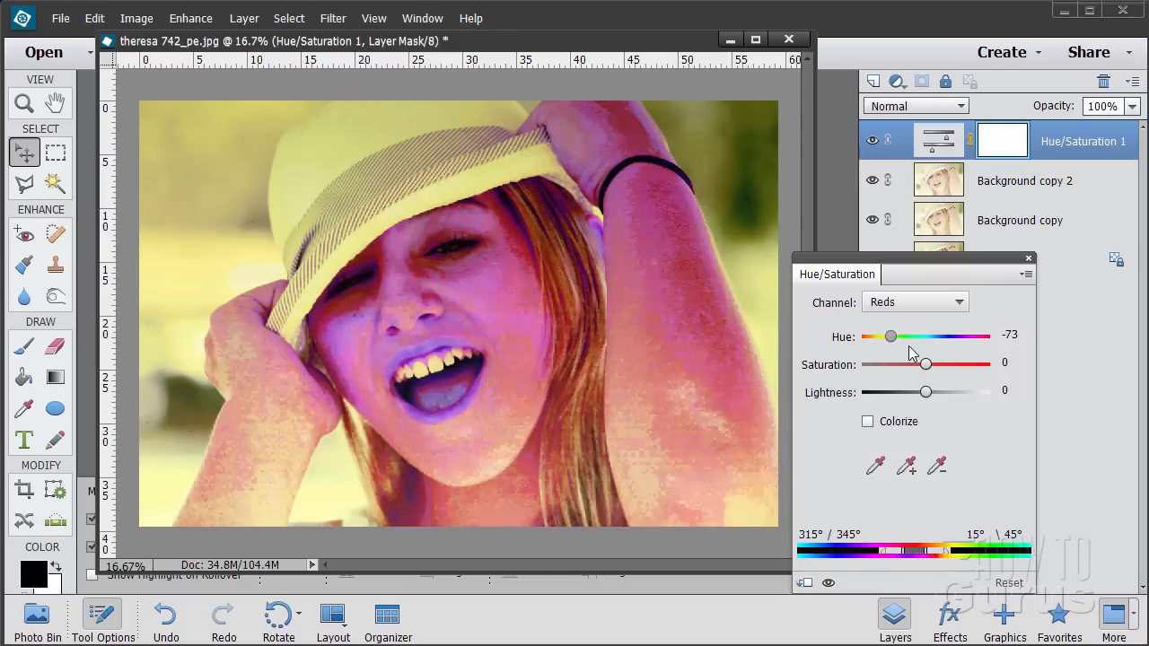
drag(890, 336, 884, 336)
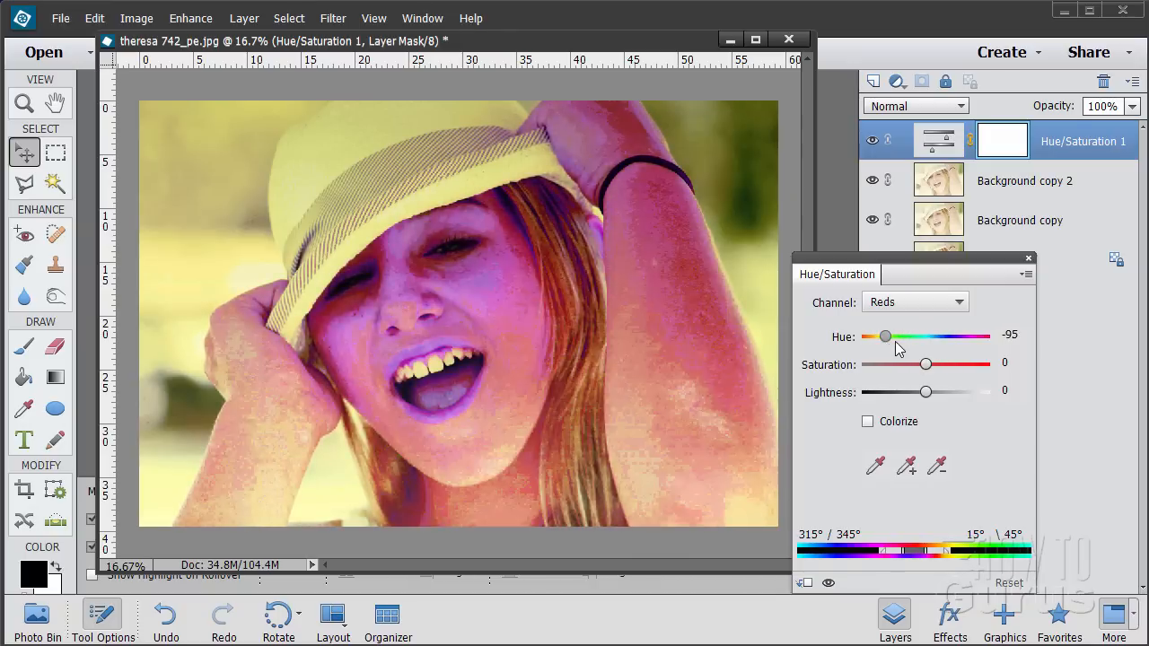
drag(885, 336, 917, 337)
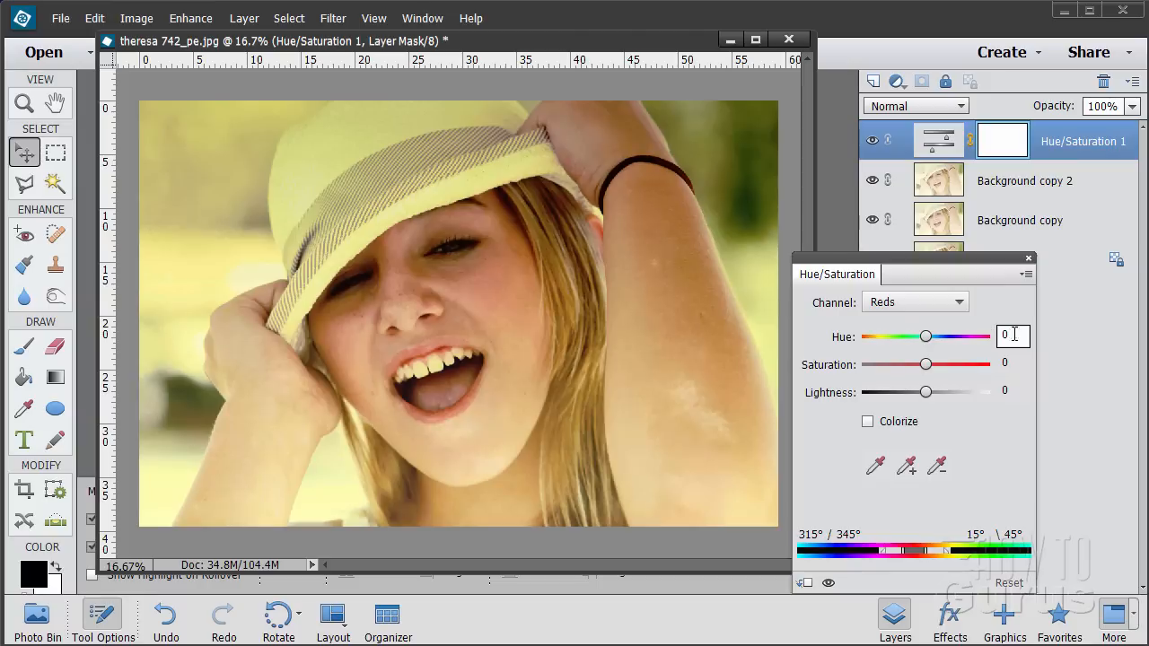
Step: Target the Yellows and preview green and pink hue shifts before returning hue to 0
click(913, 302)
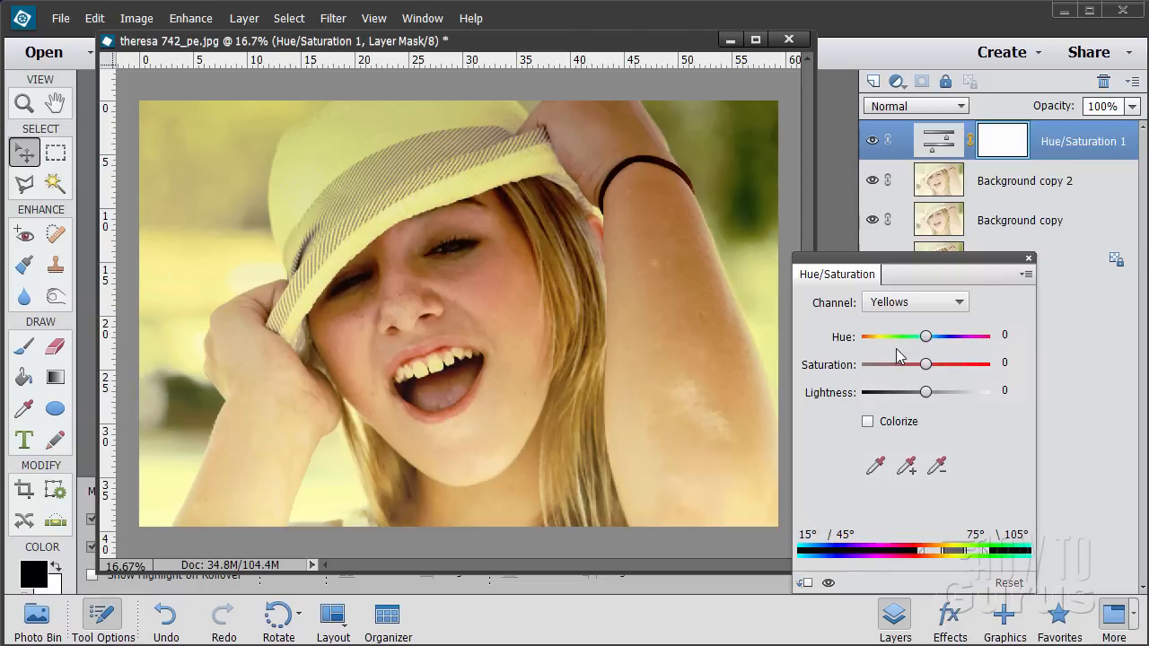
drag(926, 336, 960, 336)
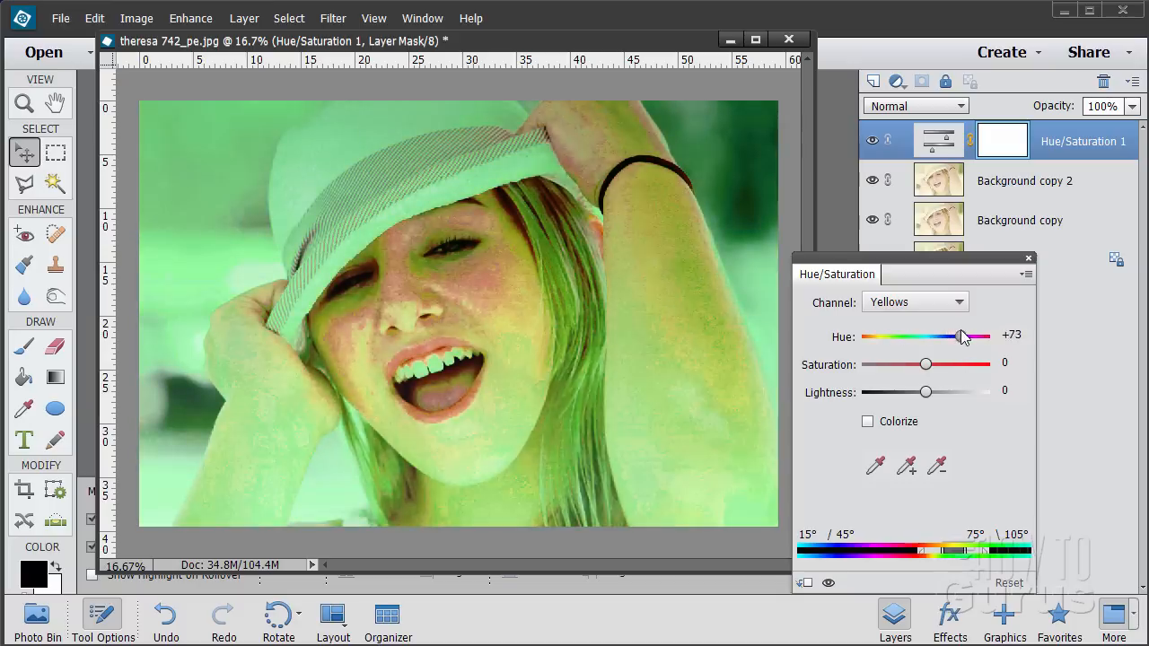
drag(964, 335, 895, 336)
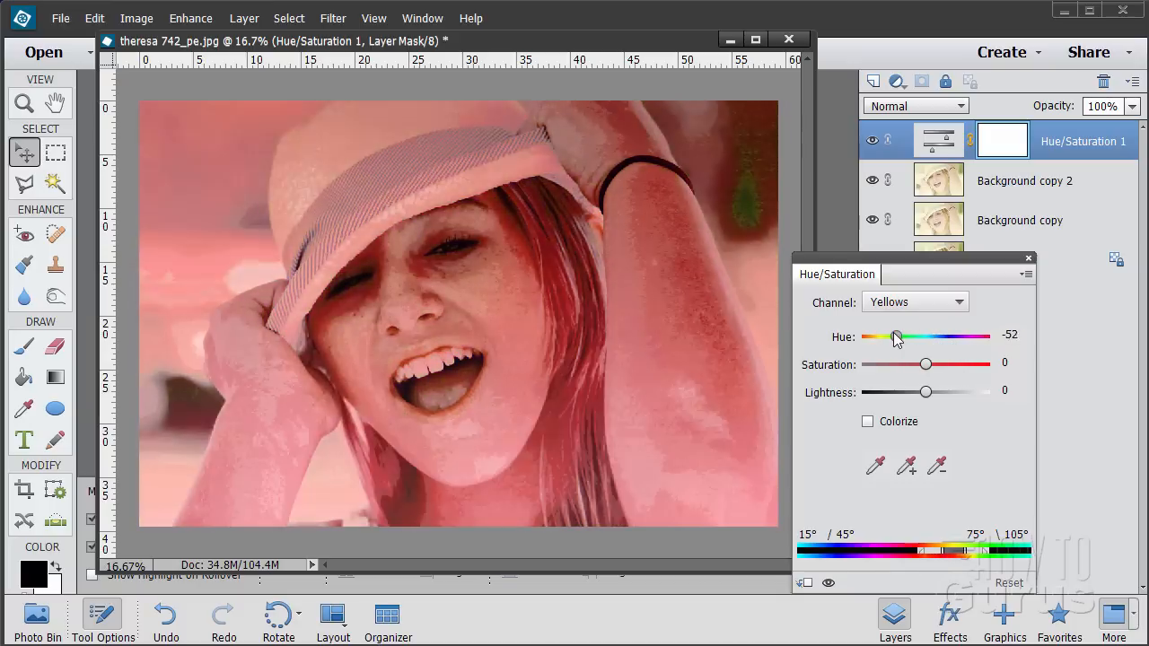
drag(896, 336, 919, 337)
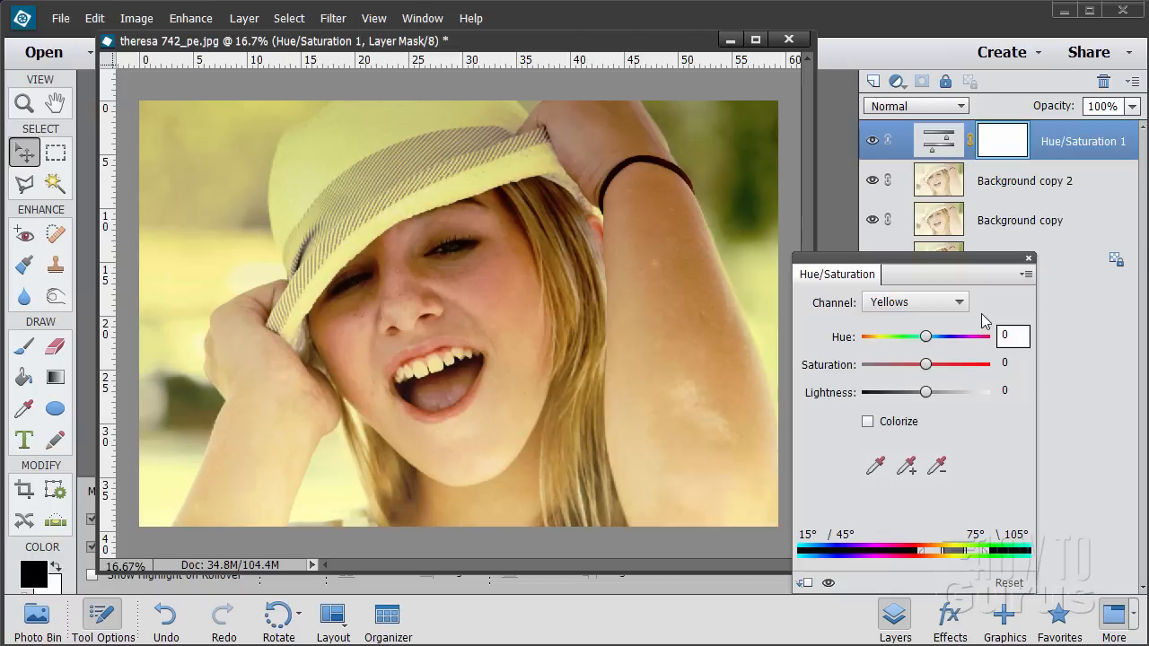
click(915, 302)
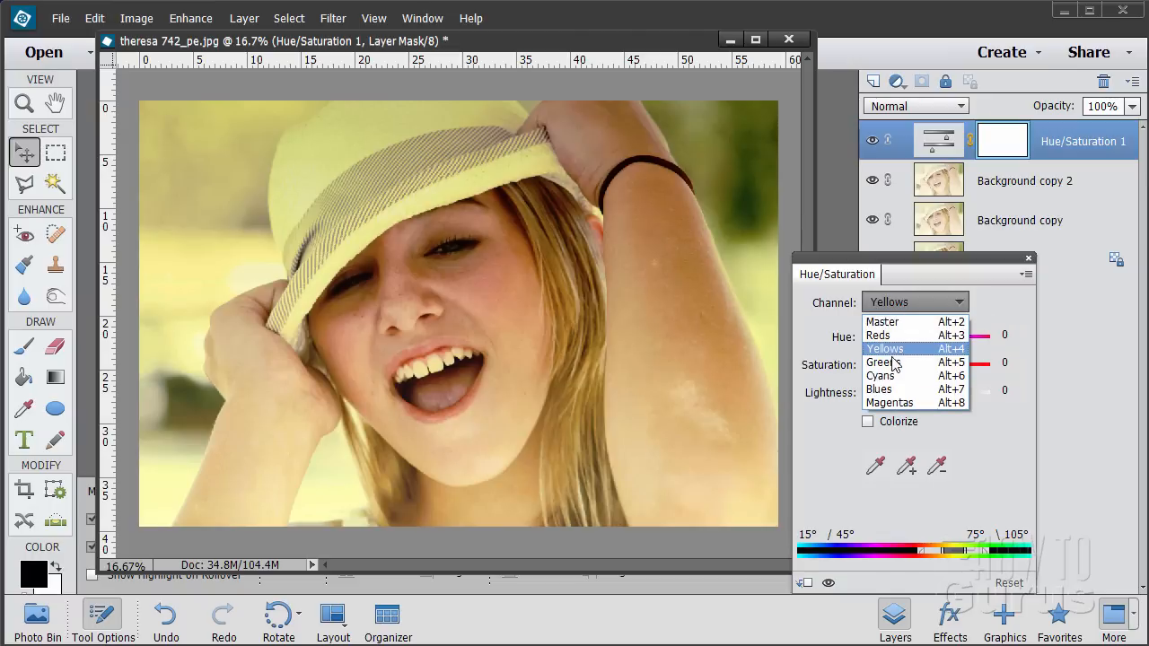
click(883, 361)
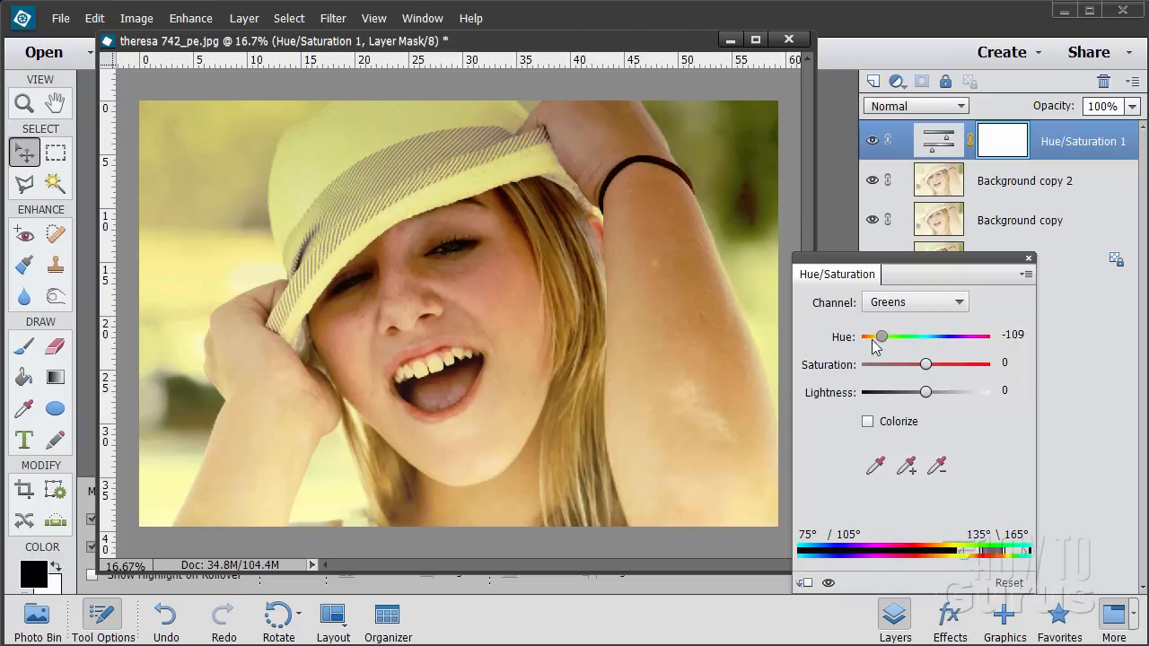
drag(883, 336, 878, 335)
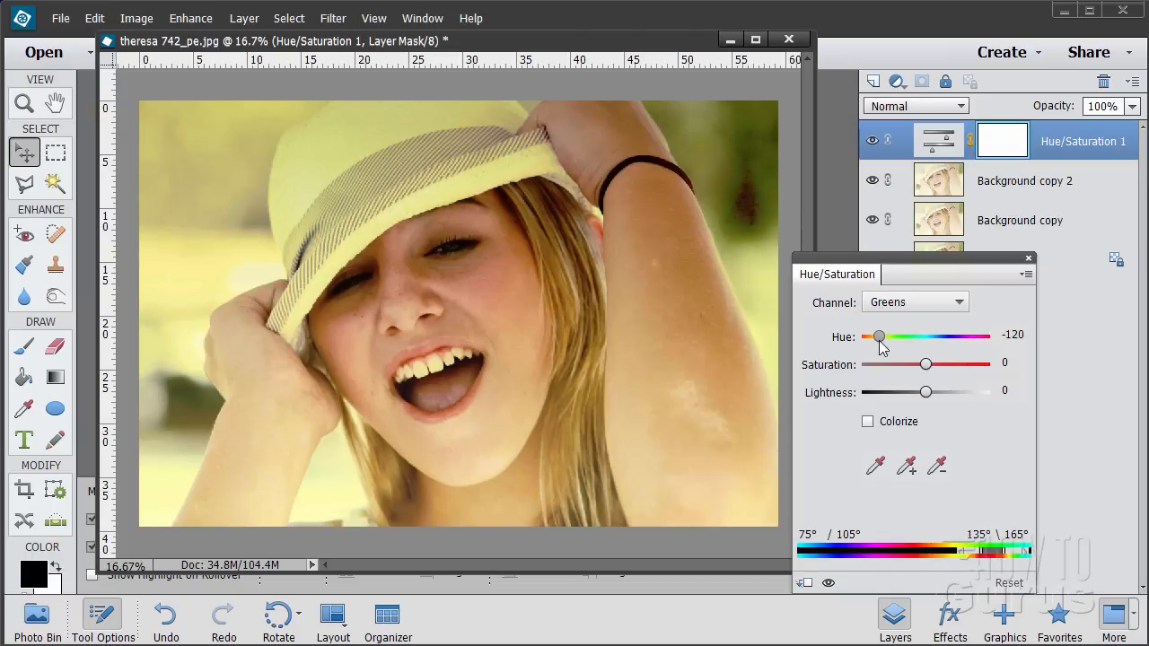
drag(878, 335, 899, 336)
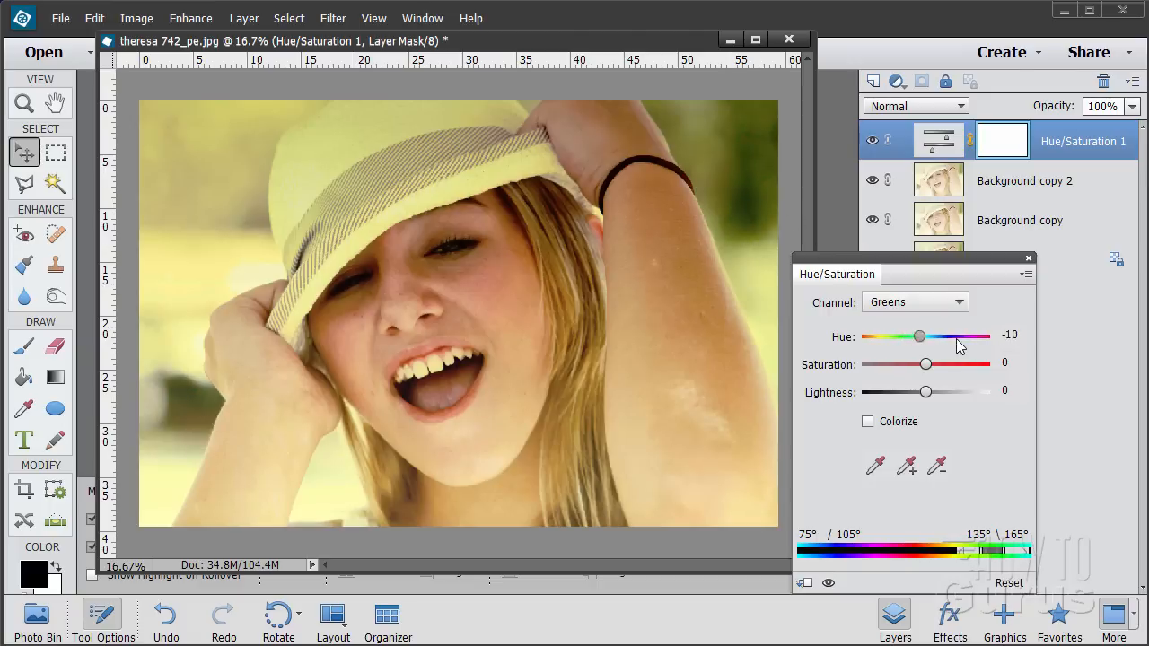
drag(920, 336, 918, 335)
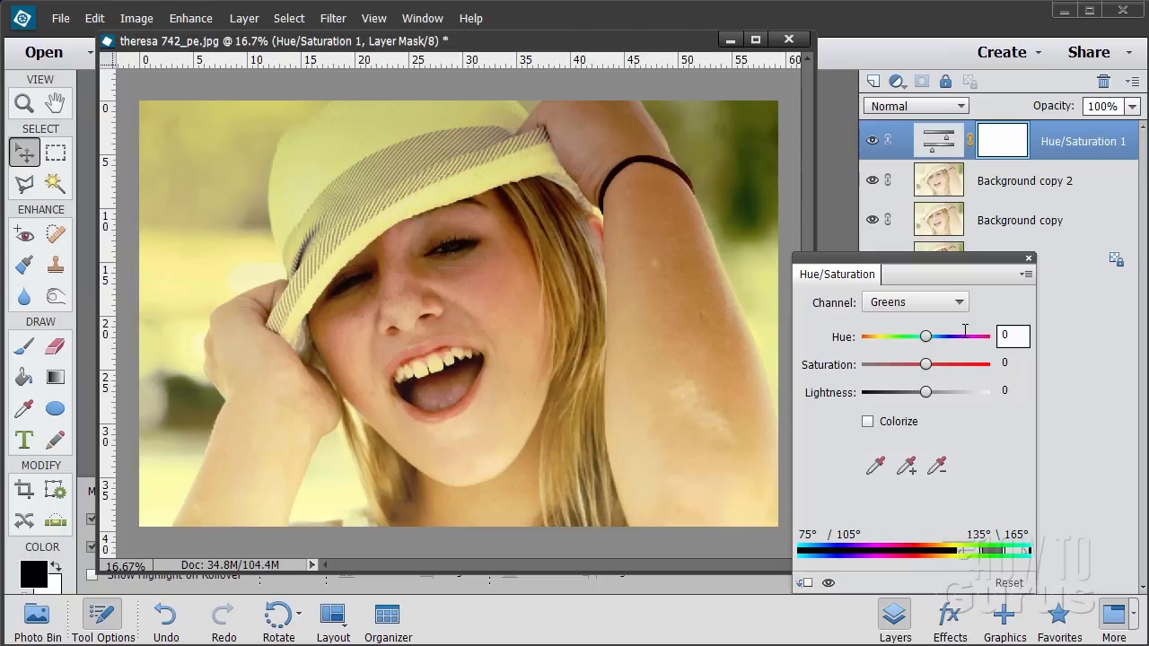
click(915, 302)
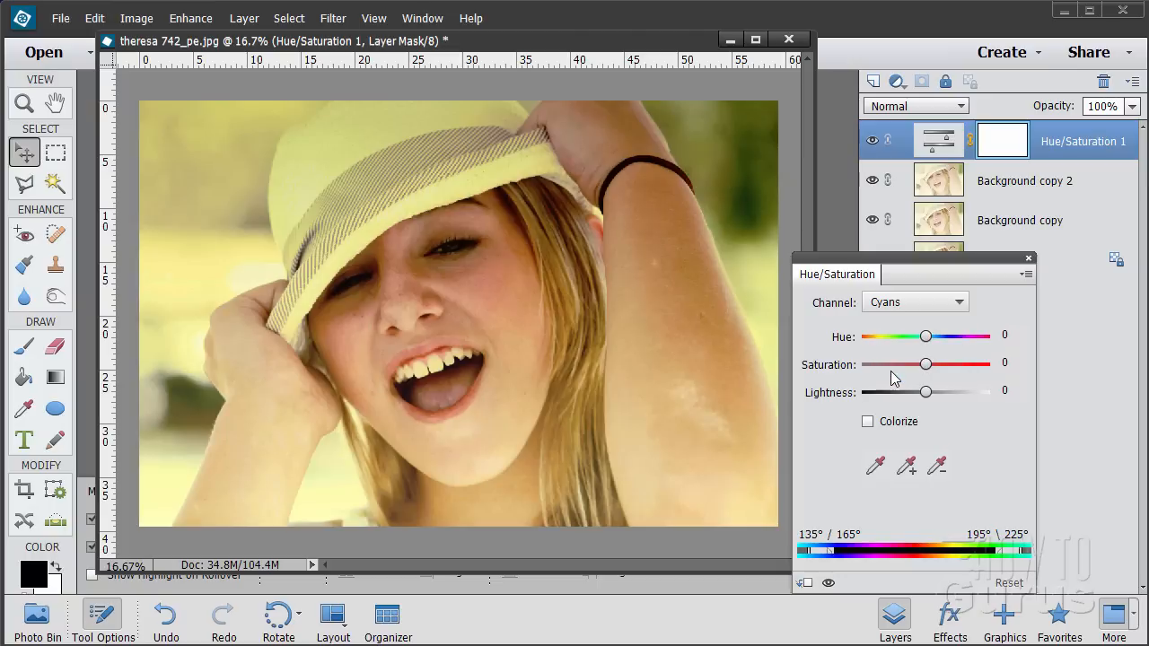
drag(925, 335, 889, 336)
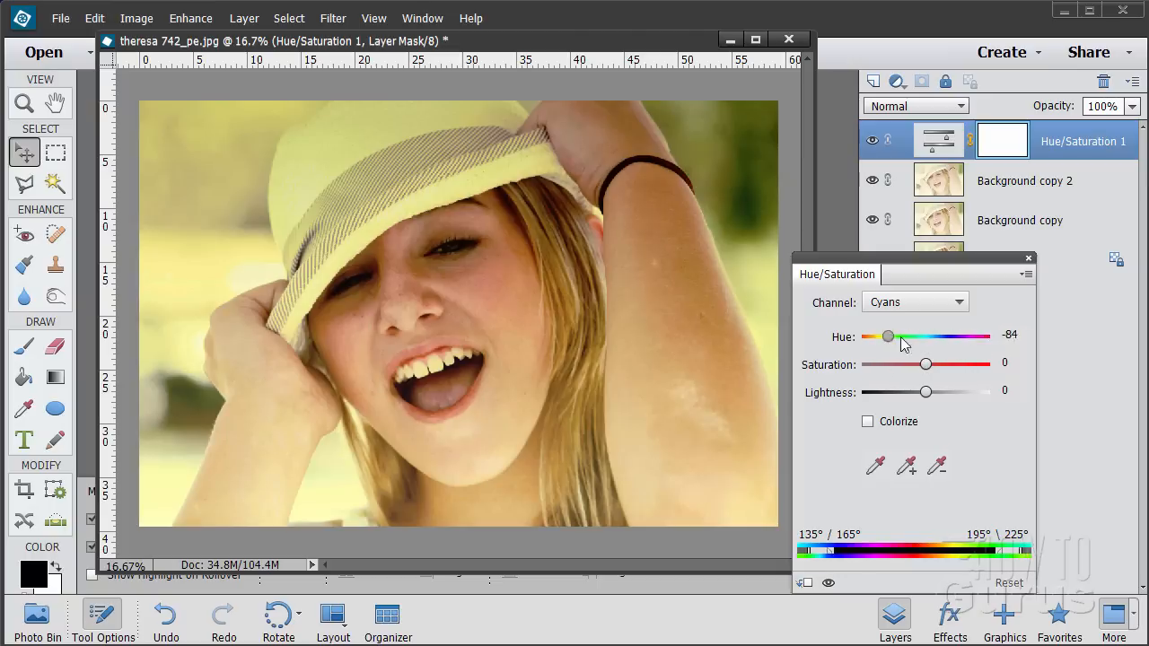
drag(887, 337, 913, 337)
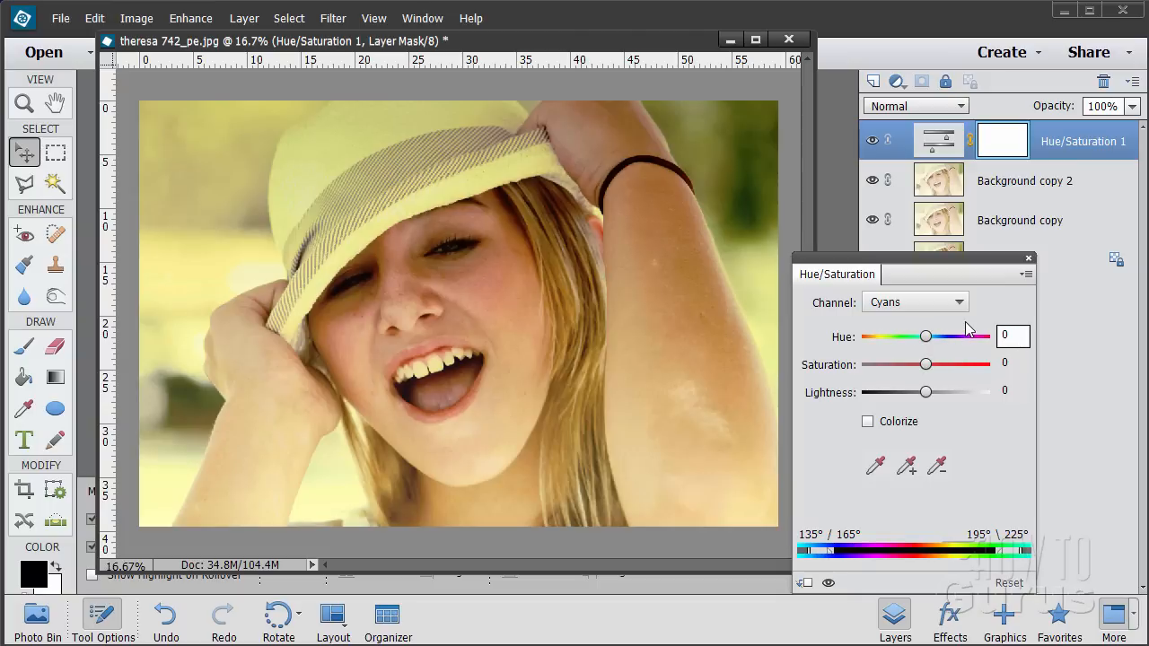
click(915, 302)
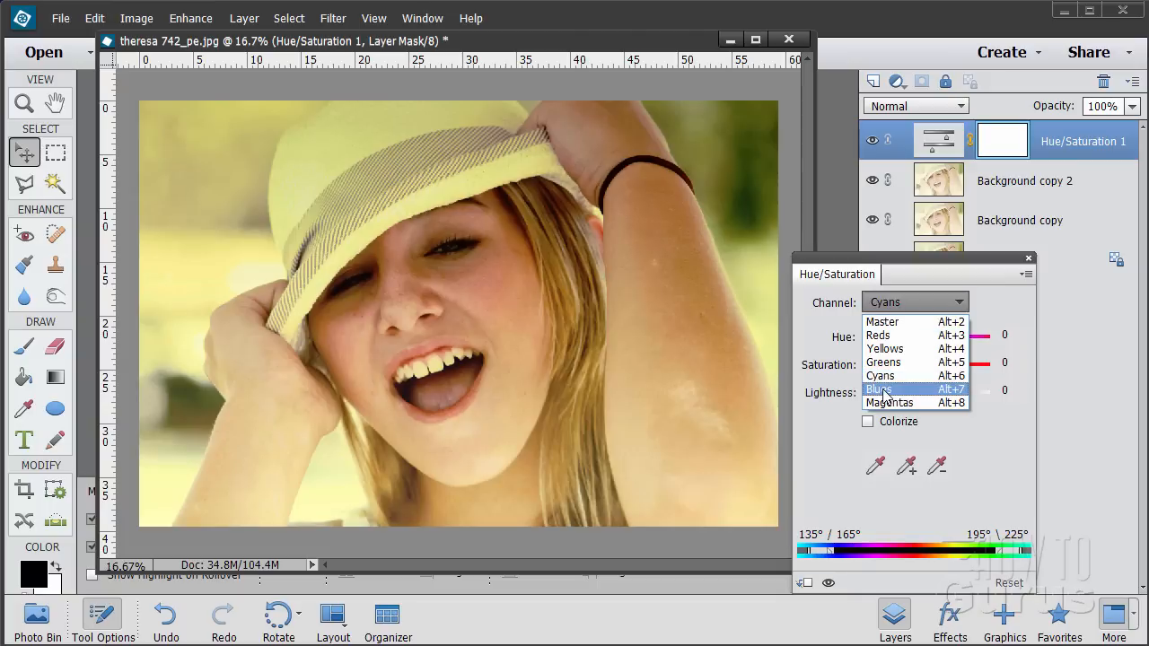
click(879, 389)
text(-38)
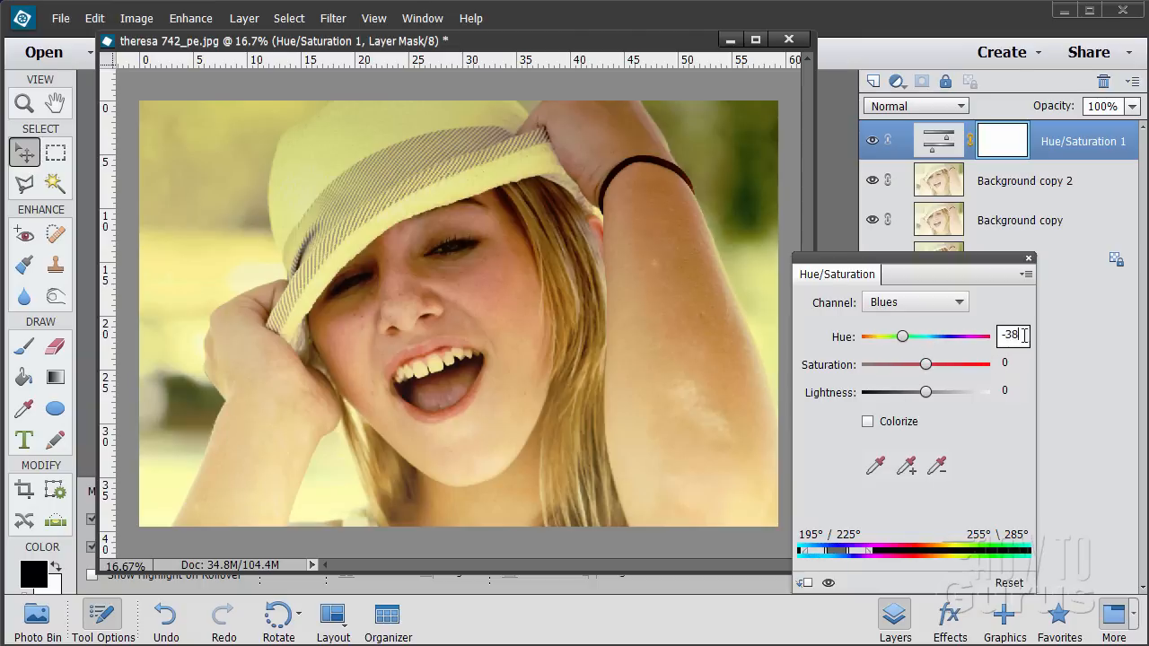
click(1008, 583)
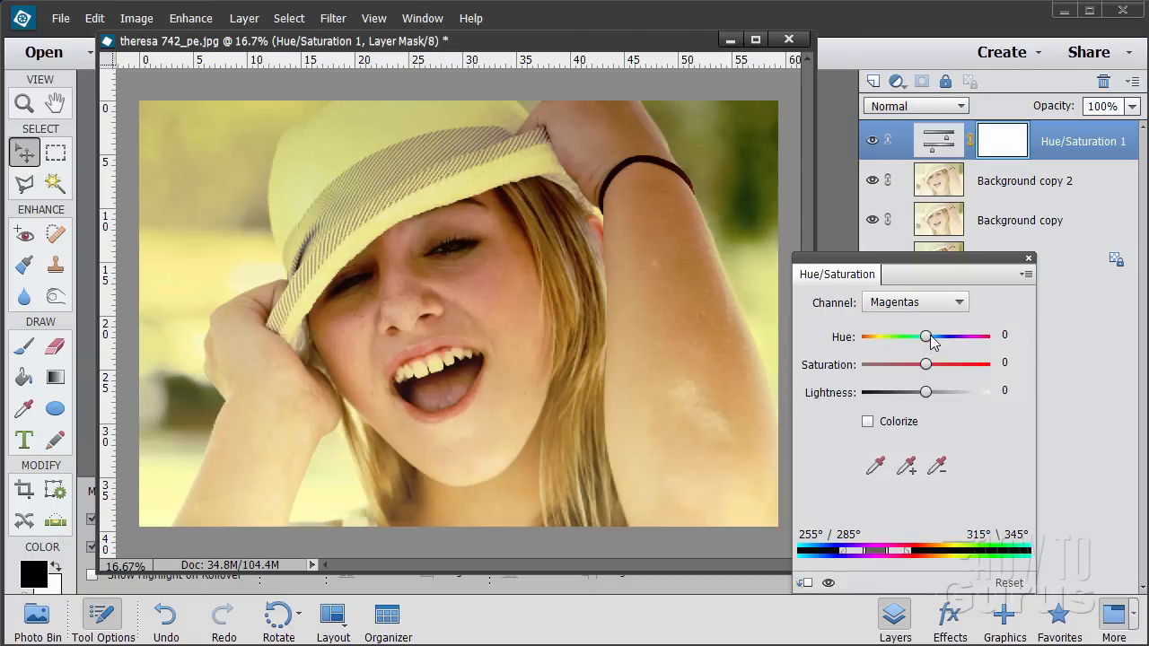
drag(926, 336, 902, 336)
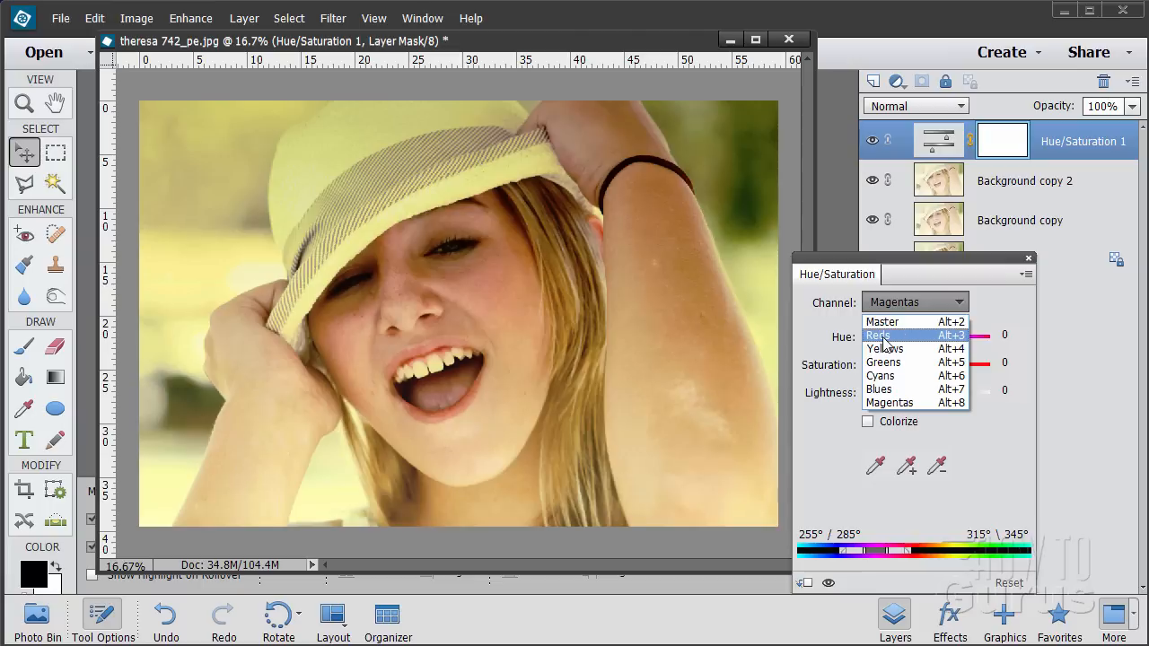
mouse_move(903, 348)
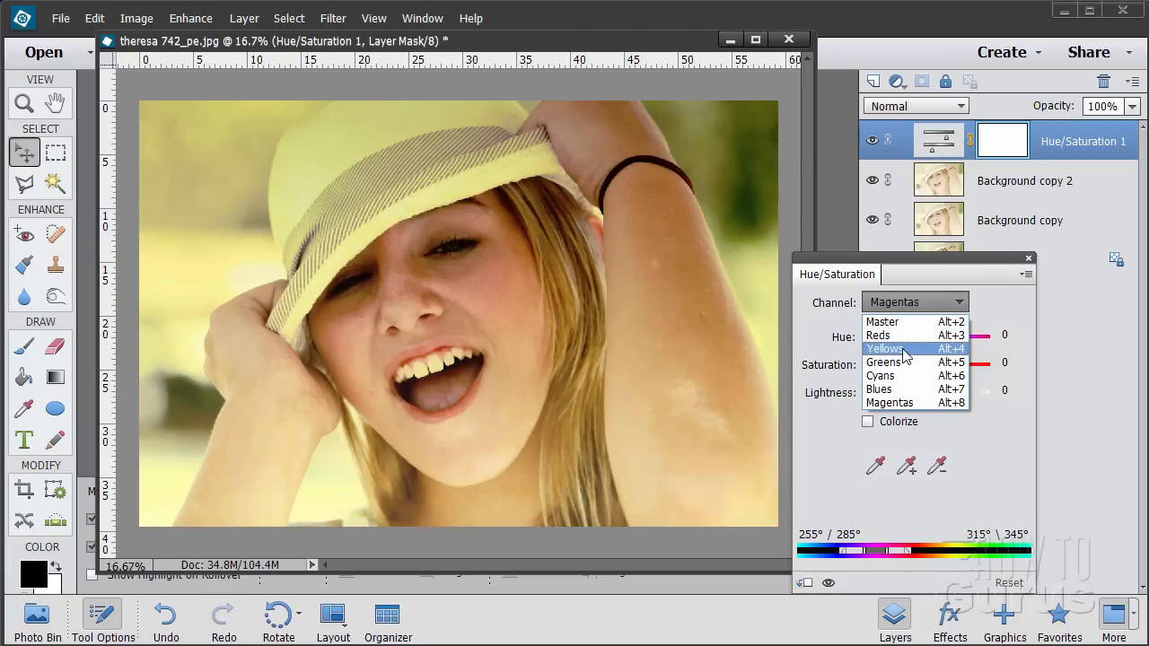
Step: Switch to the Yellows channel and try hue shifts, settling the hue at -14
click(884, 348)
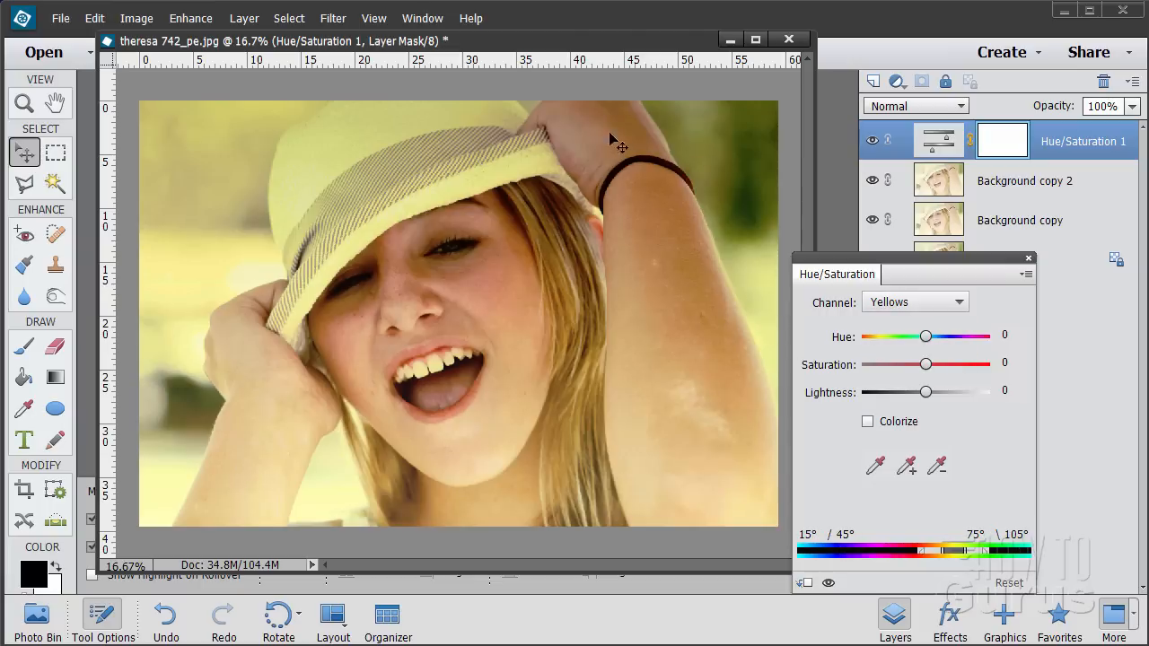
mouse_move(868, 320)
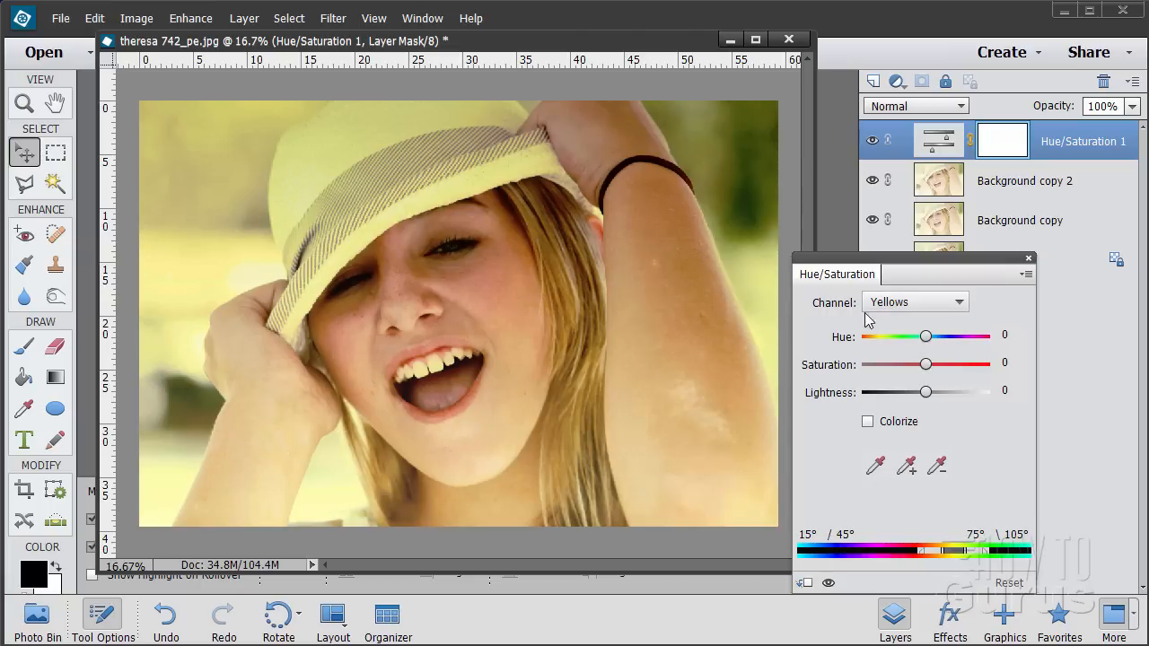
mouse_move(288, 207)
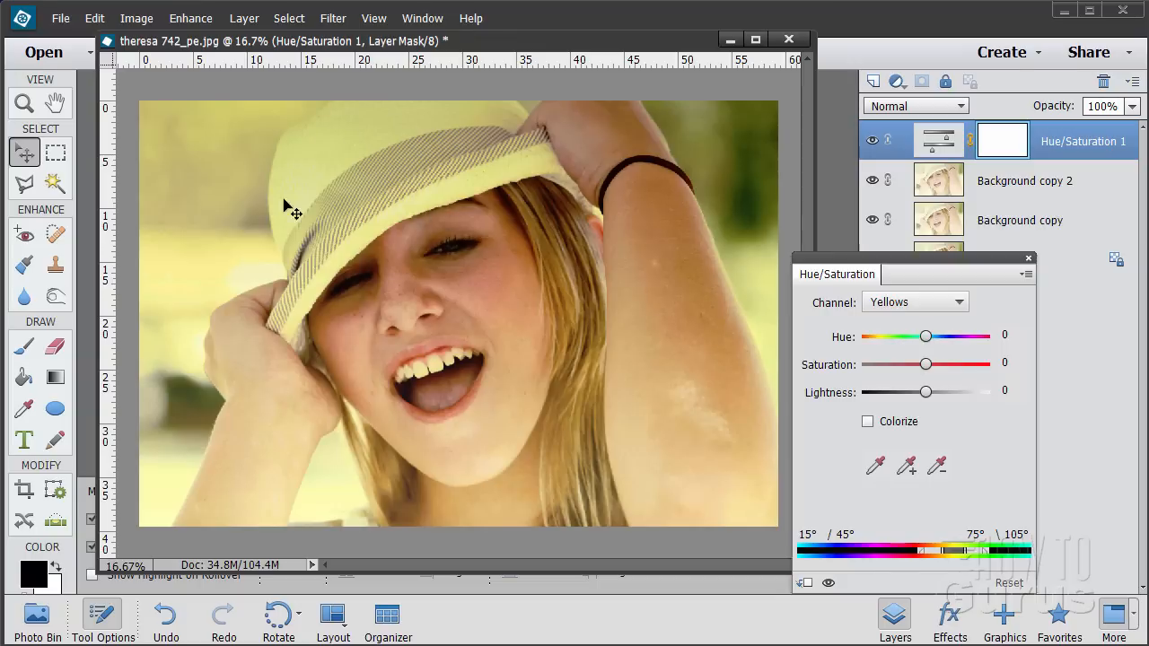
mouse_move(501, 143)
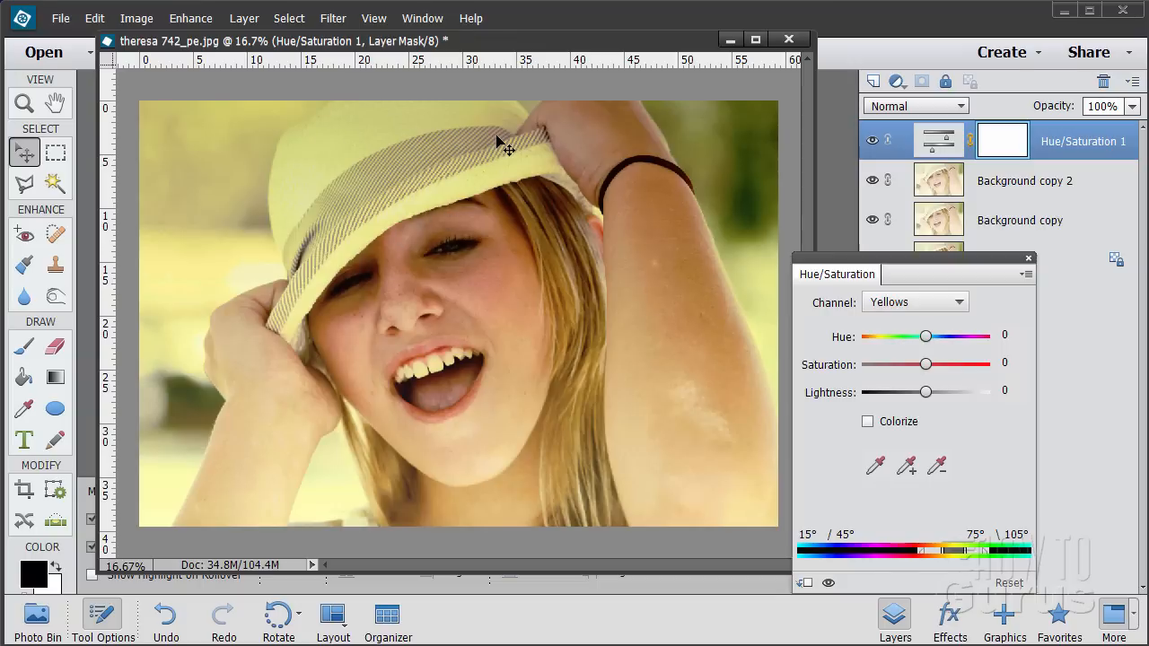
mouse_move(911, 303)
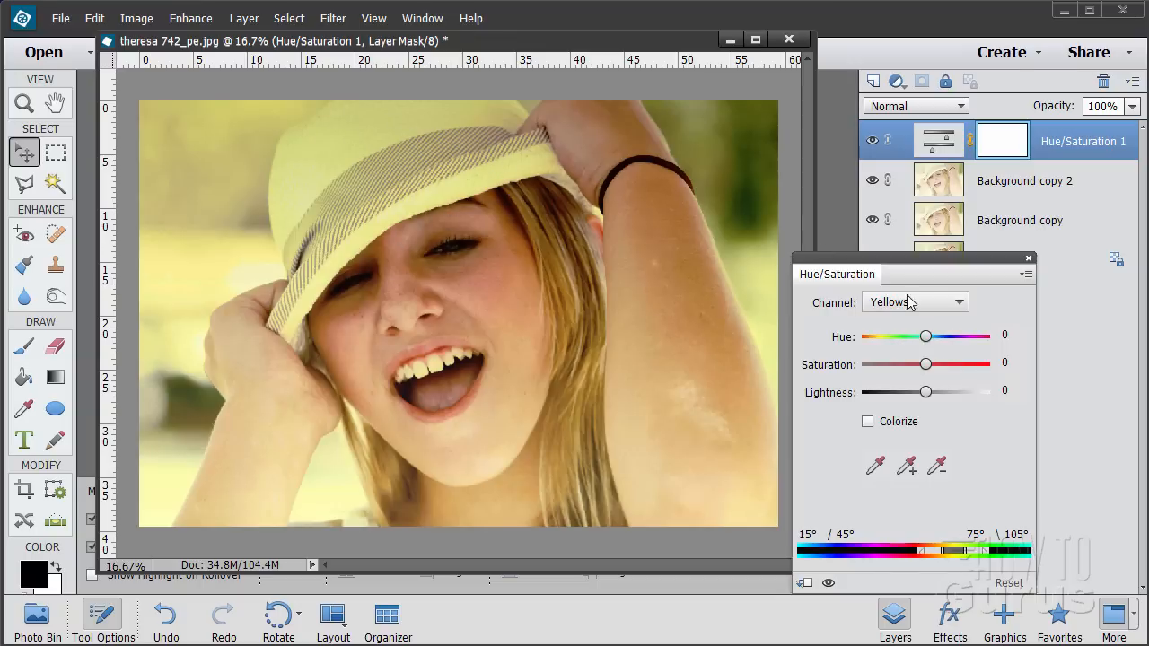
drag(926, 335, 922, 336)
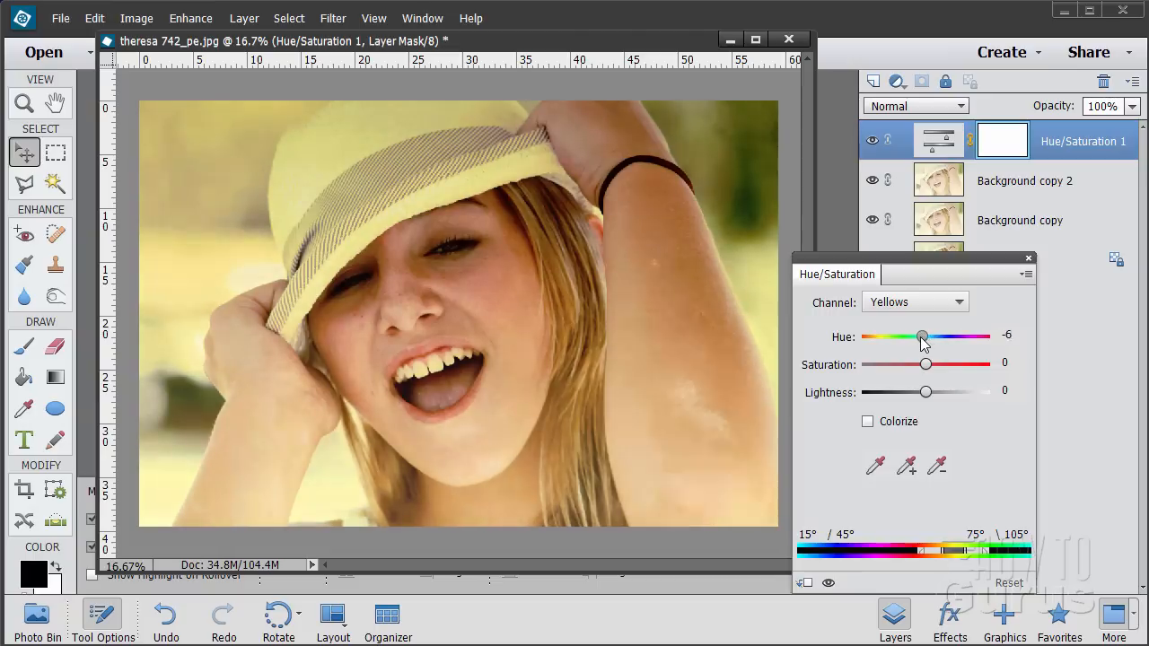
drag(923, 336, 941, 336)
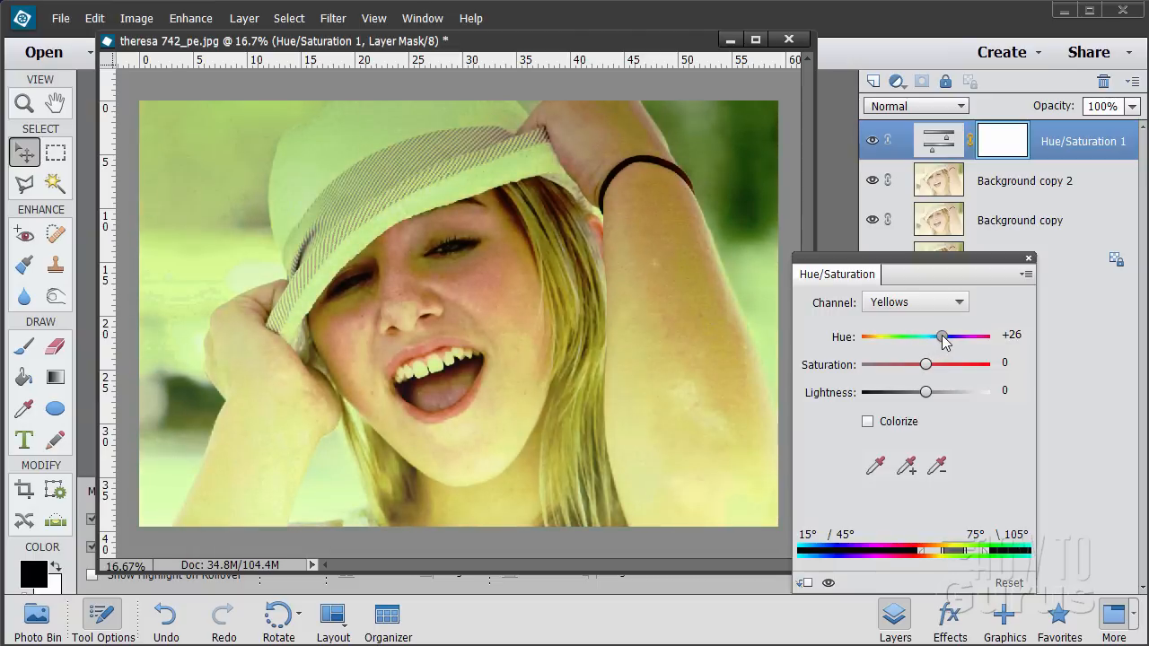
drag(943, 336, 925, 337)
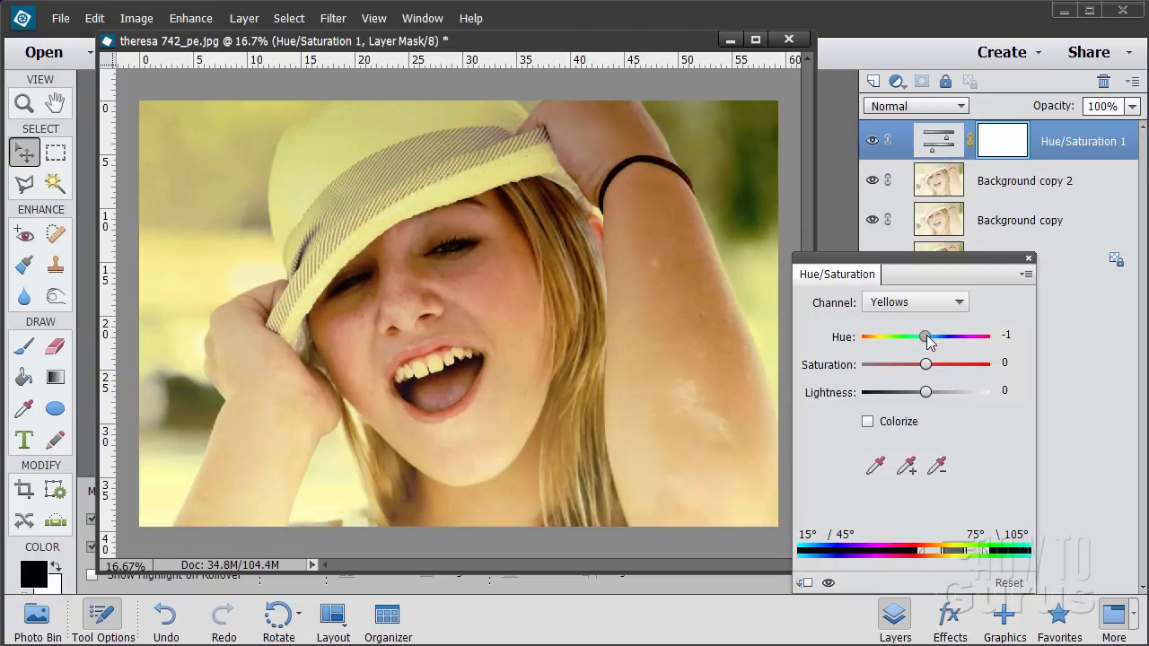
drag(927, 337, 920, 337)
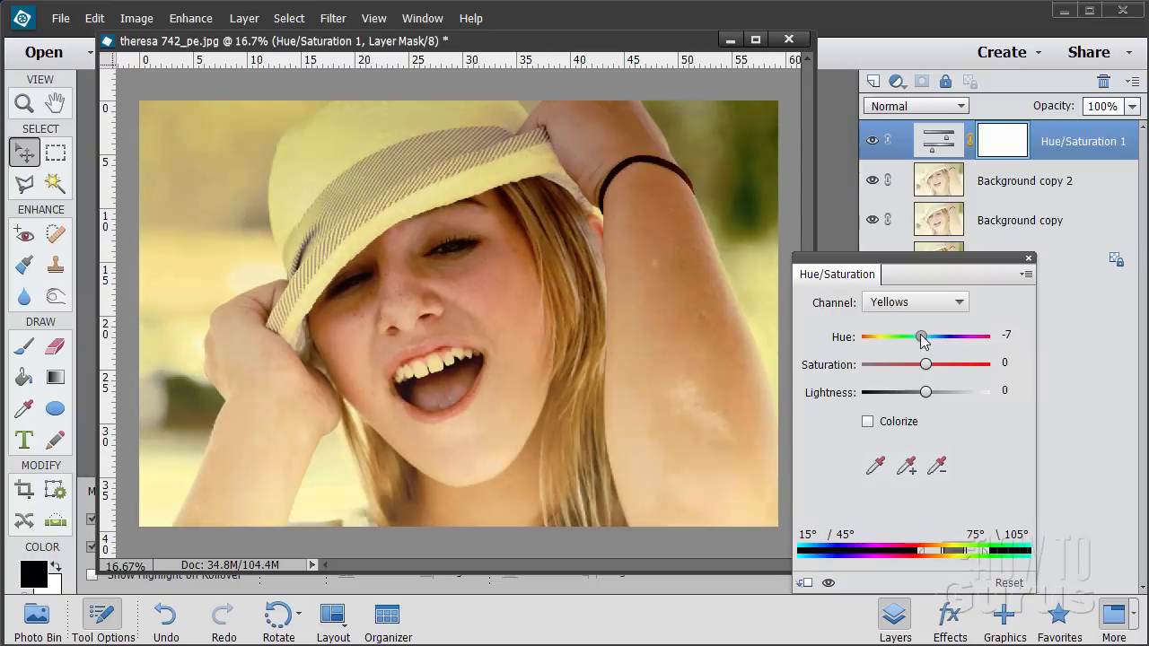
drag(925, 336, 916, 335)
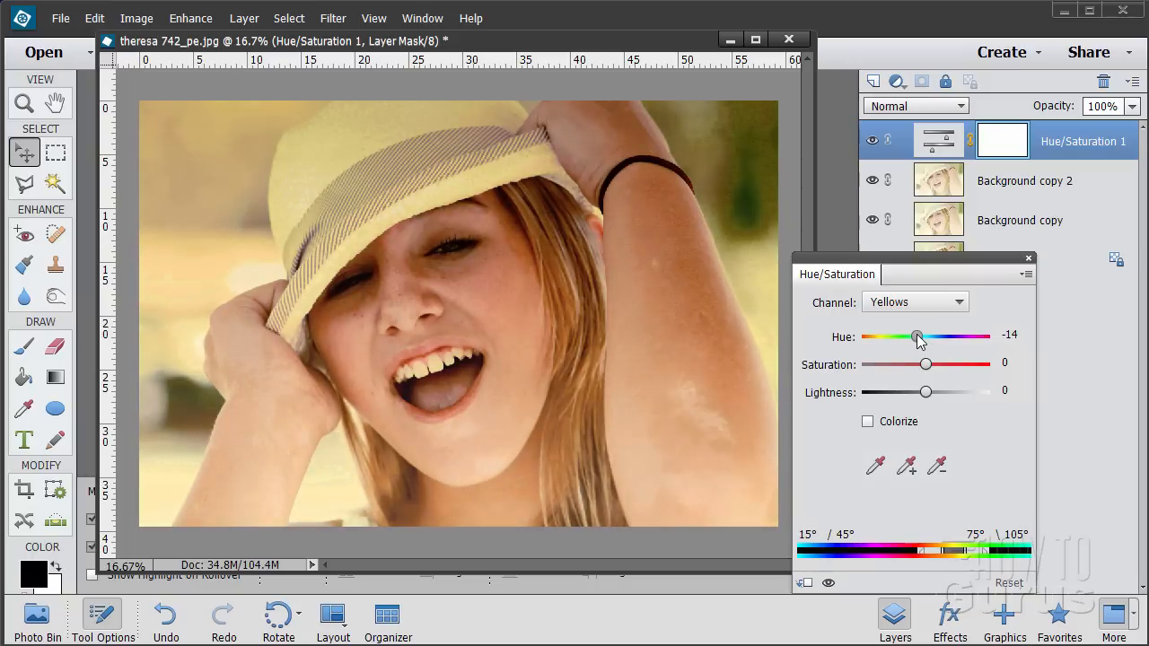
drag(914, 335, 927, 336)
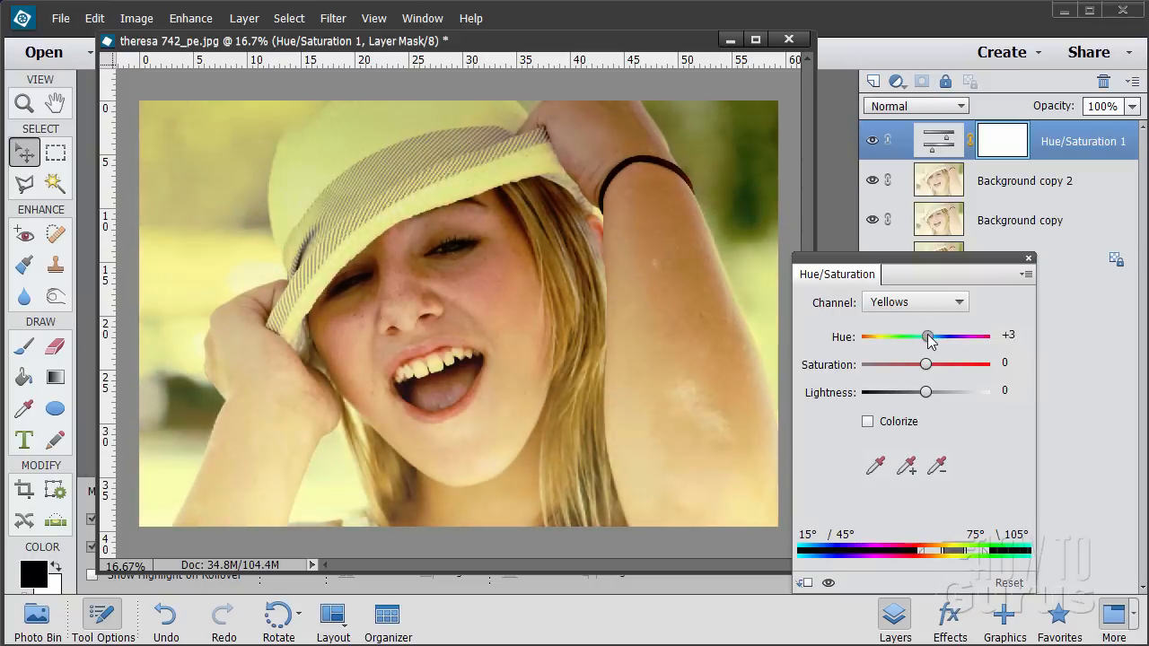
drag(927, 336, 918, 335)
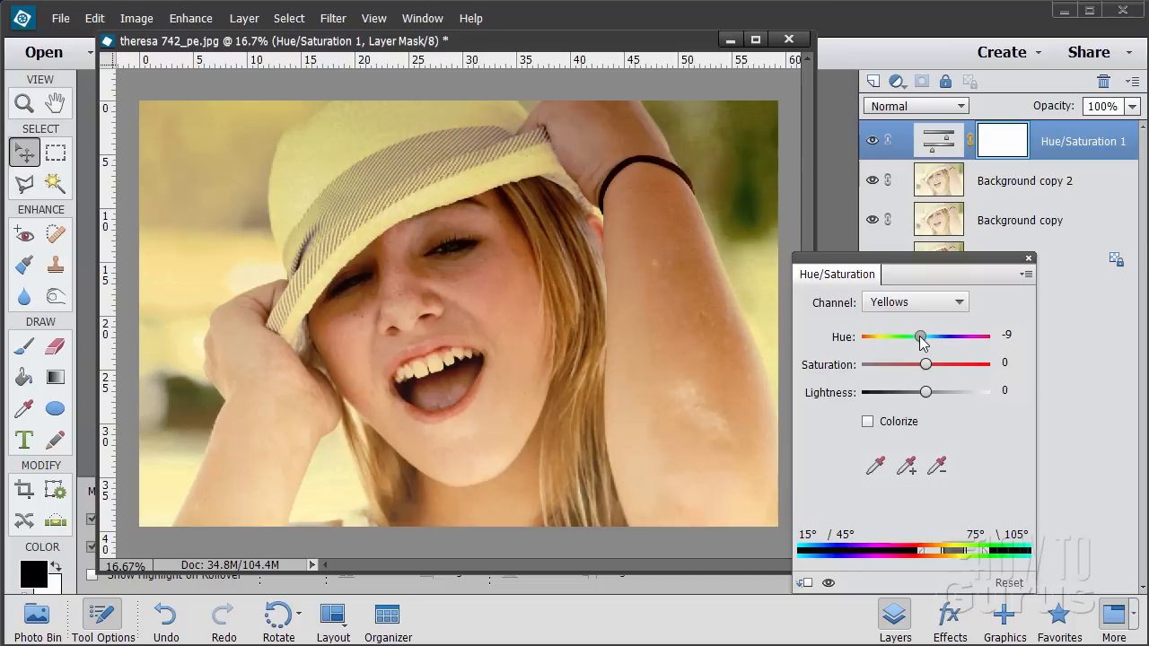
drag(921, 336, 916, 336)
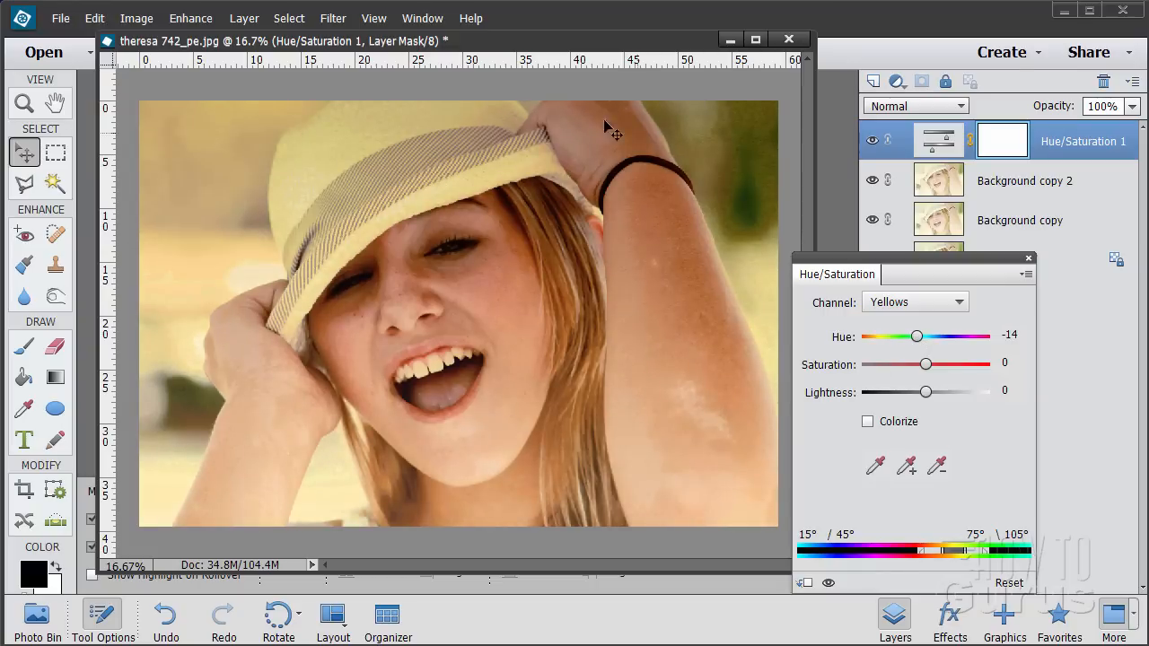
mouse_move(736, 353)
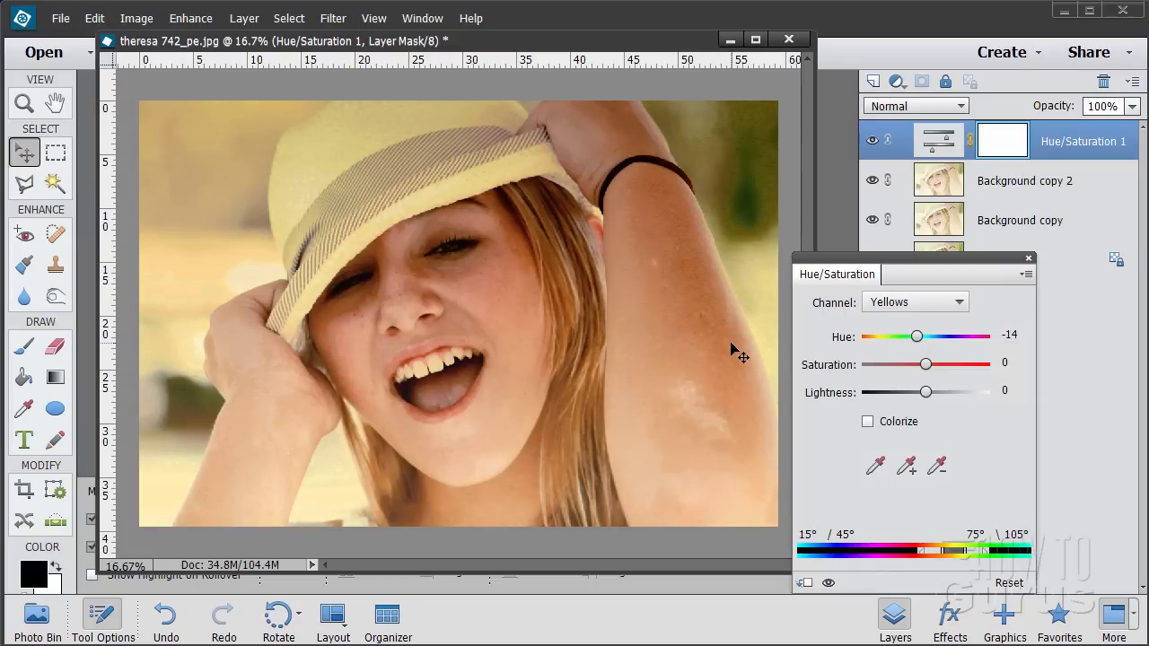
Step: Lower the Yellows saturation to -20
drag(925, 363, 931, 364)
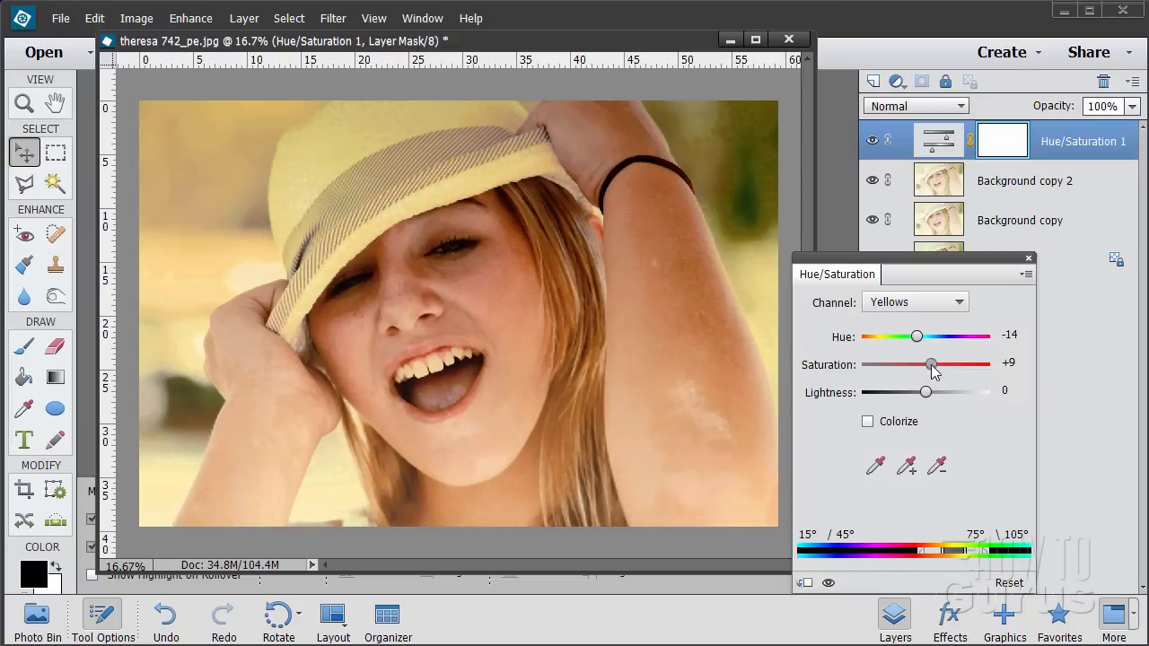
drag(931, 365, 919, 364)
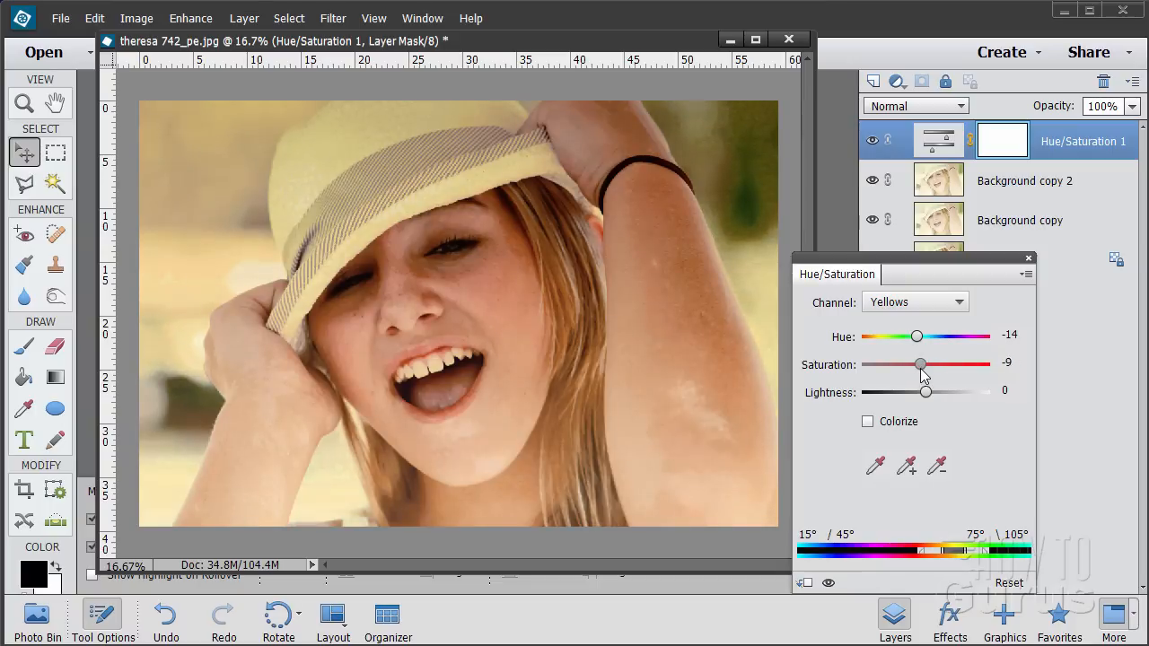
drag(920, 363, 913, 364)
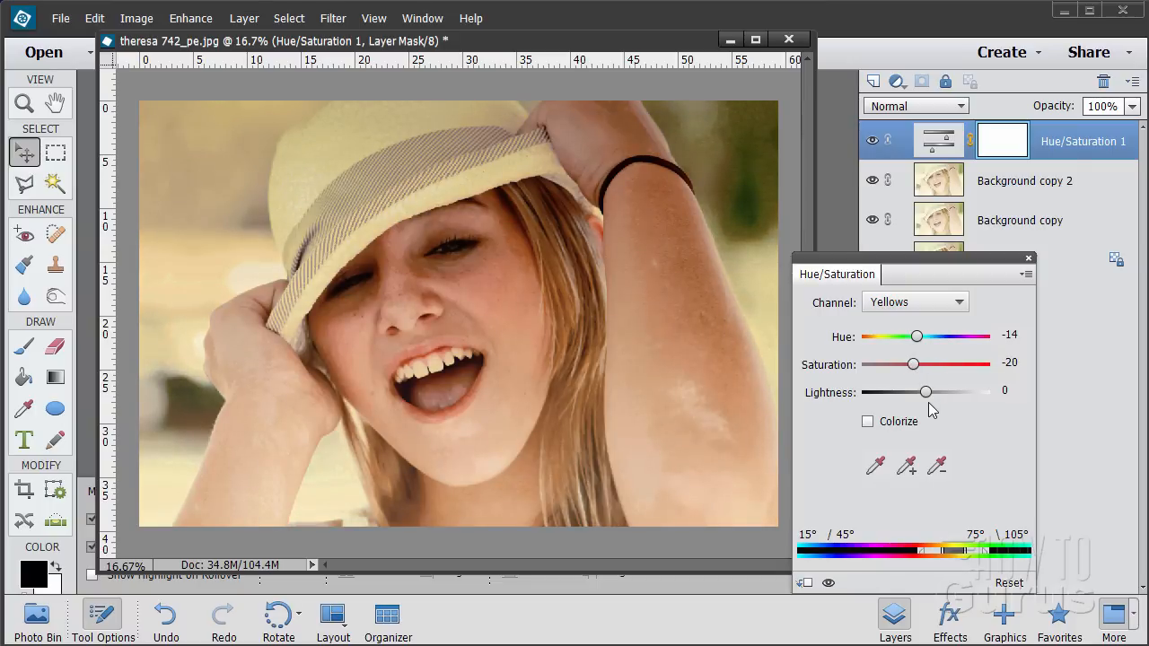
drag(925, 392, 931, 391)
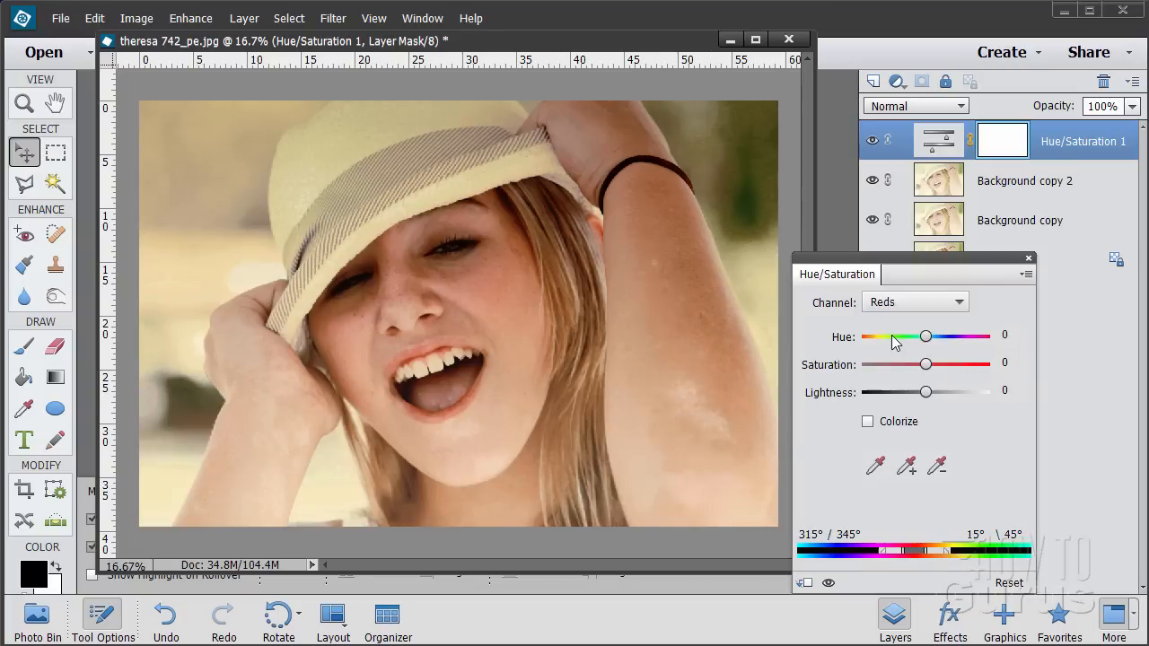
Step: Preview Reds hue shifts and fine-tune the Reds hue to -10
drag(927, 335, 938, 336)
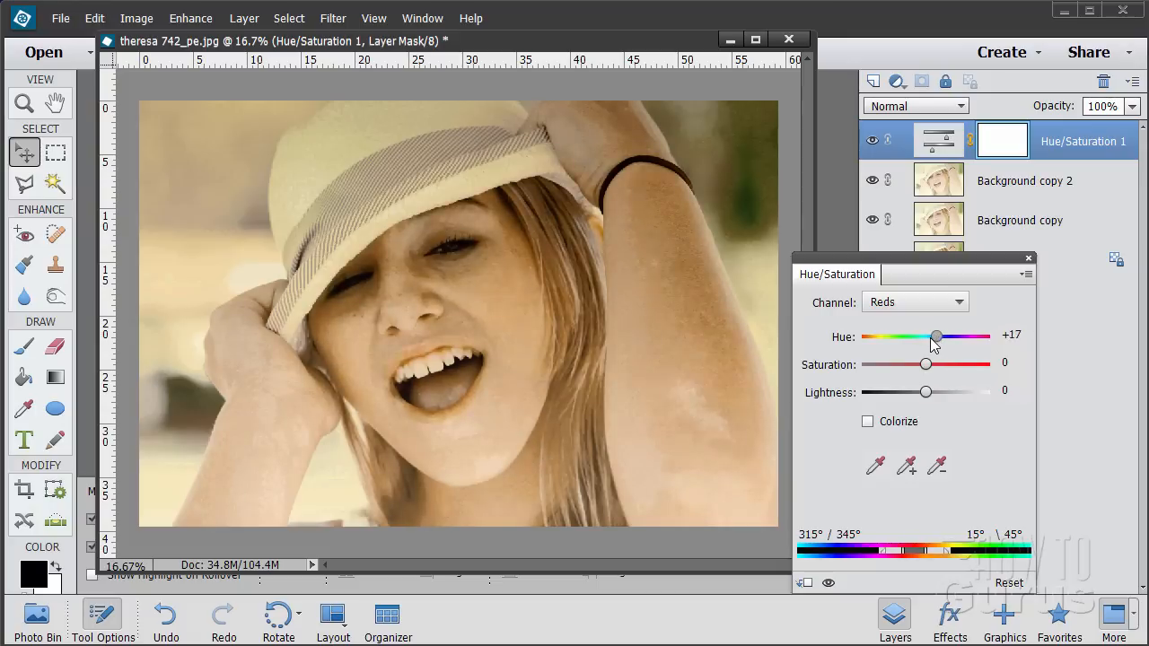
drag(937, 336, 925, 336)
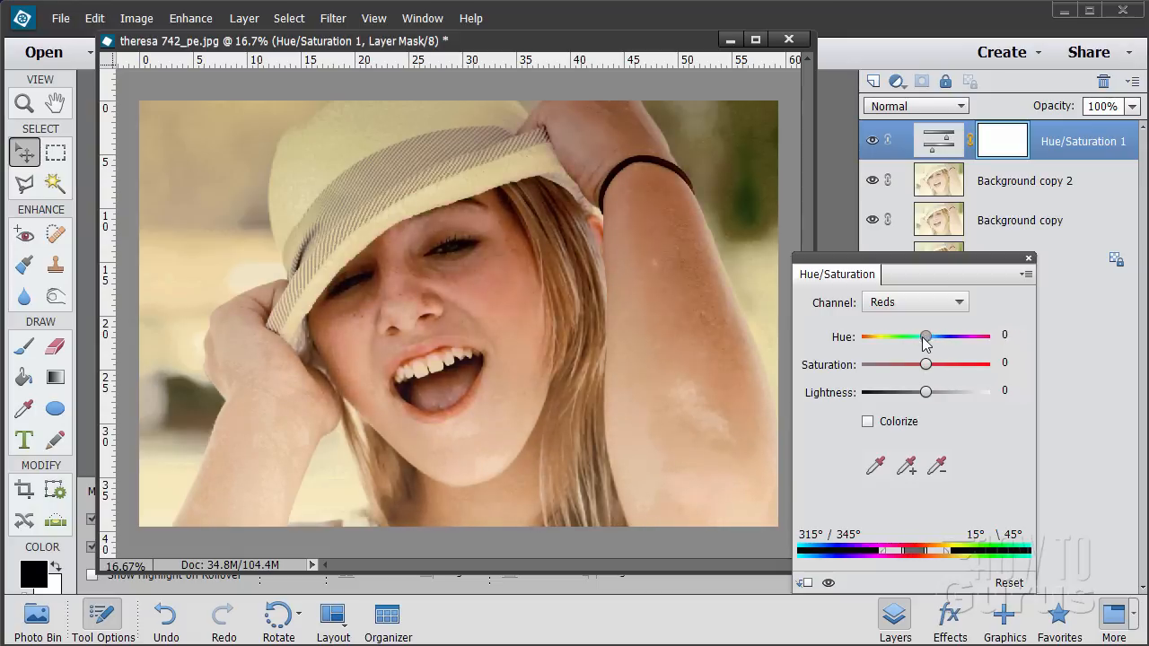
drag(927, 337, 919, 336)
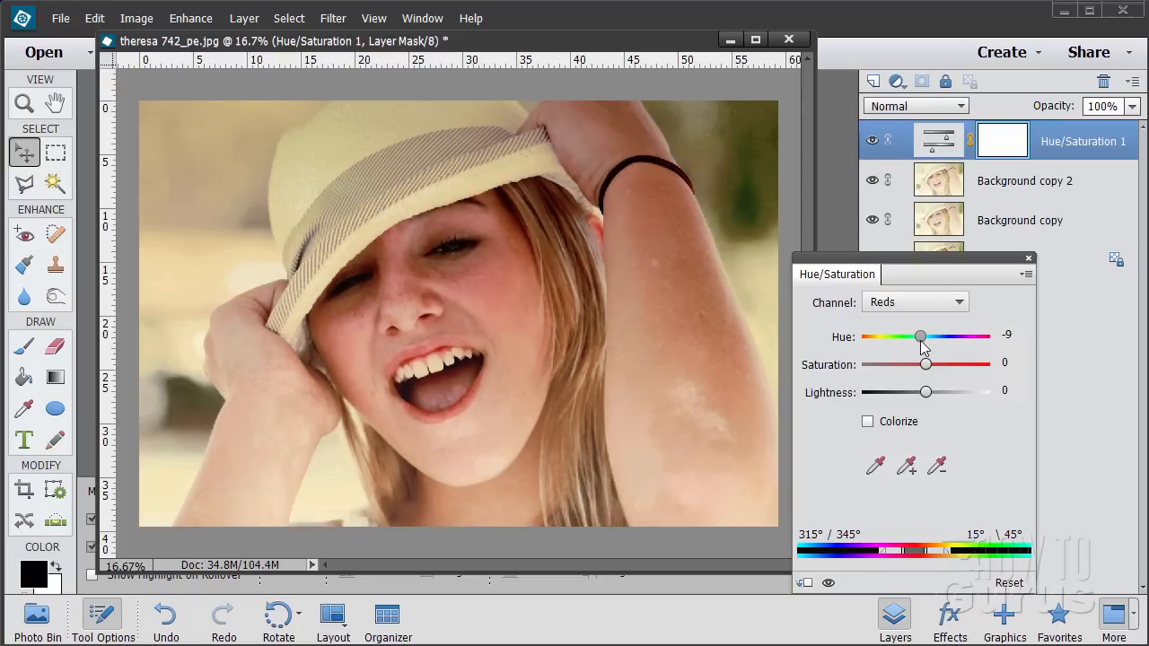
drag(921, 335, 919, 335)
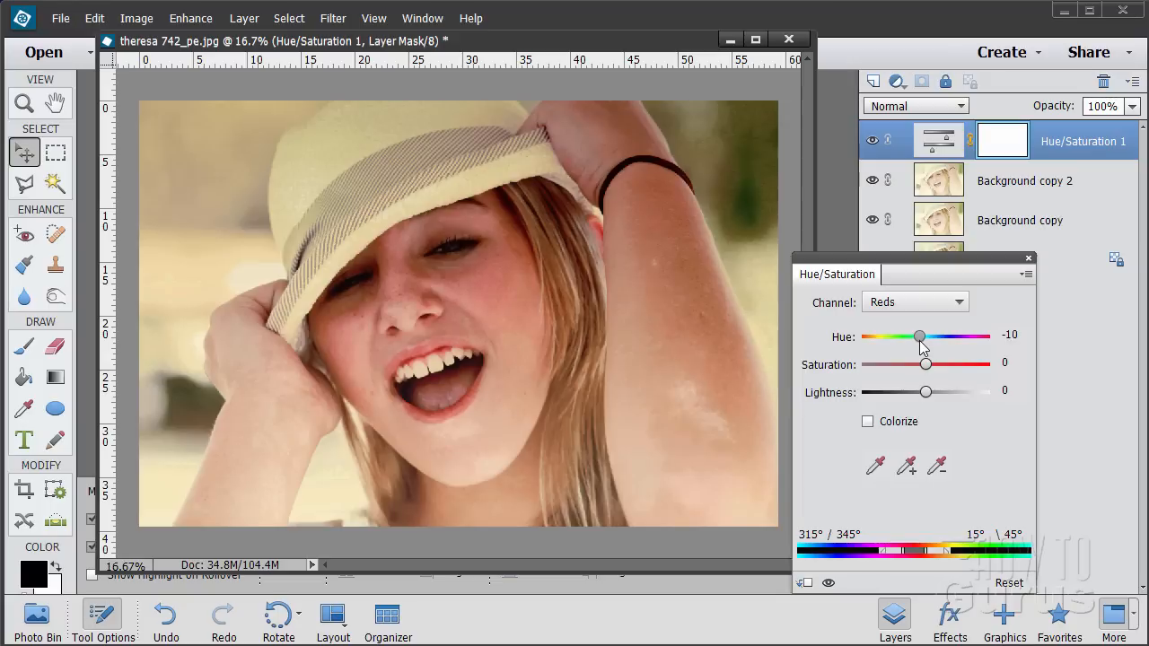
mouse_move(919, 345)
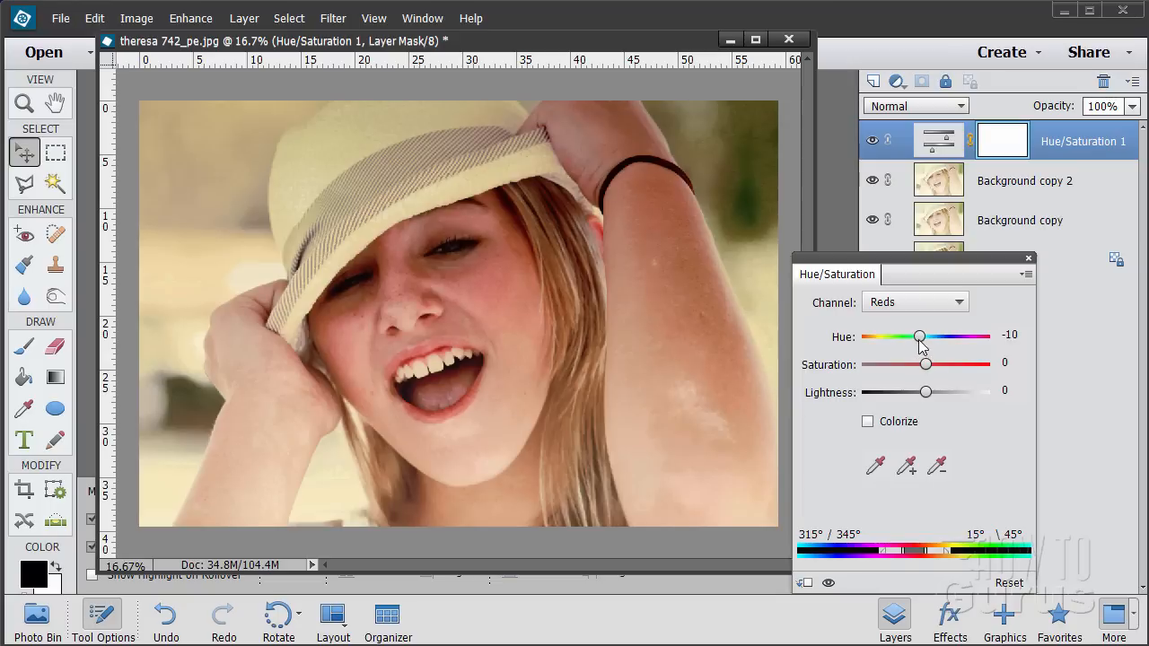
mouse_move(292, 453)
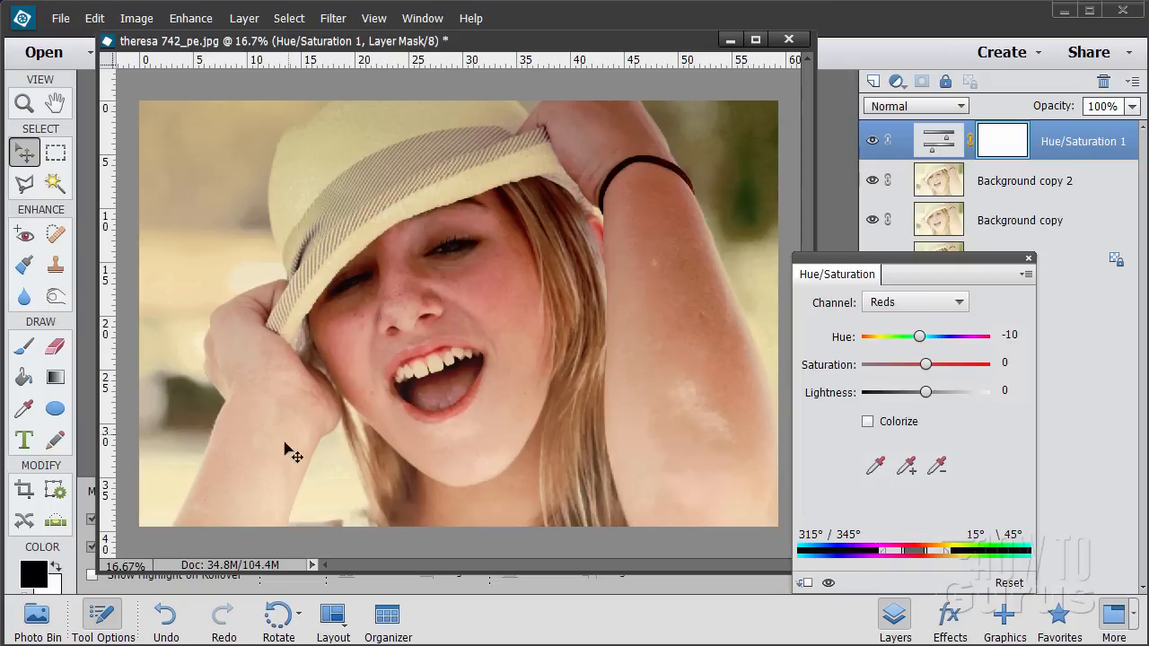
mouse_move(664, 153)
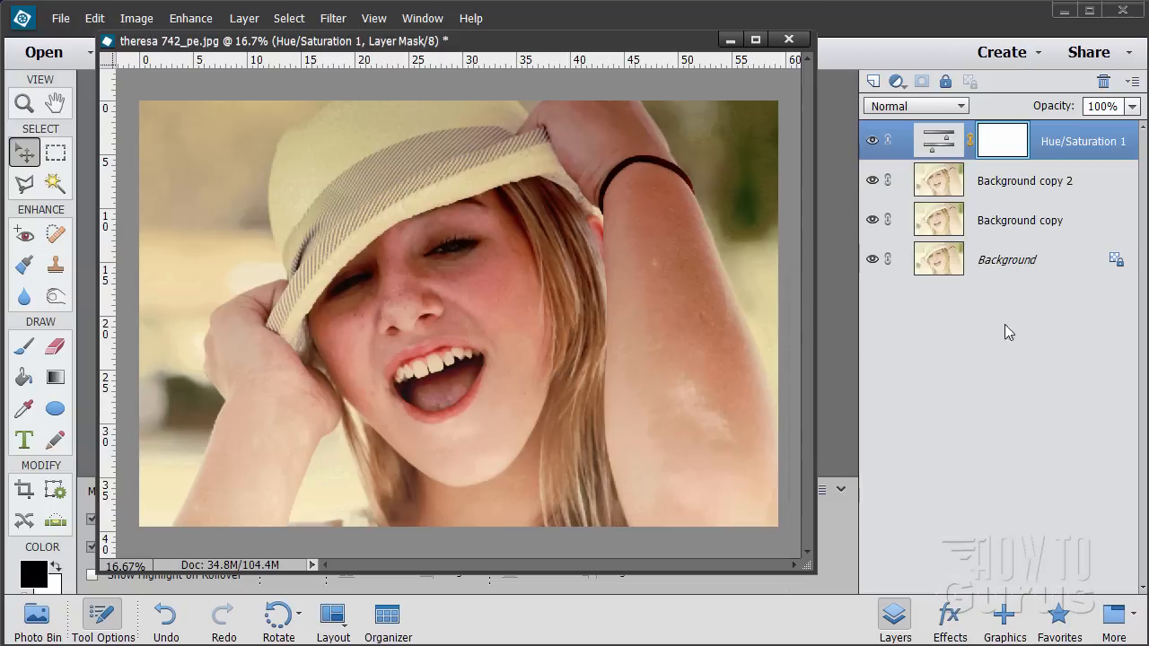
mouse_move(727, 233)
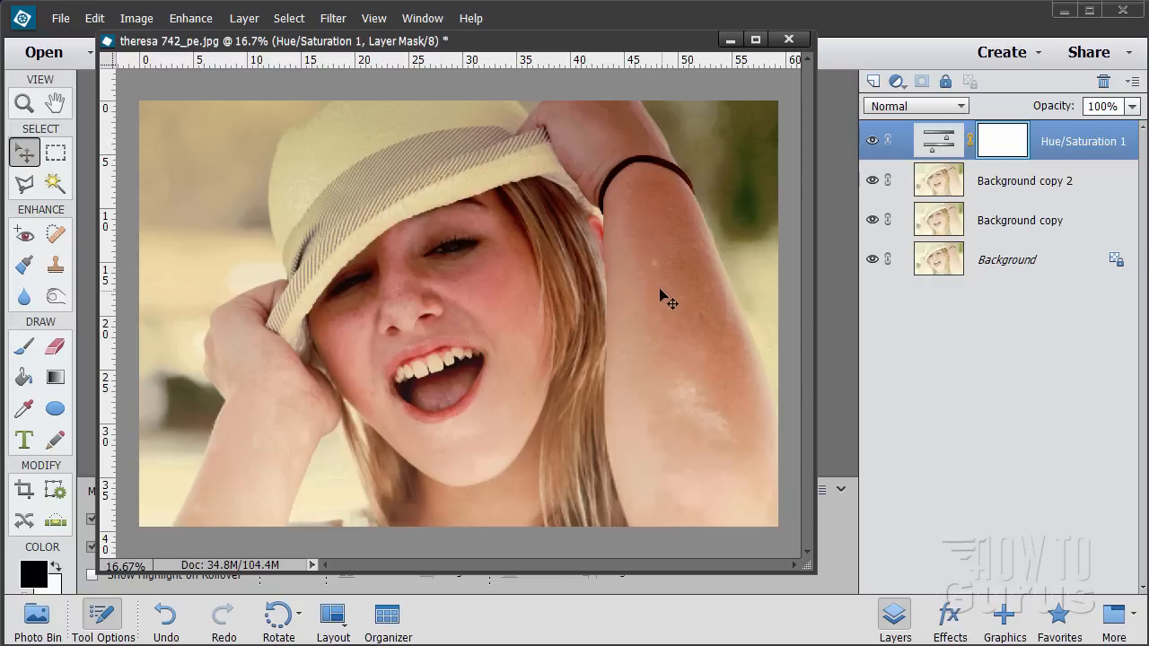
mouse_move(669, 237)
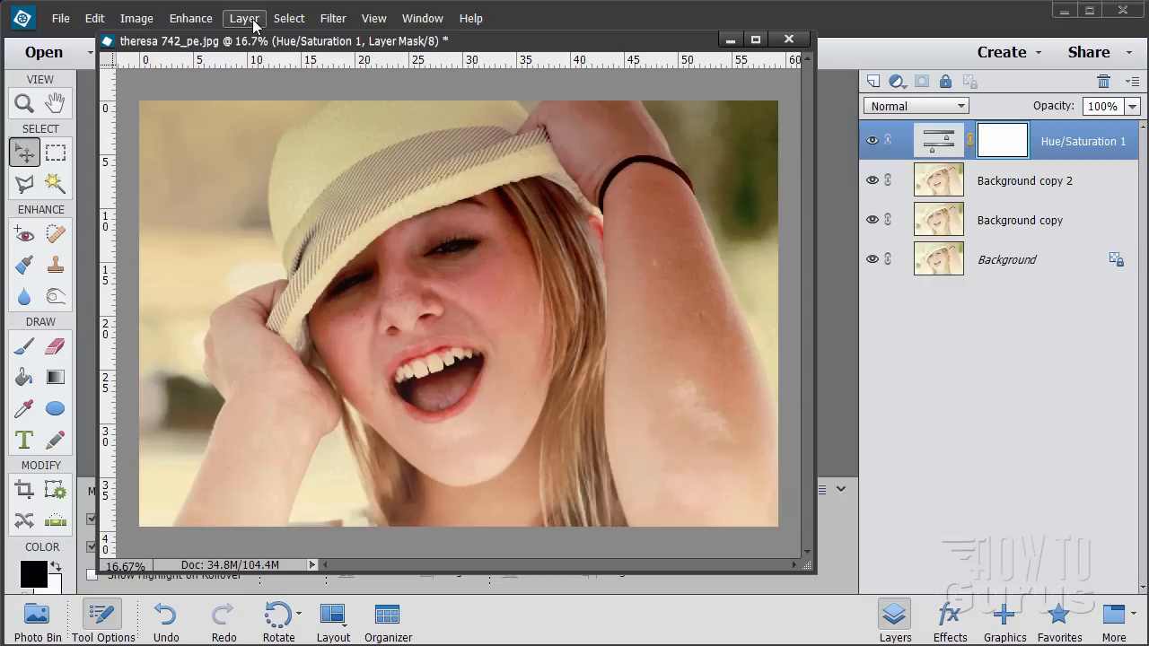
Step: Create a new Levels adjustment layer, Levels 1
click(243, 18)
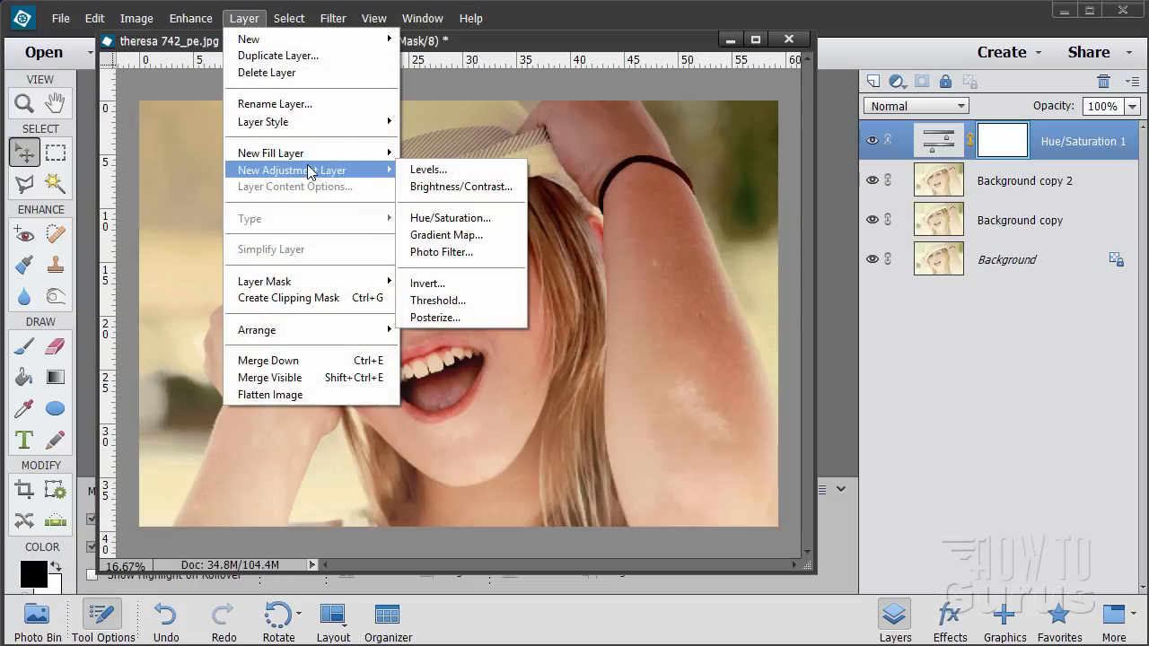
mouse_move(460, 187)
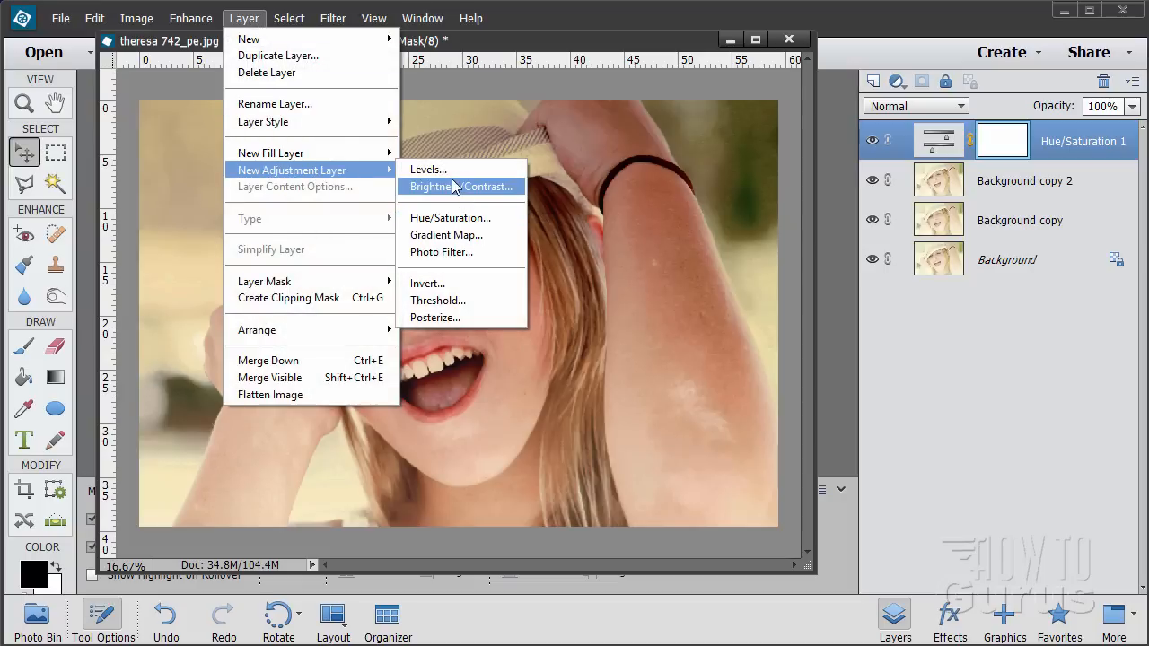
click(428, 168)
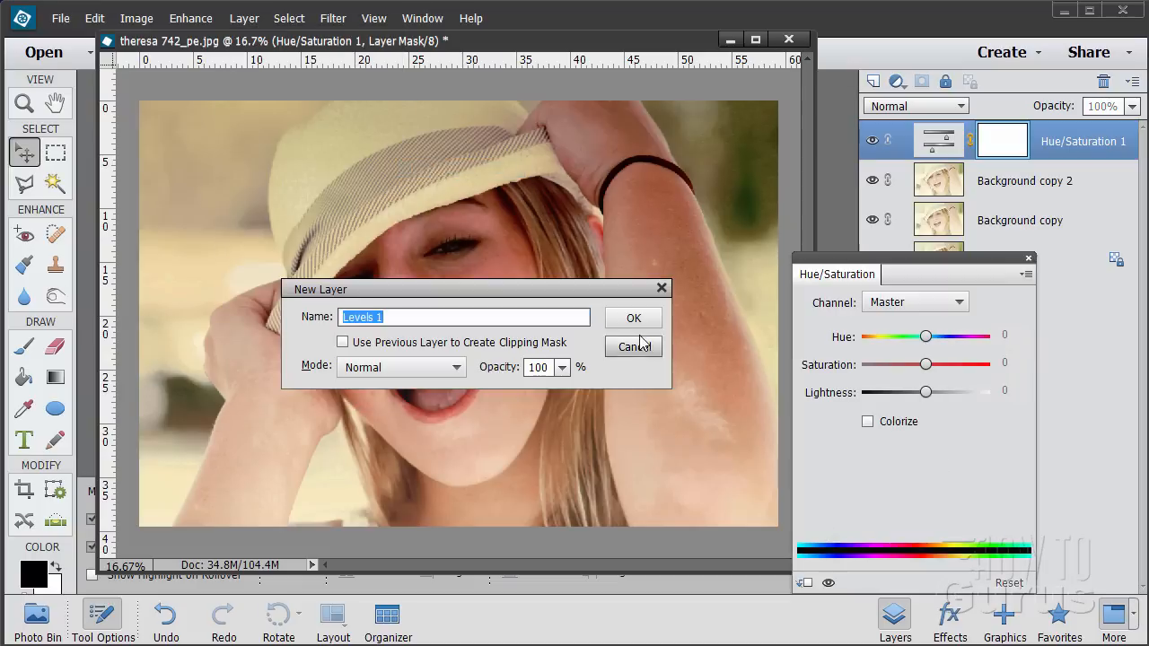
click(633, 317)
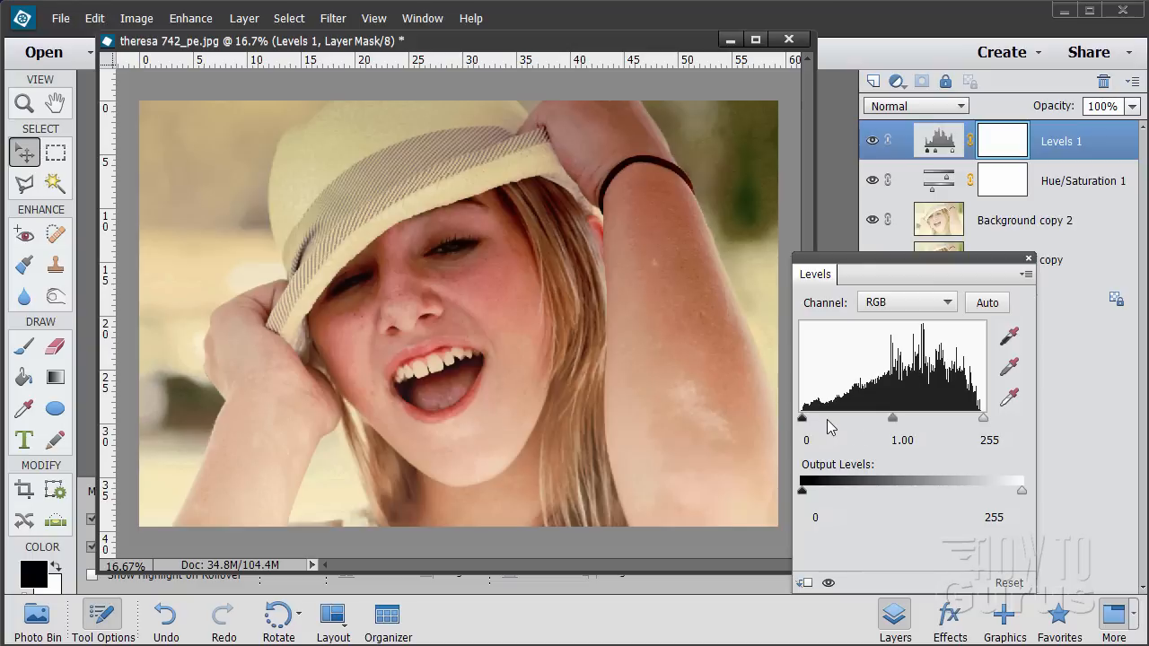
mouse_move(943, 359)
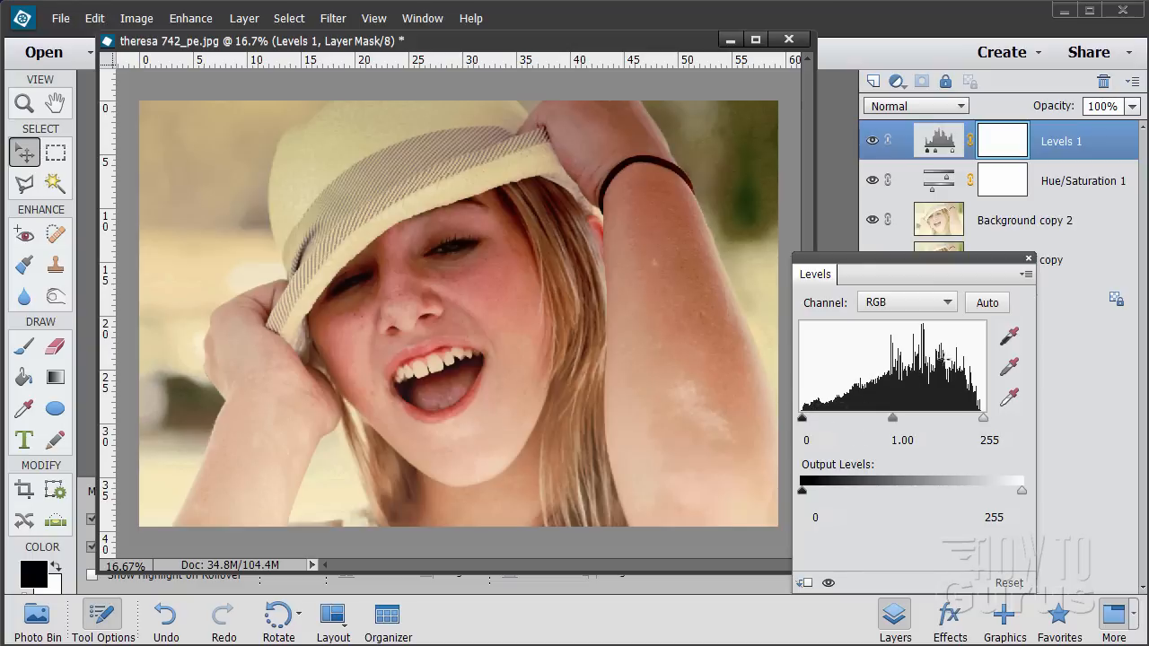
mouse_move(888, 434)
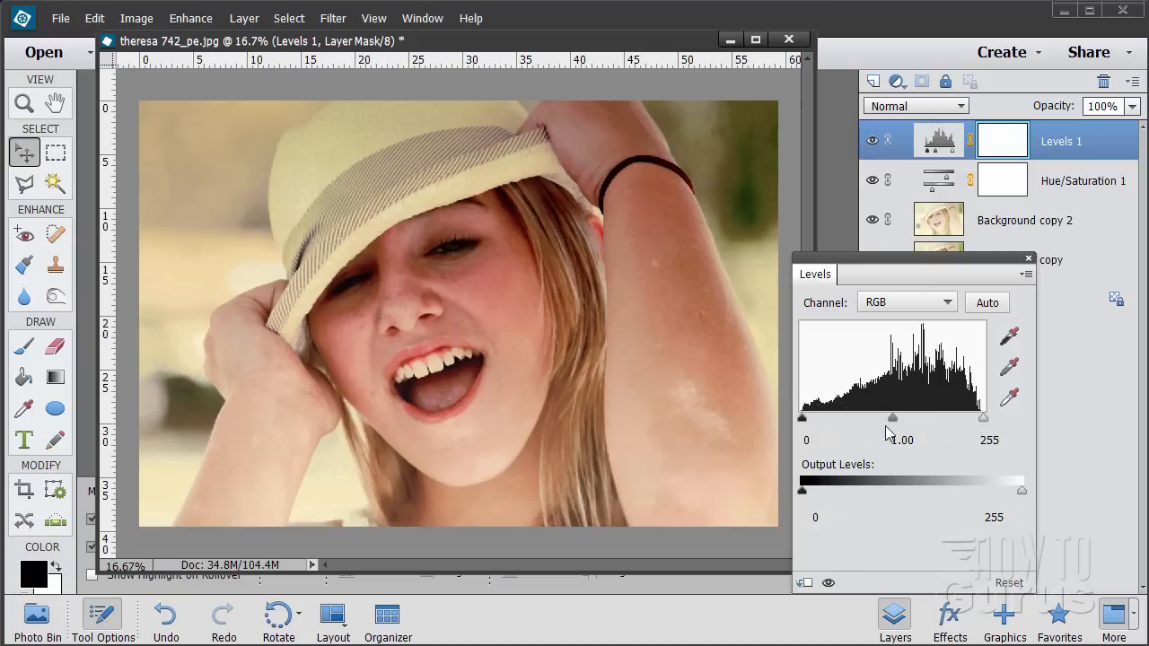
Step: Set the Levels inputs: shadows 9, highlights 240, midtones 1.07
drag(894, 420, 802, 419)
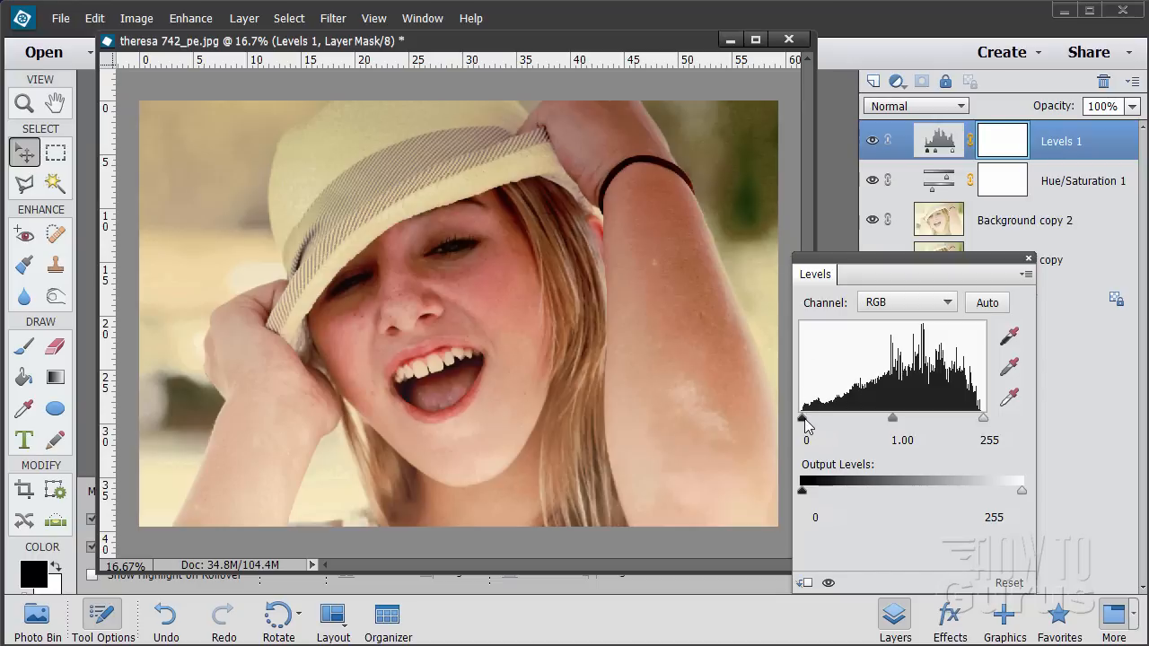
drag(802, 419, 804, 420)
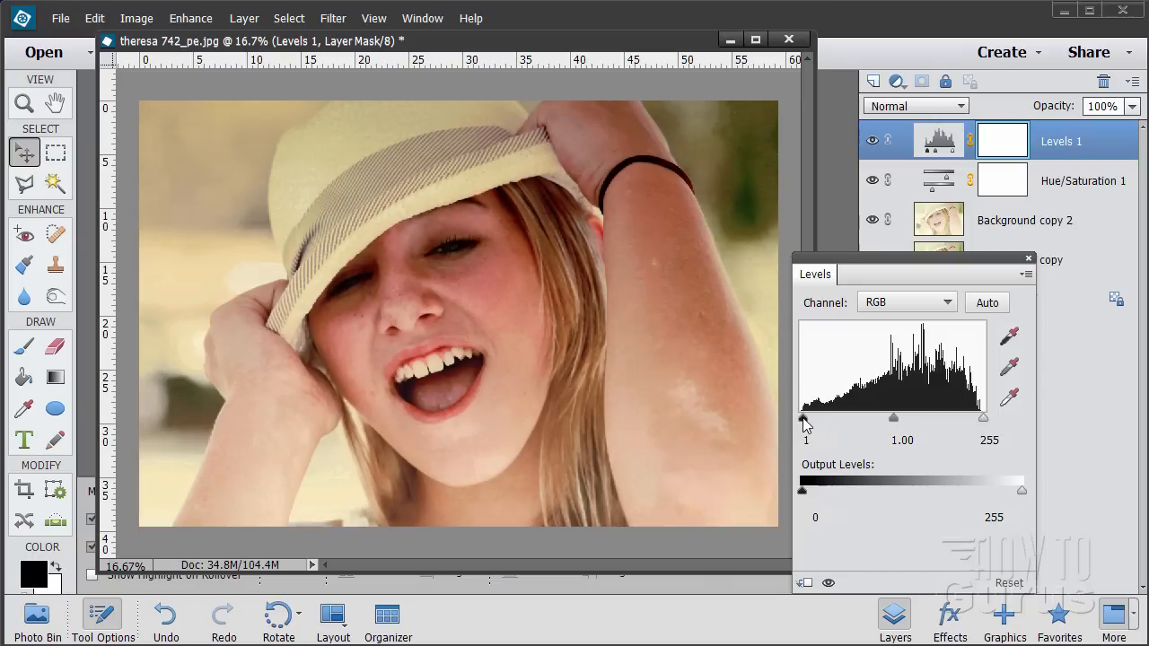
drag(802, 418, 808, 418)
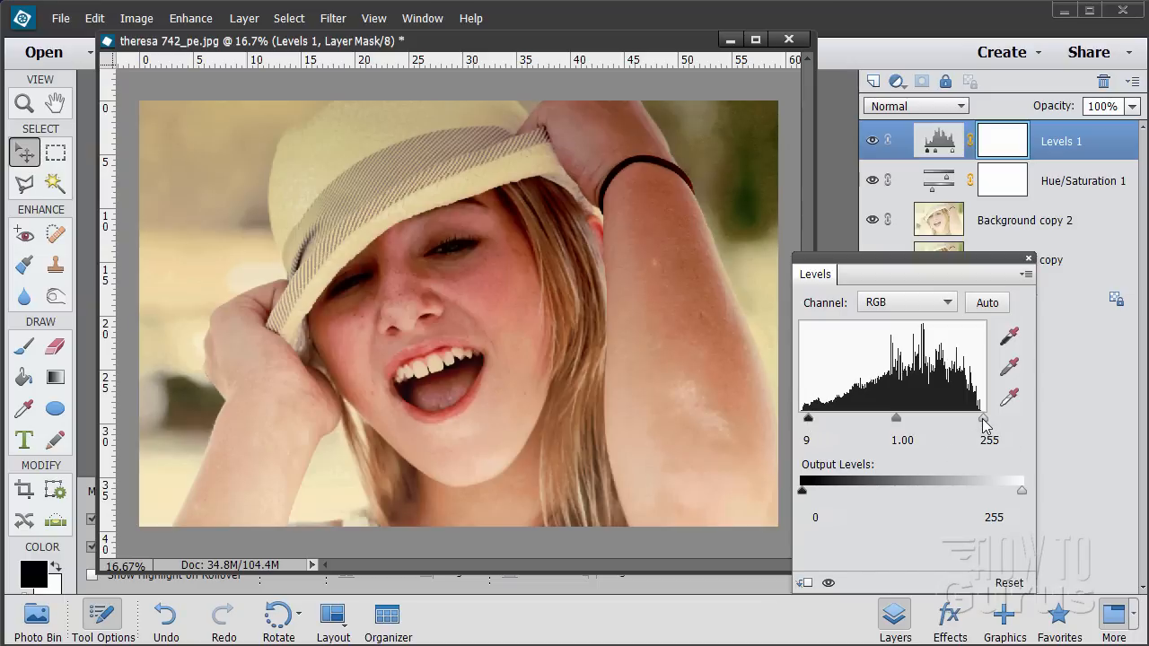
drag(984, 422, 972, 422)
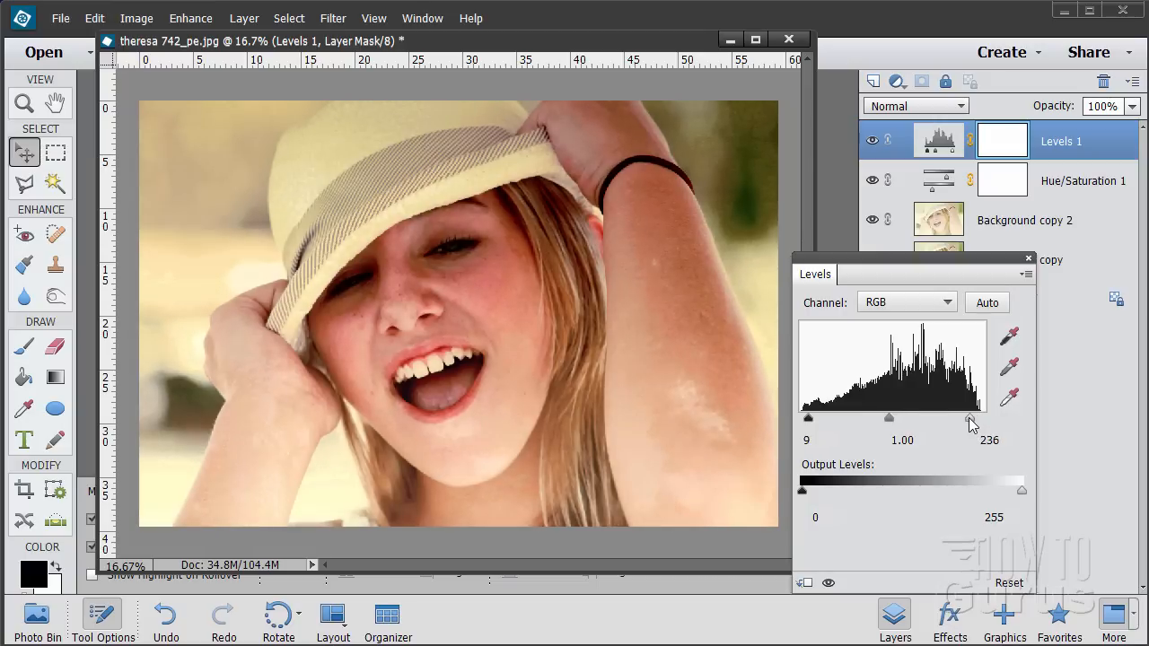
drag(969, 420, 976, 419)
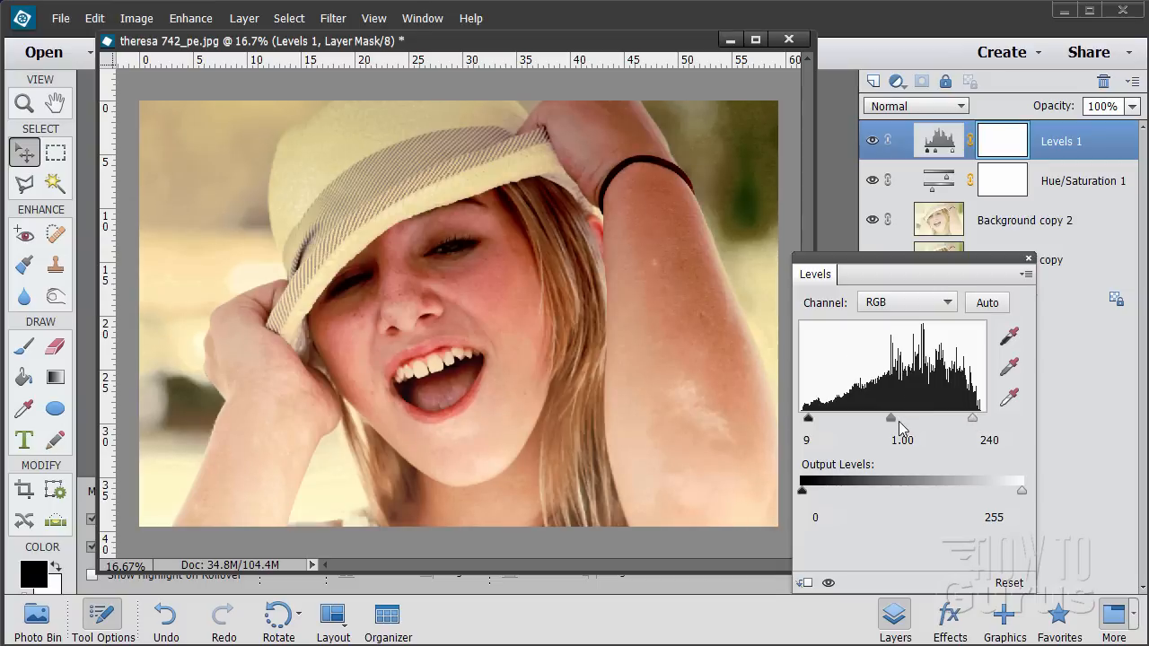
drag(891, 417, 902, 417)
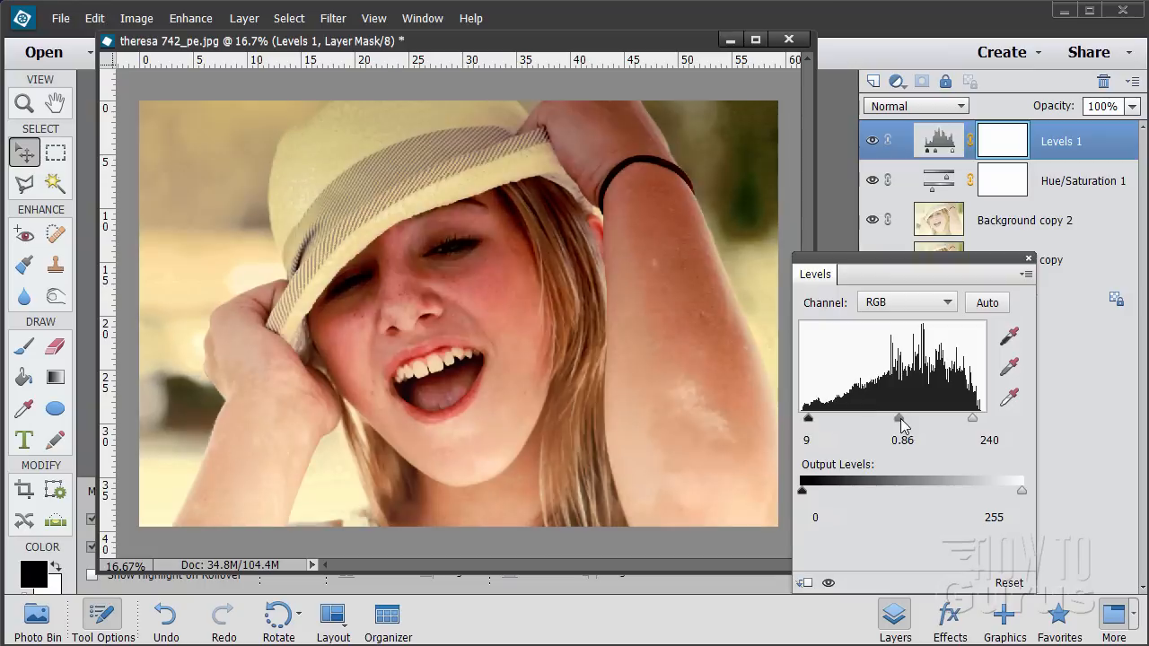
drag(903, 419, 888, 418)
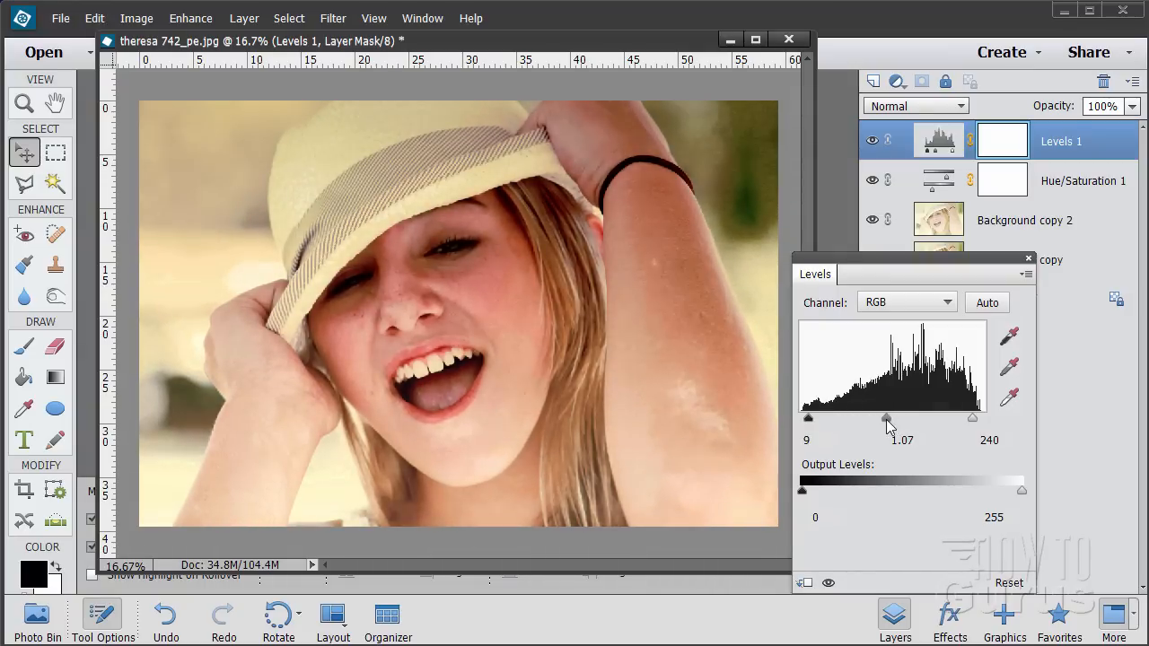
click(902, 440)
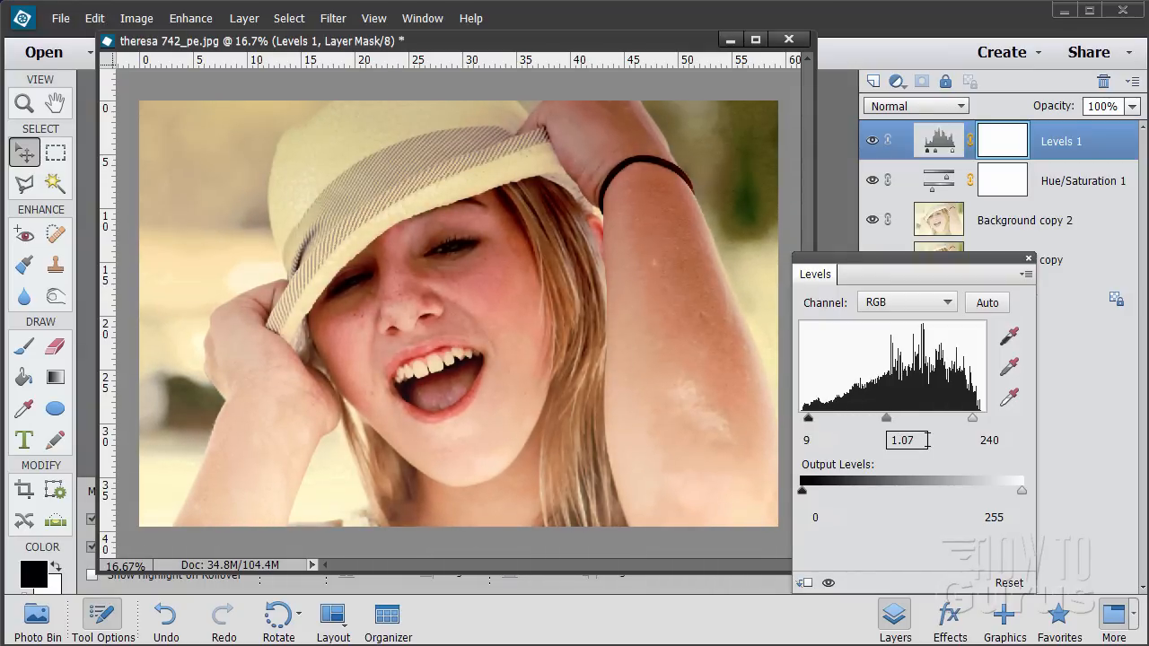
mouse_move(669, 476)
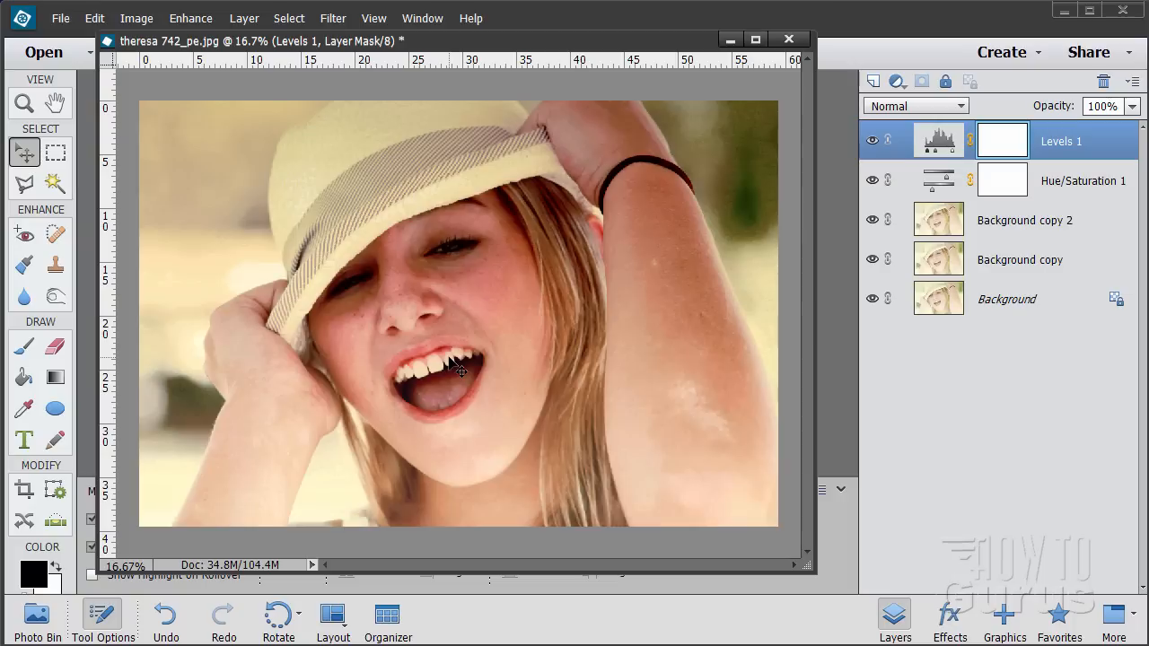
mouse_move(570, 391)
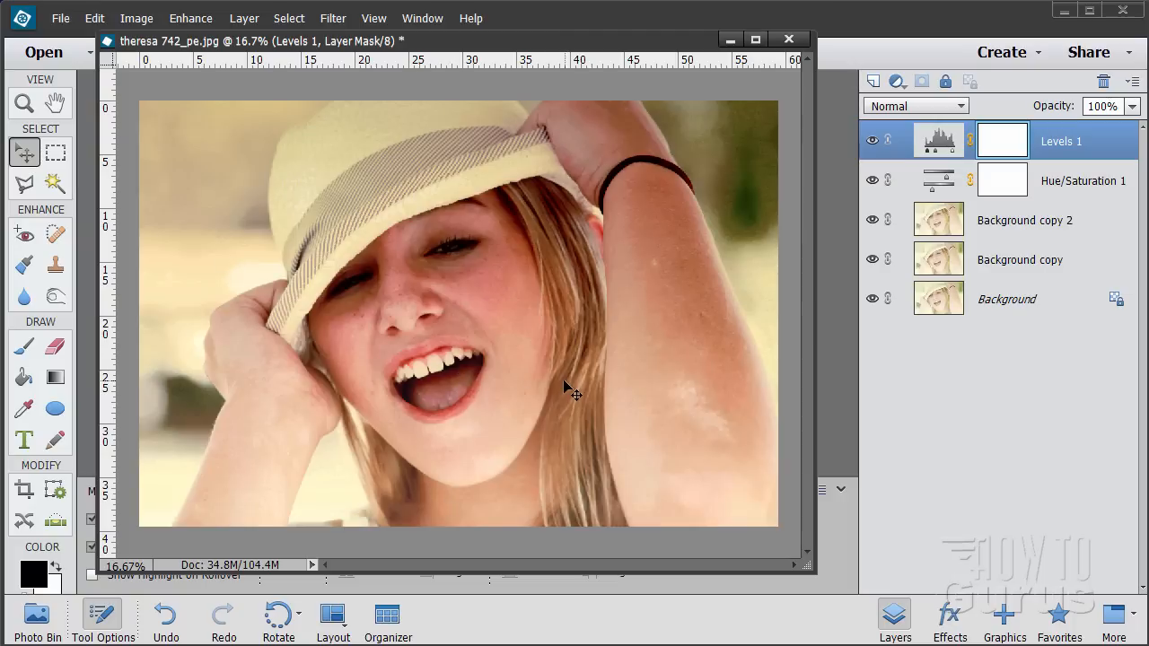
mouse_move(431, 354)
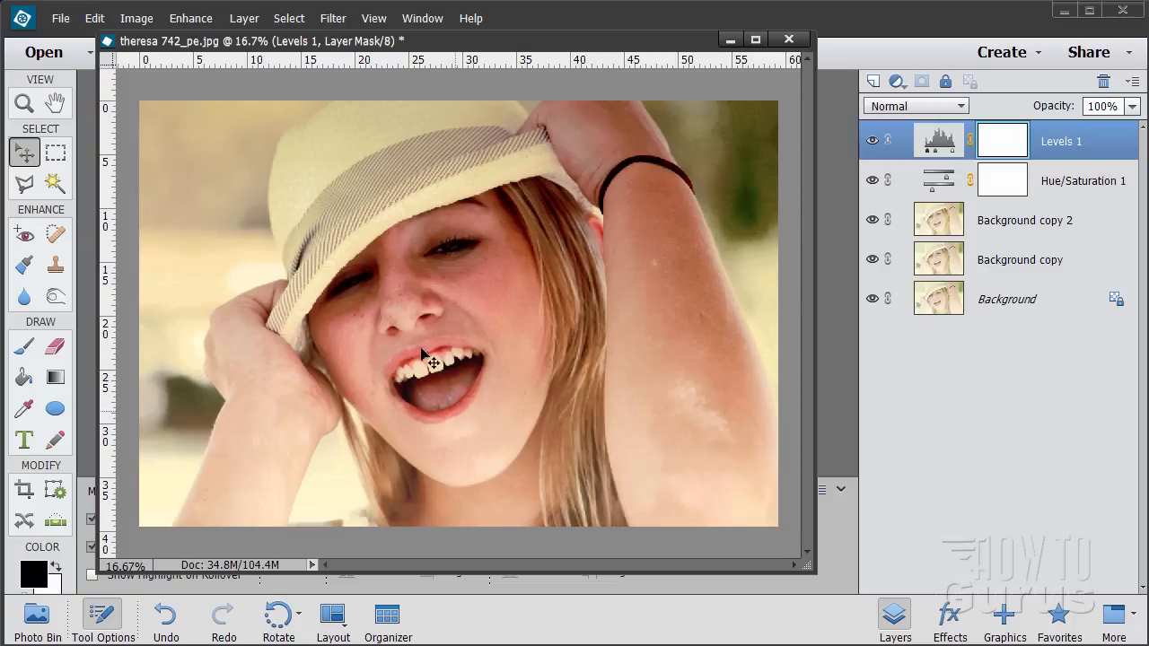
mouse_move(682, 231)
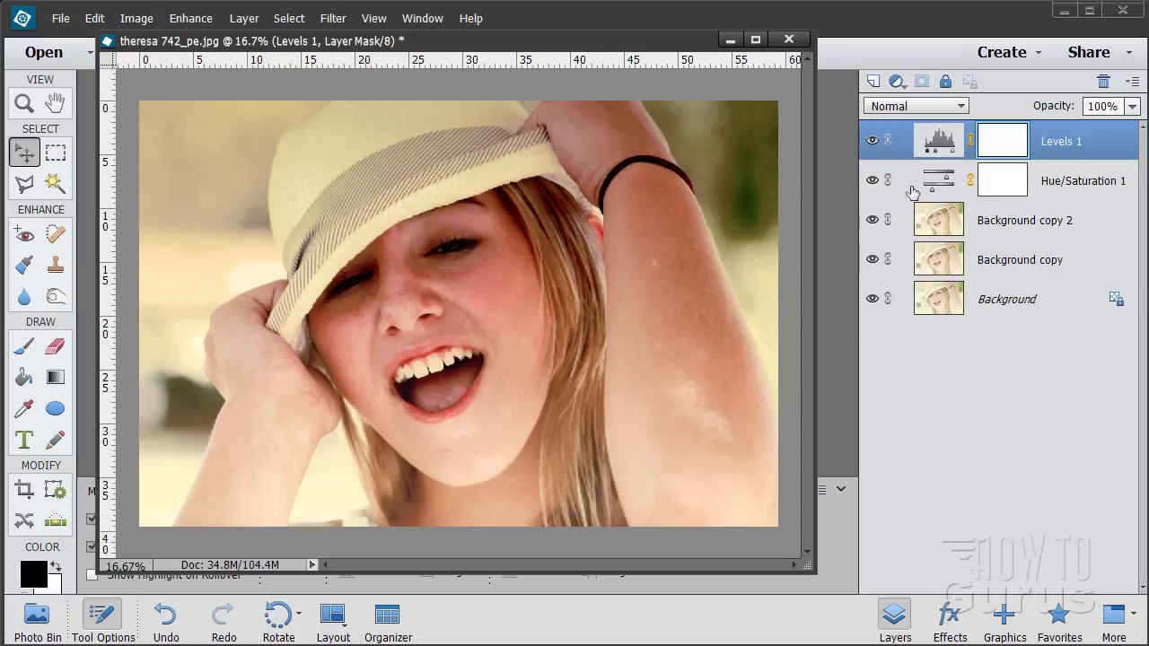
mouse_move(937, 139)
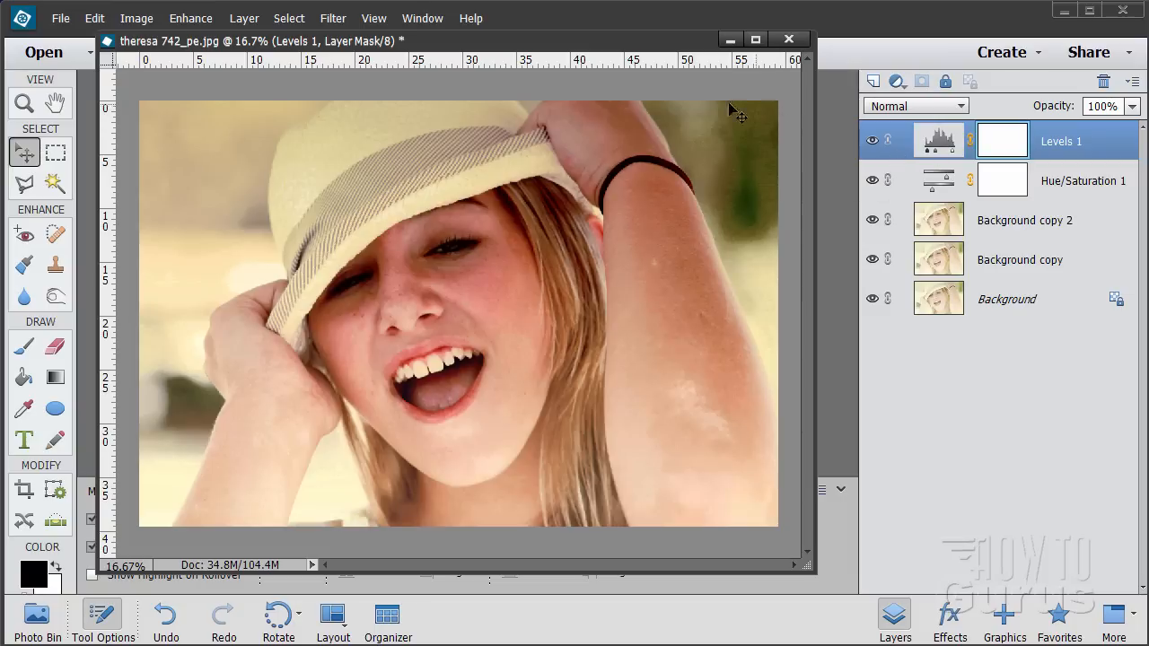
mouse_move(718, 119)
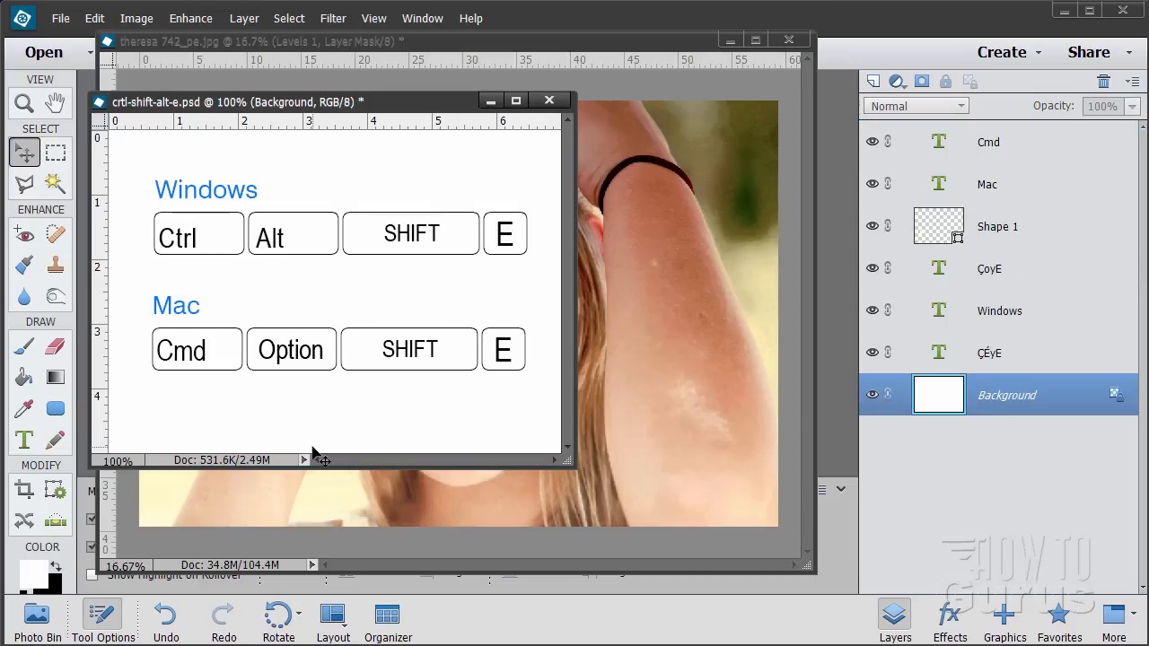
mouse_move(222, 285)
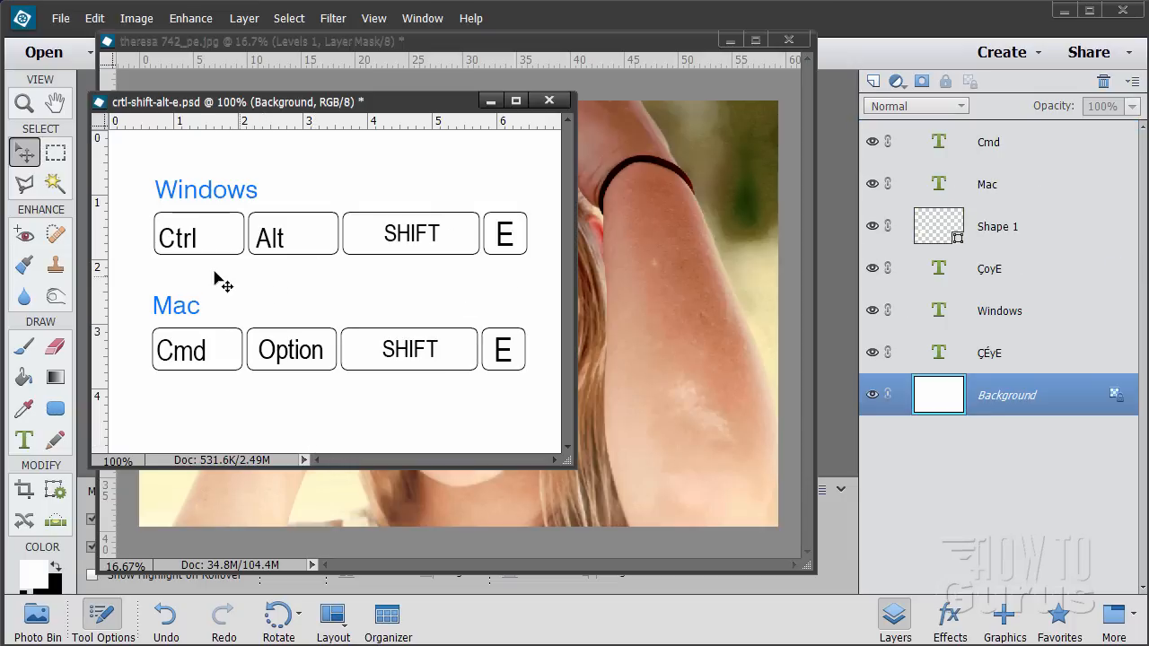
mouse_move(256, 299)
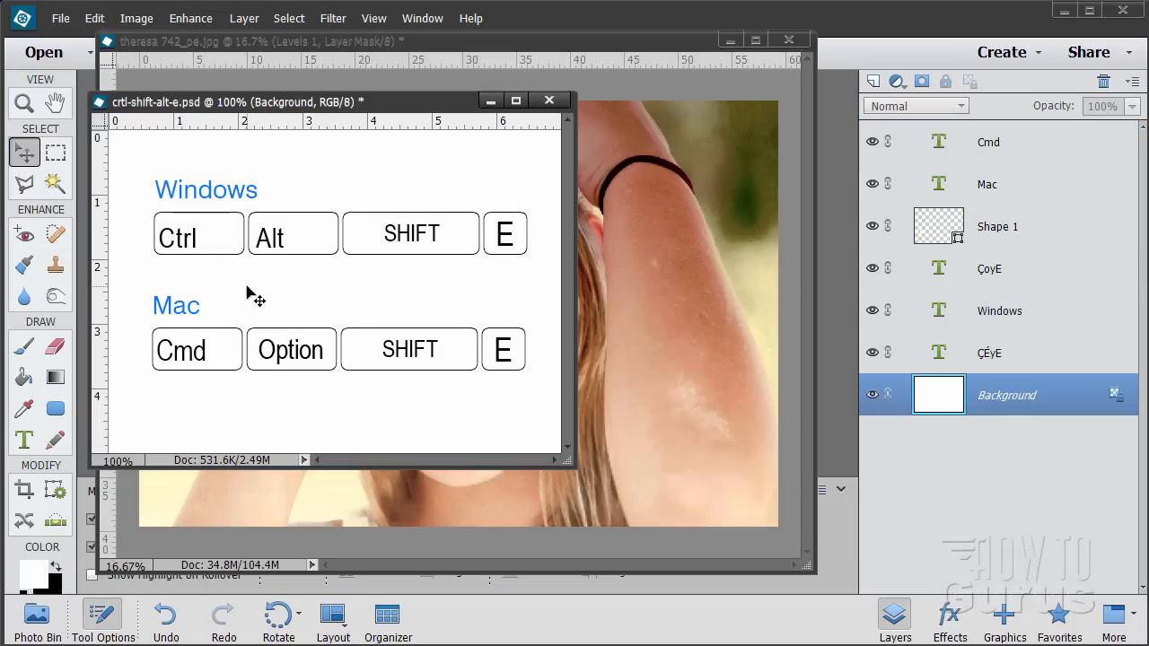
mouse_move(288, 235)
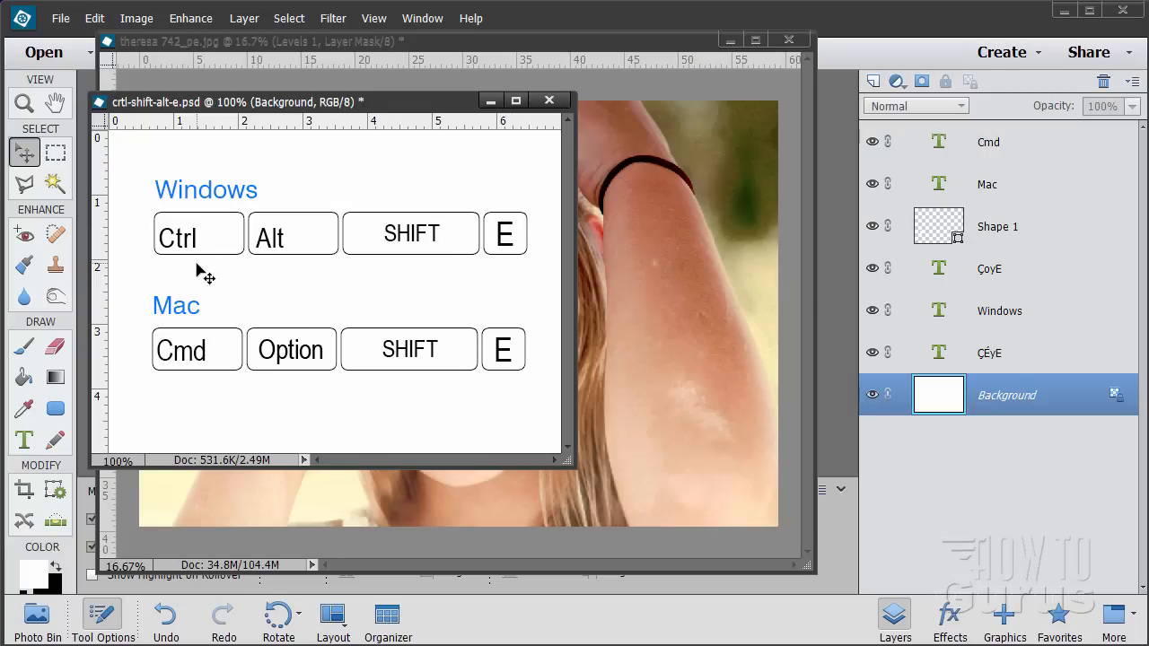
mouse_move(555, 277)
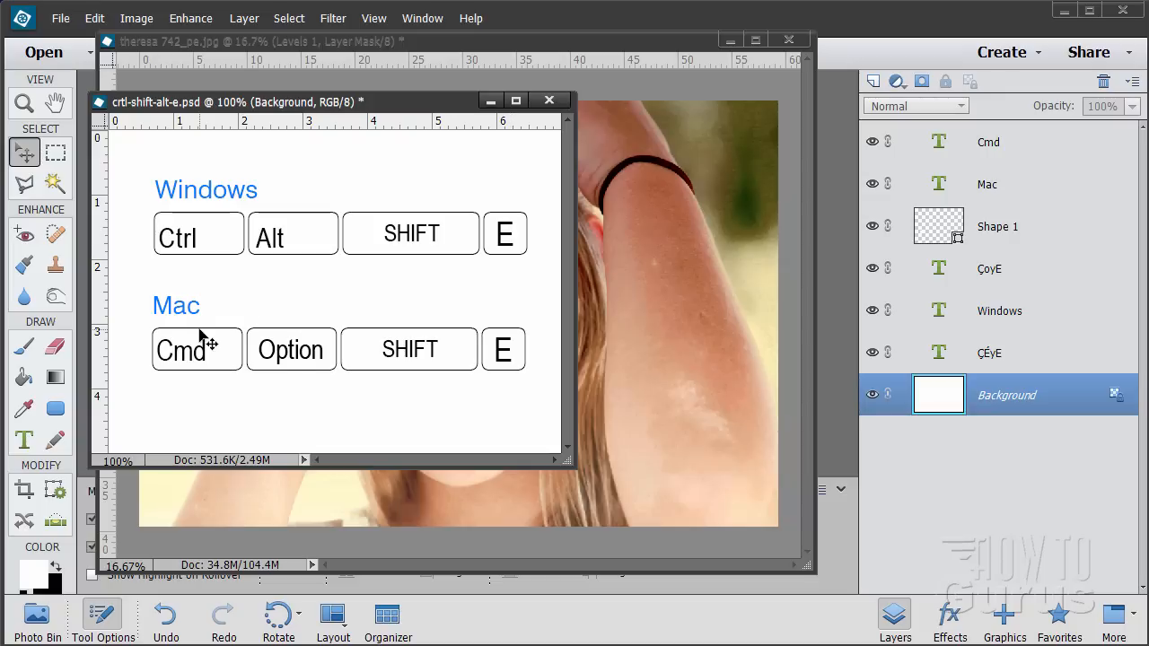
mouse_move(494, 233)
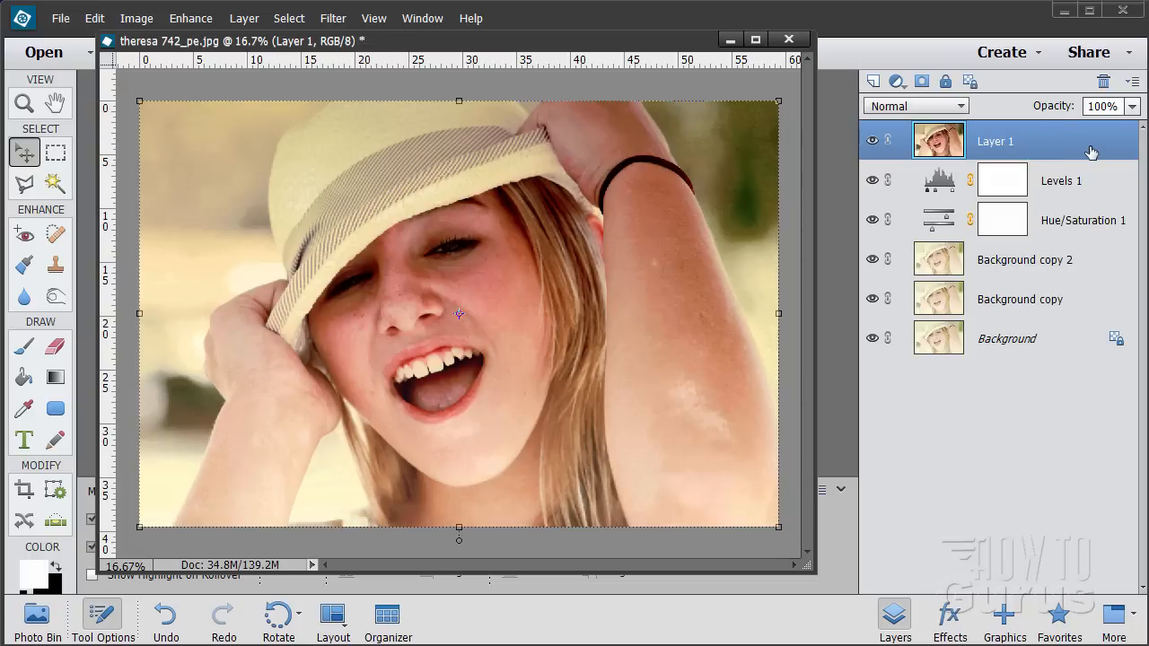
mouse_move(950, 143)
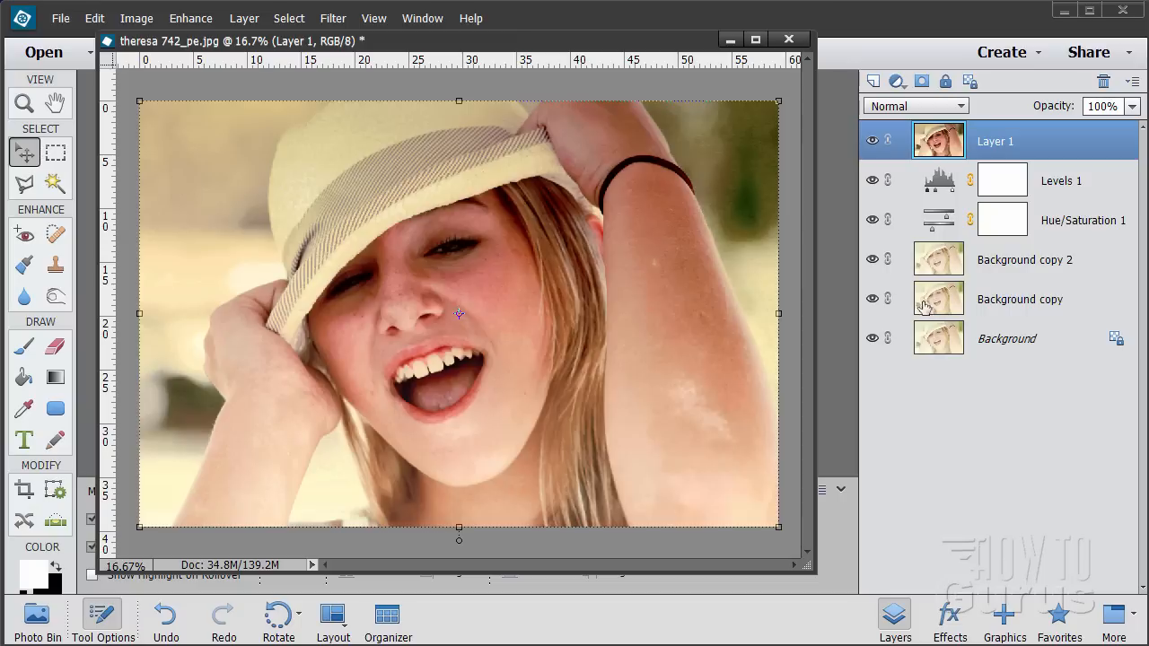
mouse_move(1015, 145)
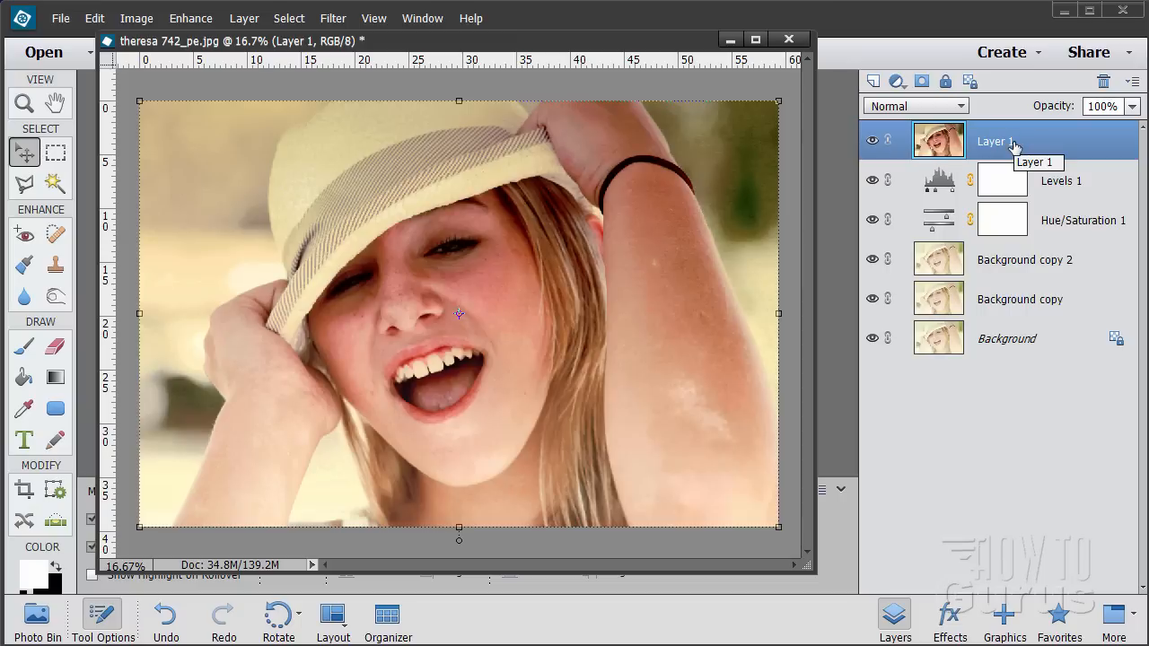
Step: Alt-click Layer 1's eye icon so only the merged portrait stays visible
click(871, 181)
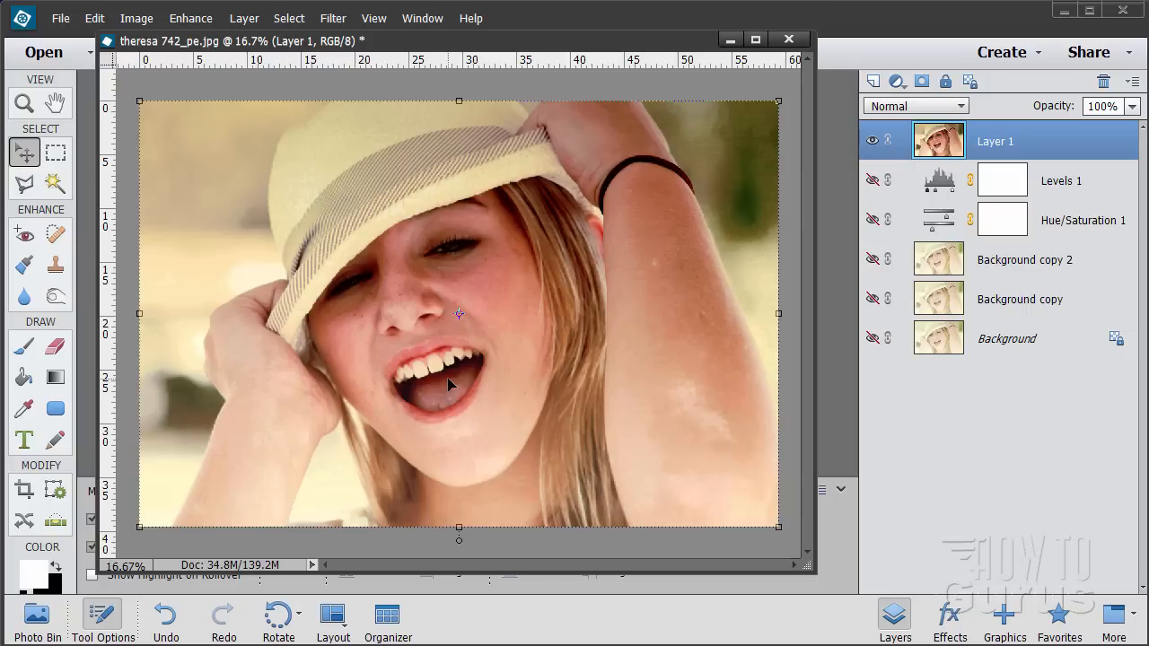
mouse_move(444, 359)
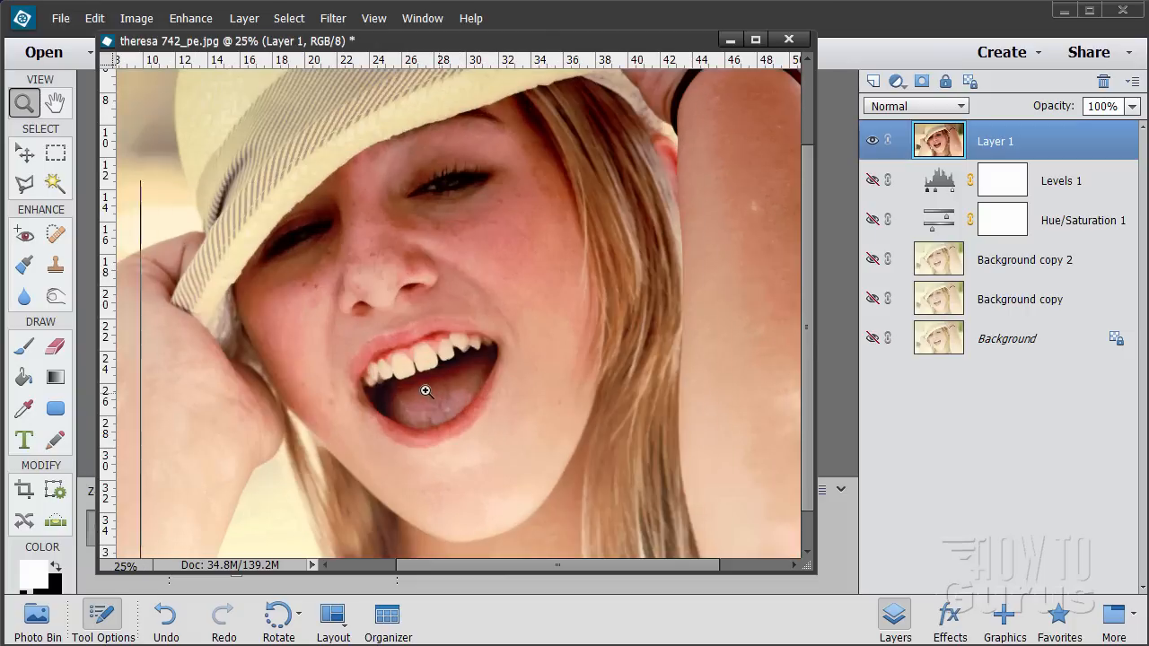
Step: Zoom in on the mouth and set up the Magic Wand with tolerance 25
click(426, 390)
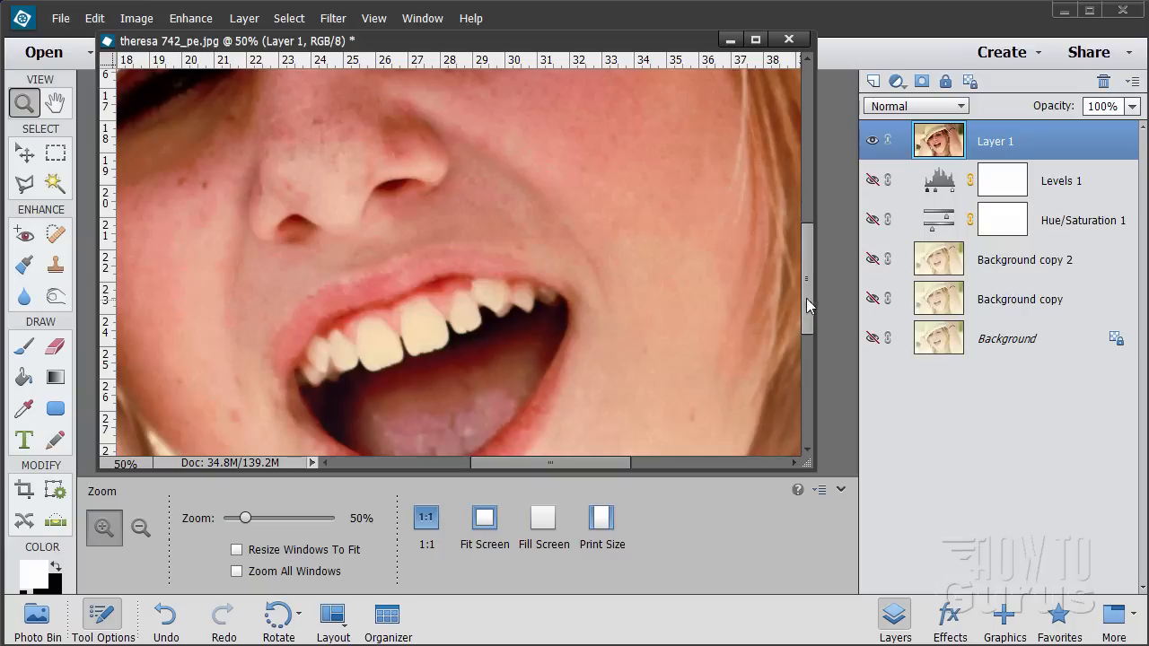
click(54, 183)
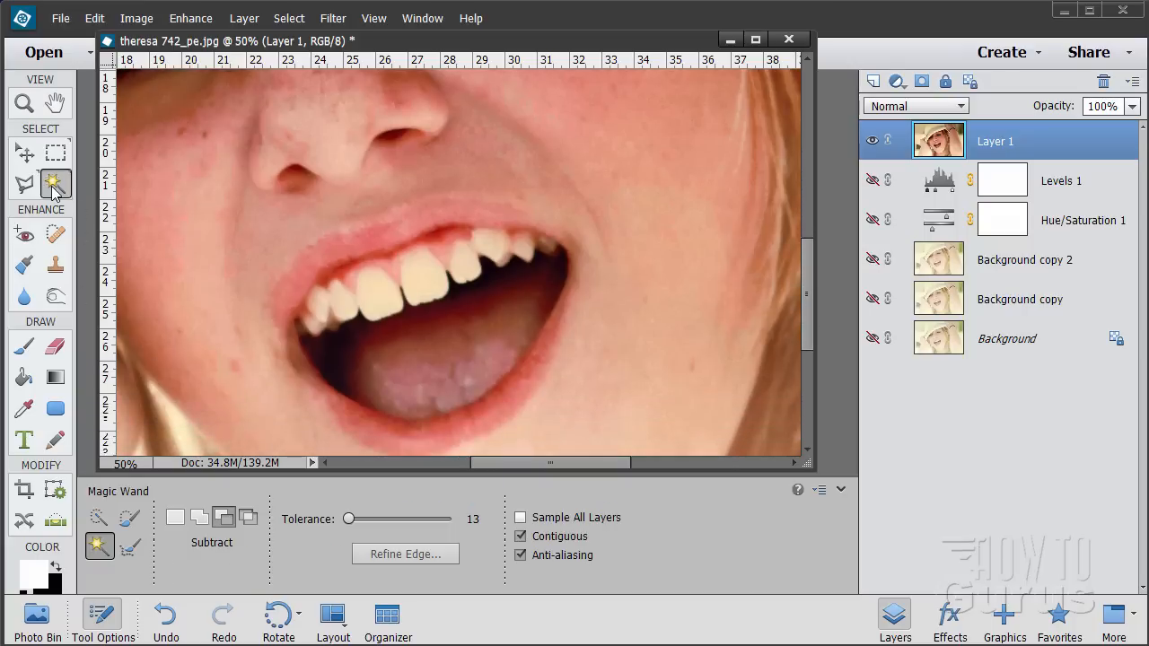
click(175, 517)
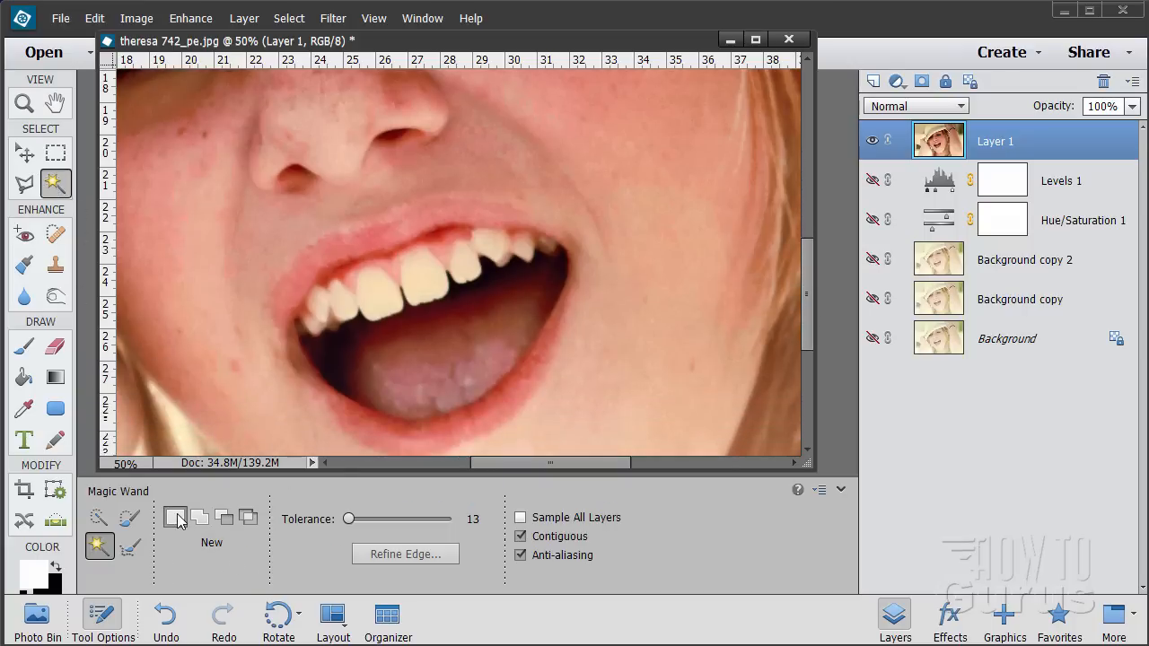
drag(348, 519, 354, 519)
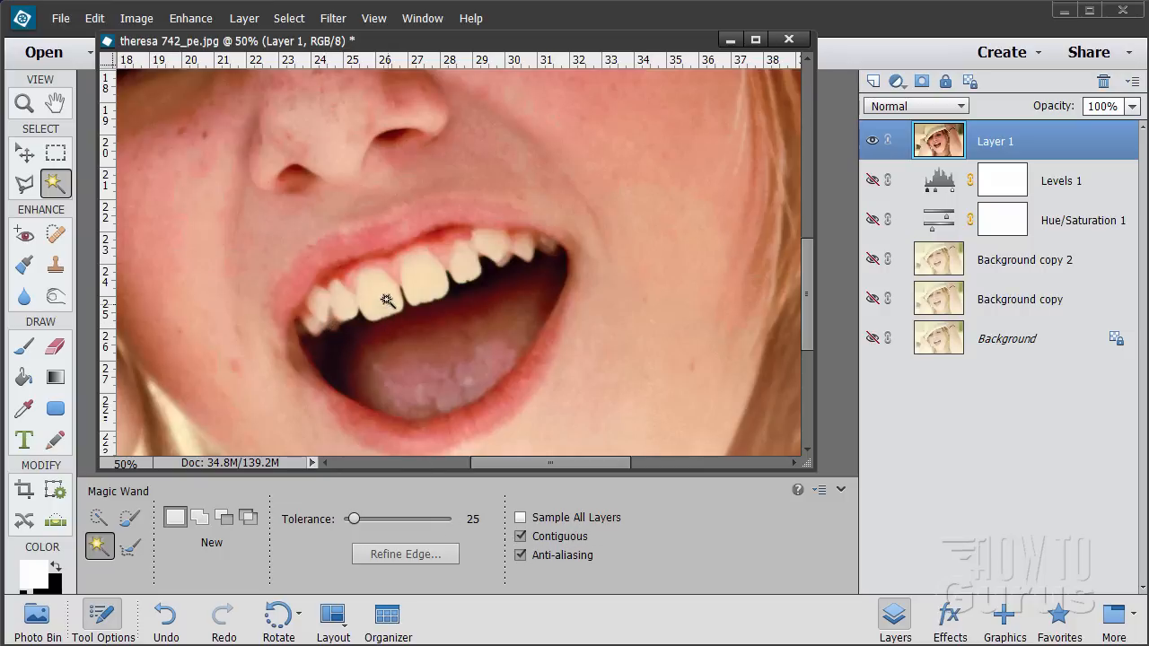
Step: Click the upper teeth one by one, undoing the spill onto skin
click(386, 301)
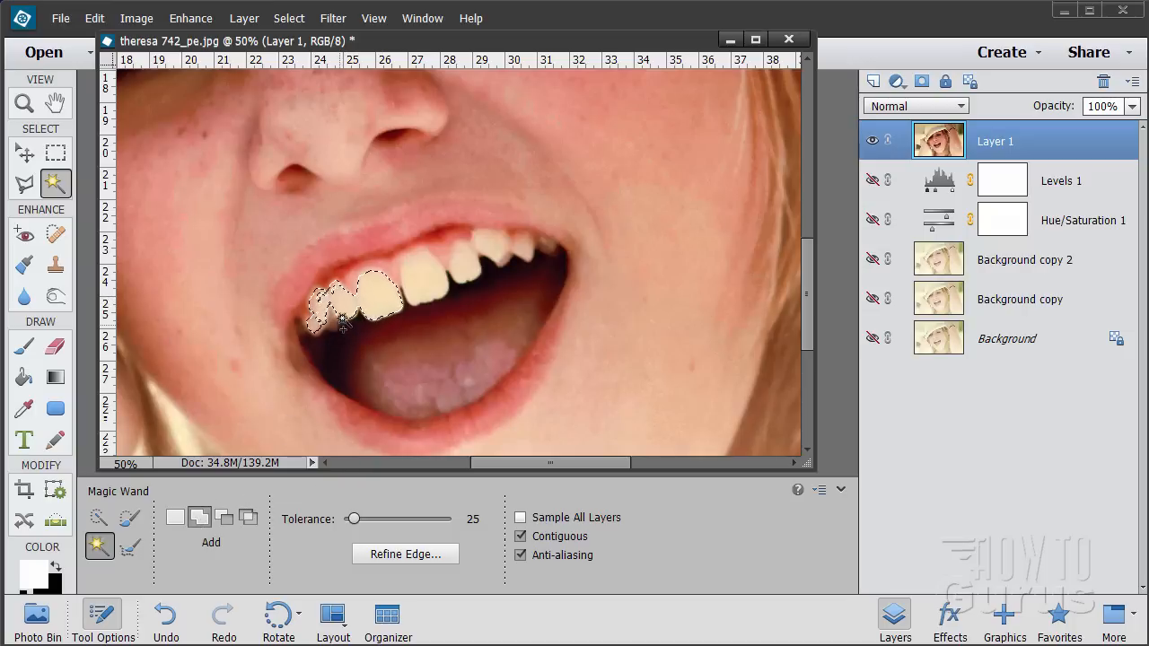
click(471, 270)
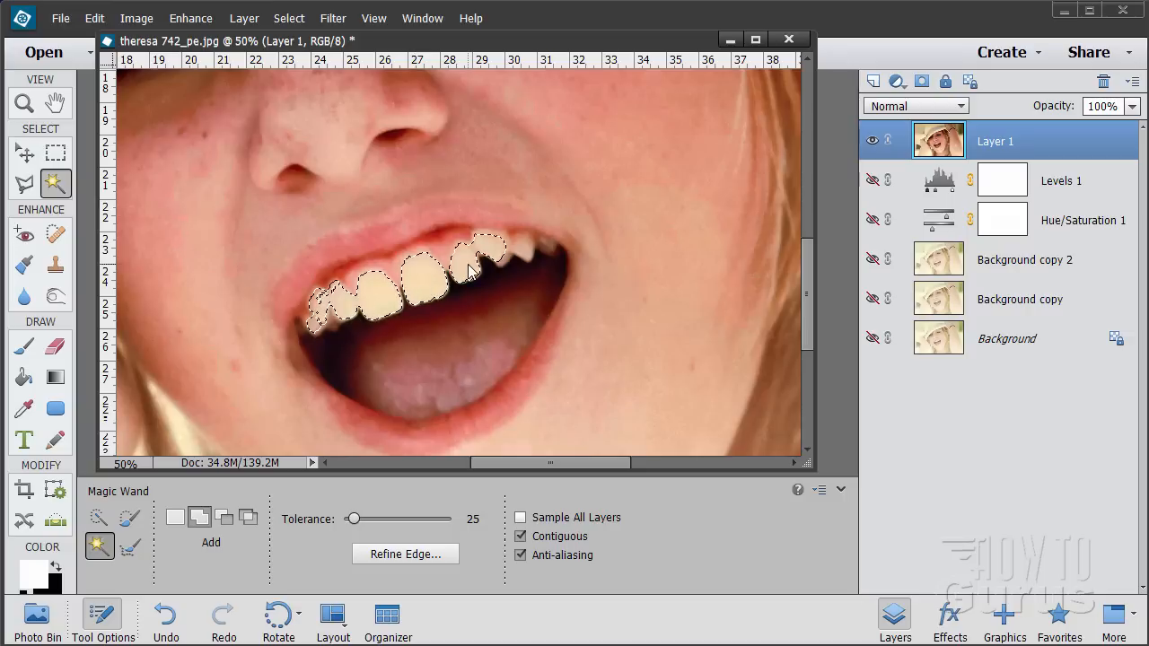
click(524, 263)
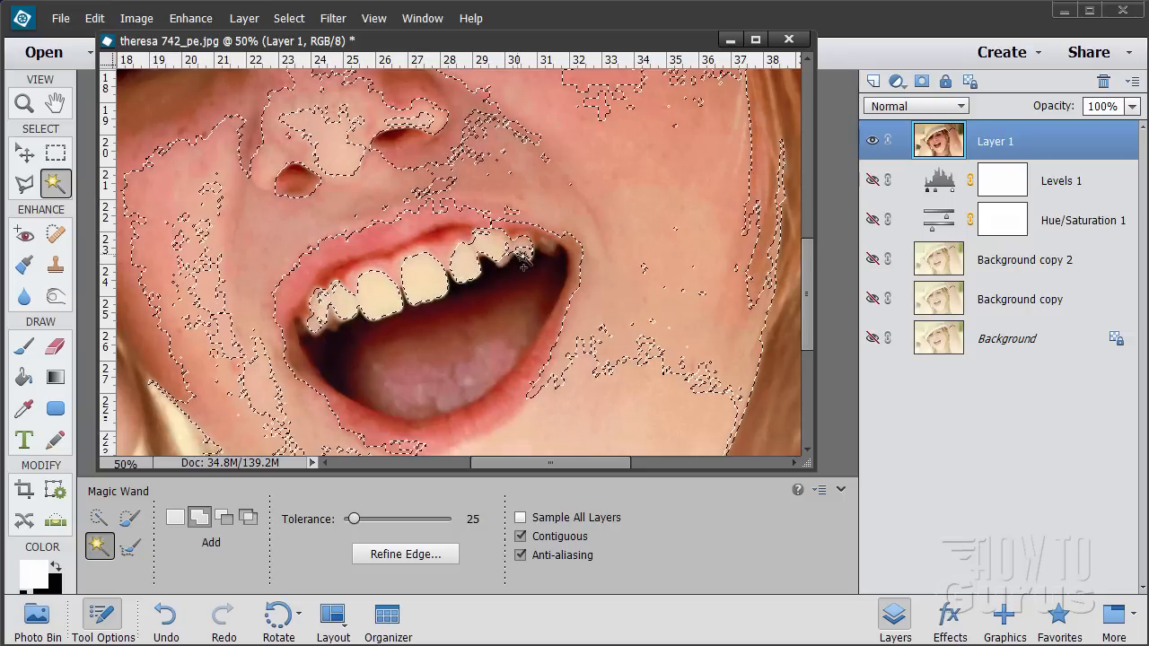
click(520, 265)
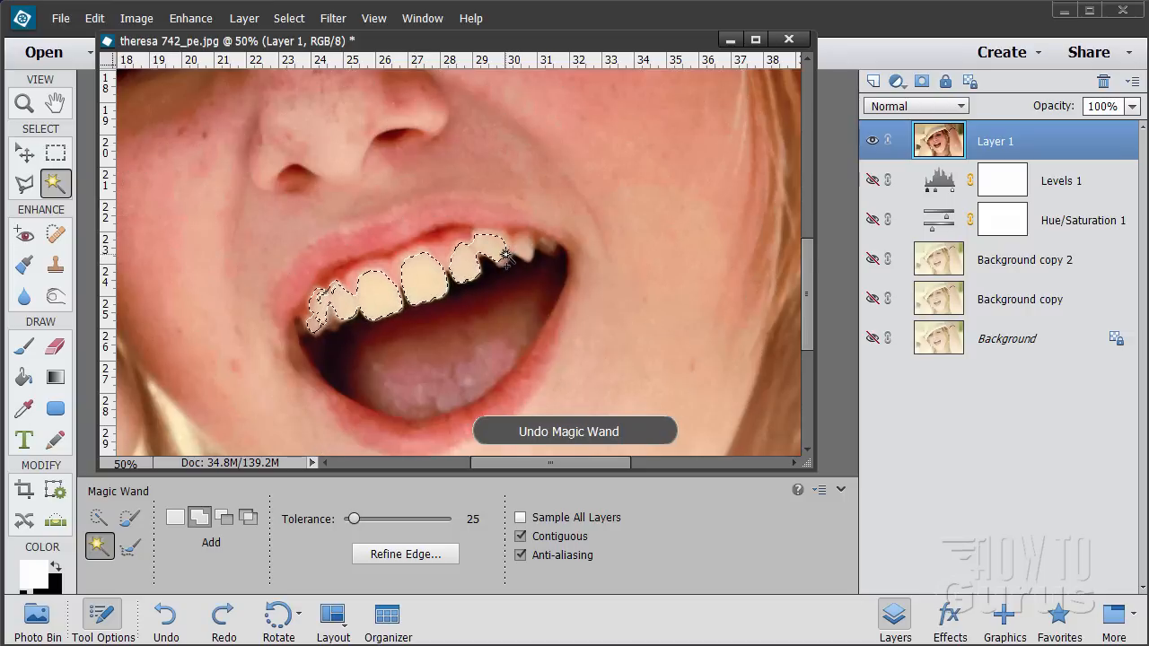
click(512, 259)
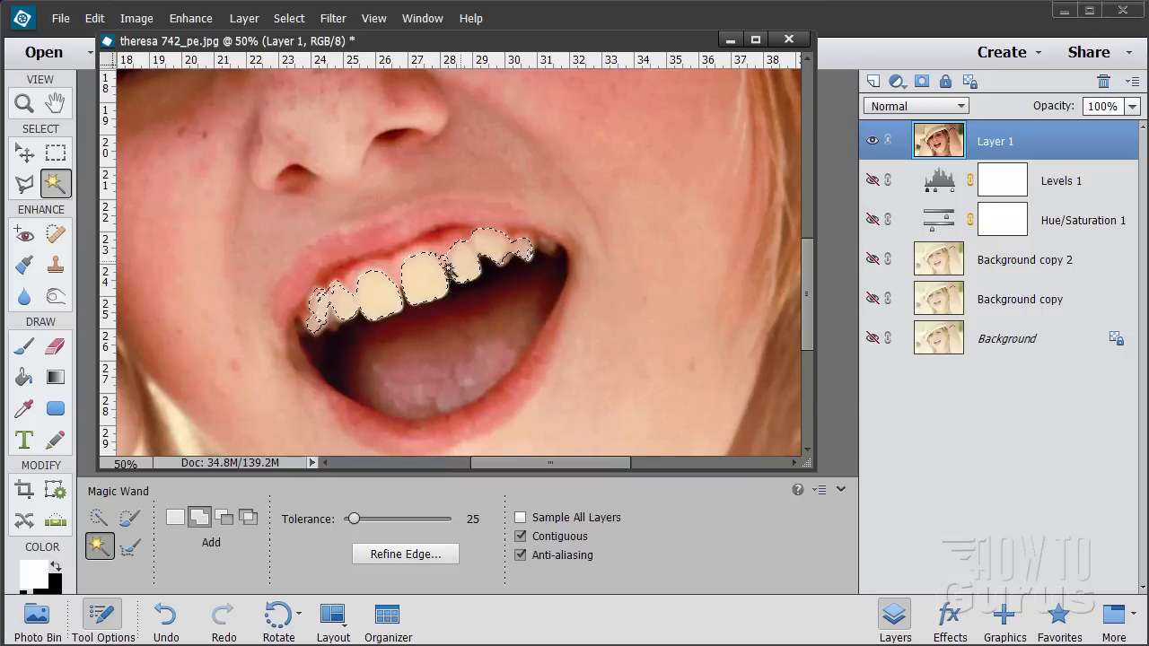
click(434, 283)
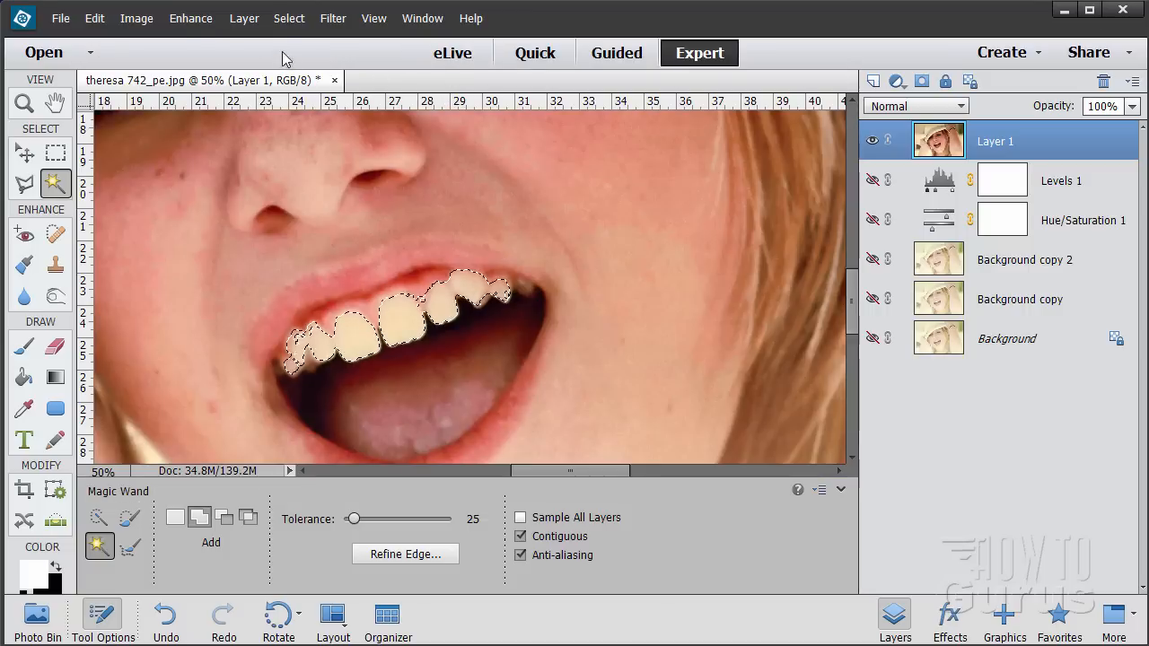
Step: Copy the selected teeth onto a new Layer 2 with Layer Via Copy
click(244, 18)
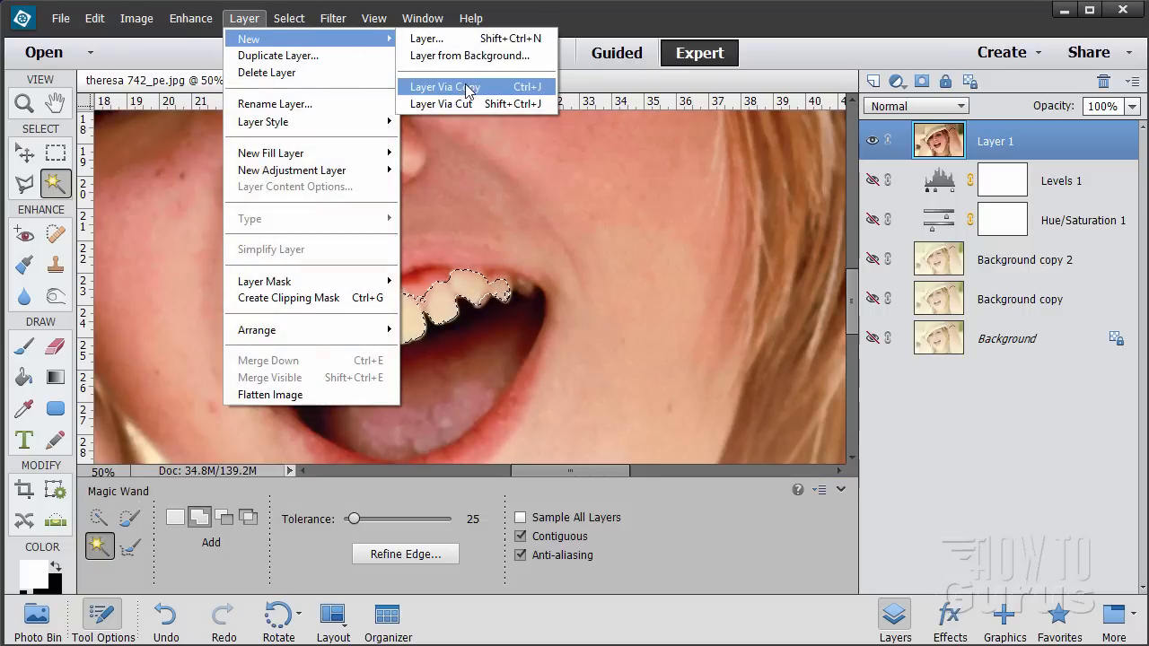
click(444, 87)
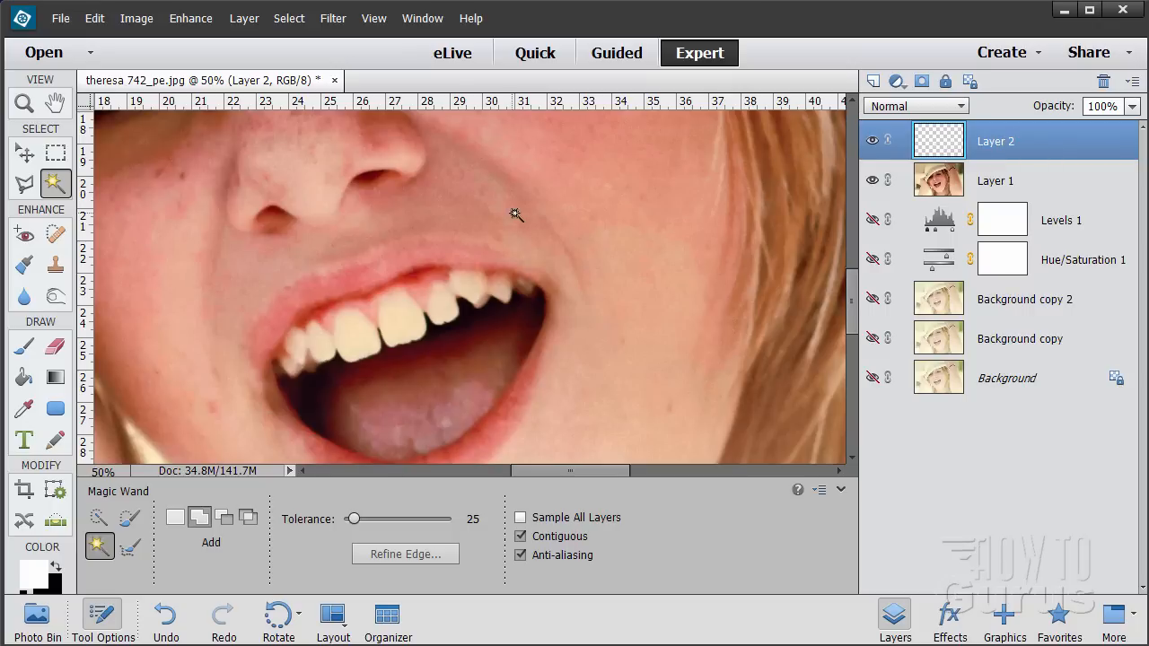
click(244, 18)
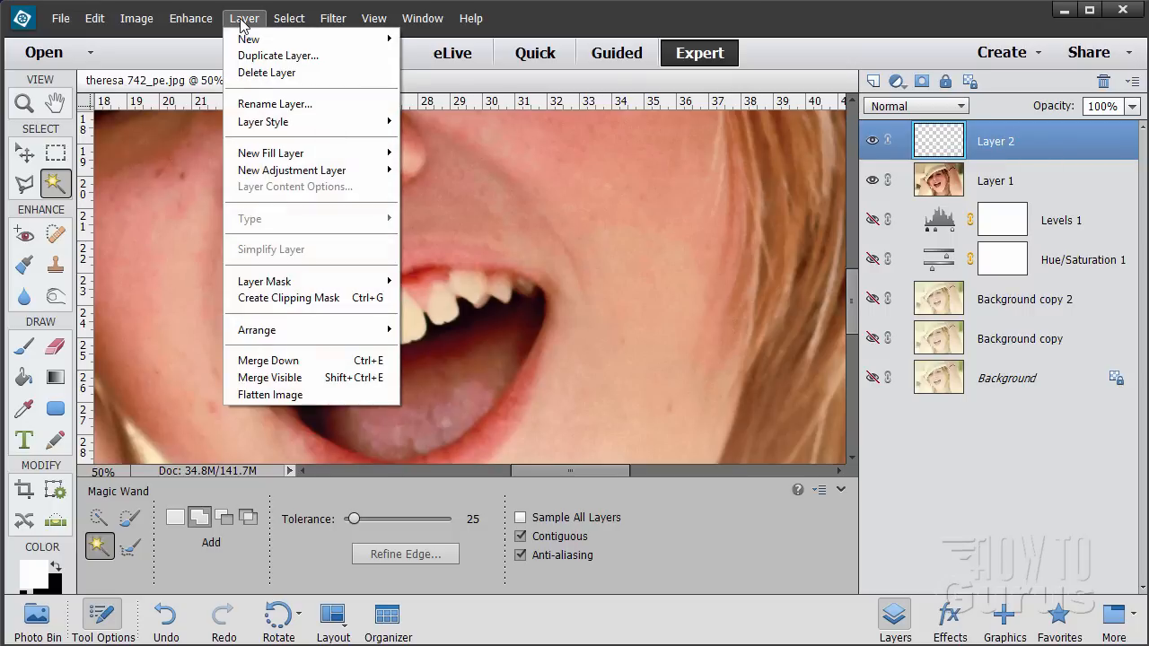
mouse_move(292, 170)
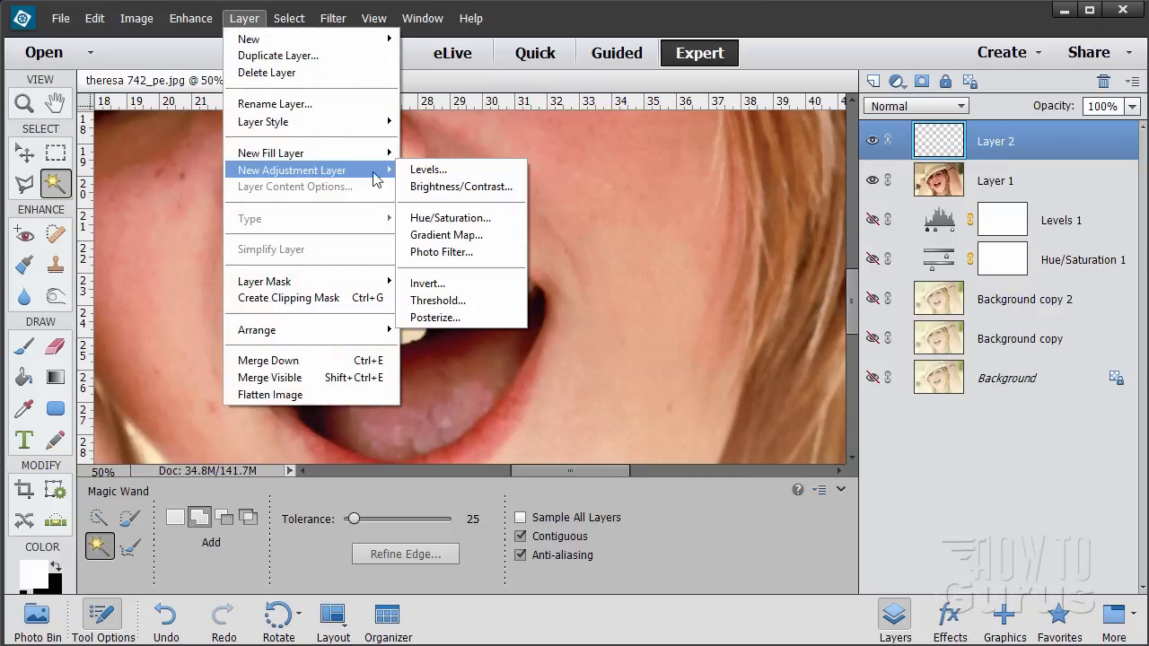
Step: Add a Hue/Saturation adjustment layer clipped to the teeth's Layer 2
click(450, 217)
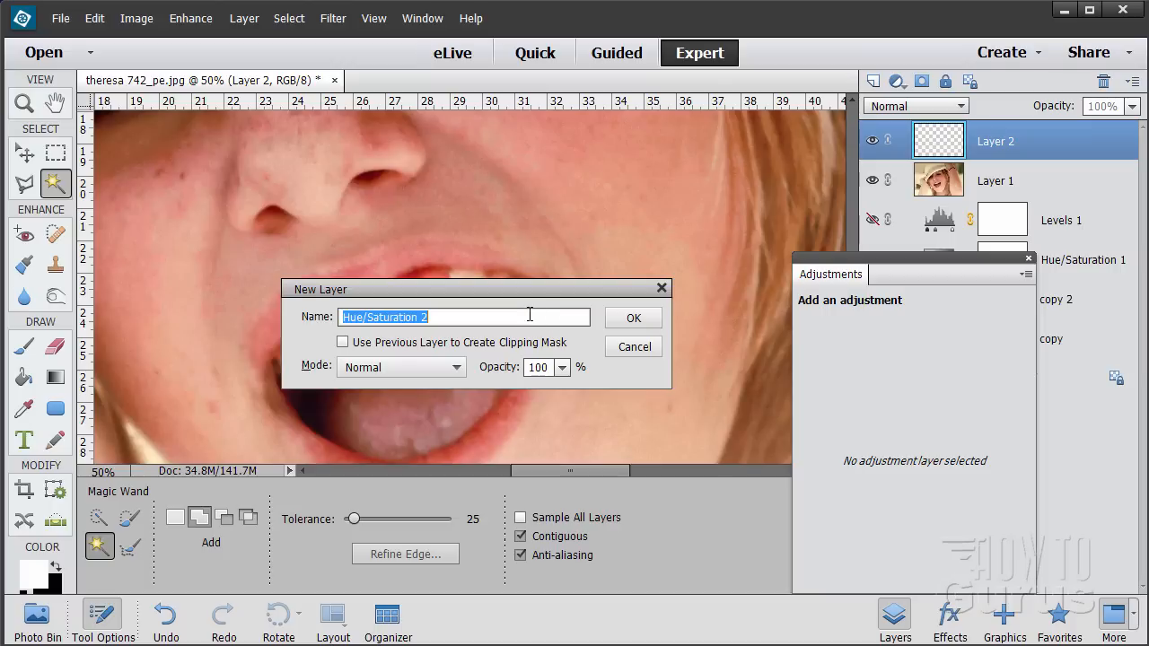
mouse_move(623, 322)
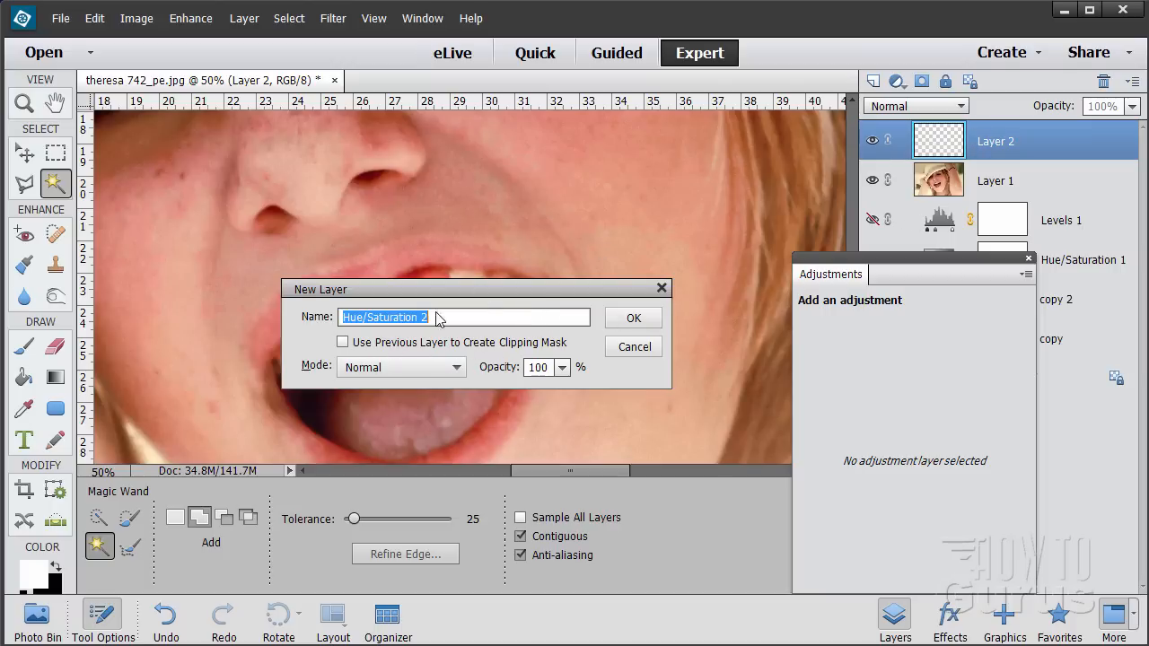
click(342, 342)
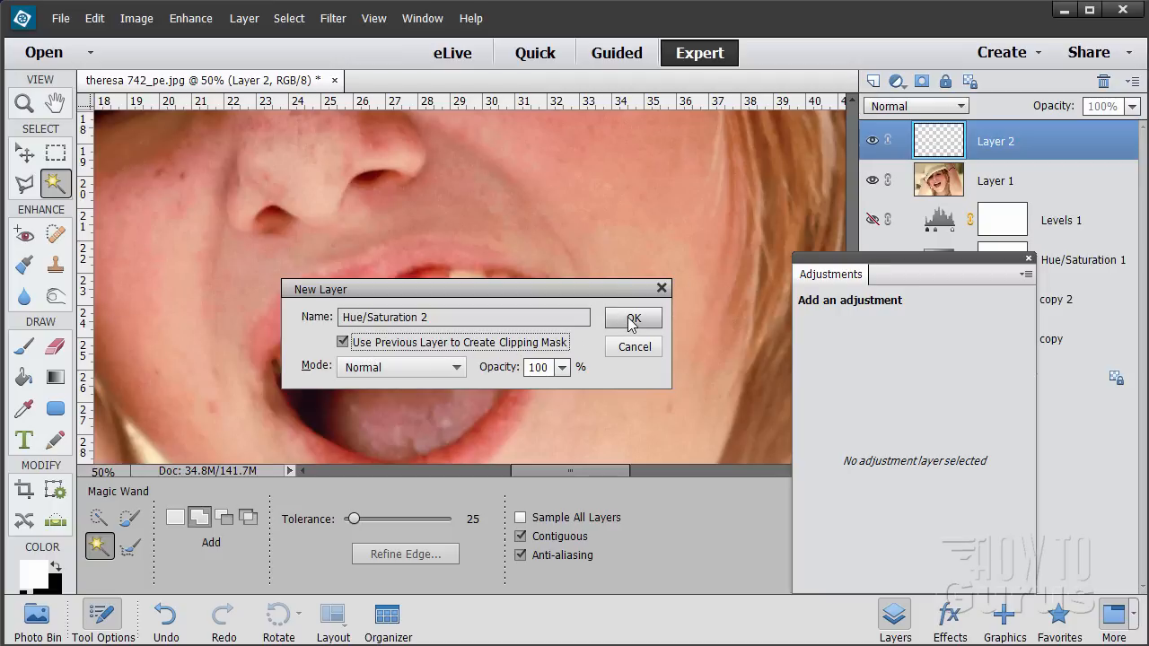
click(633, 319)
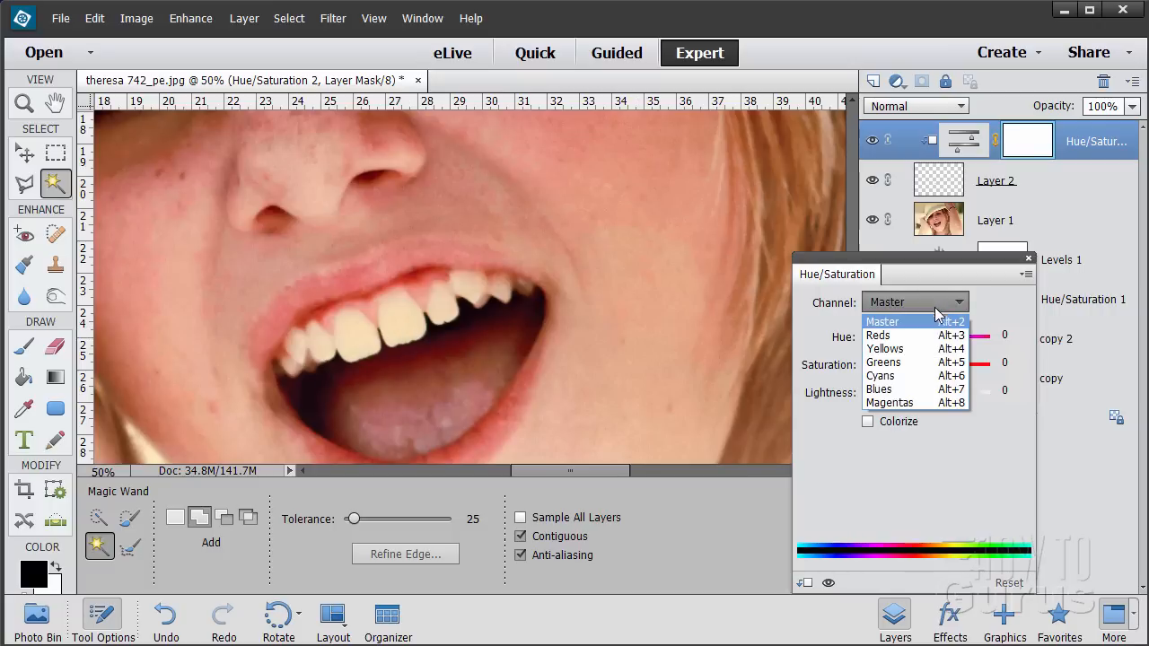
Step: Target the Yellows channel and test the Hue slider, leaving hue near -1
click(884, 348)
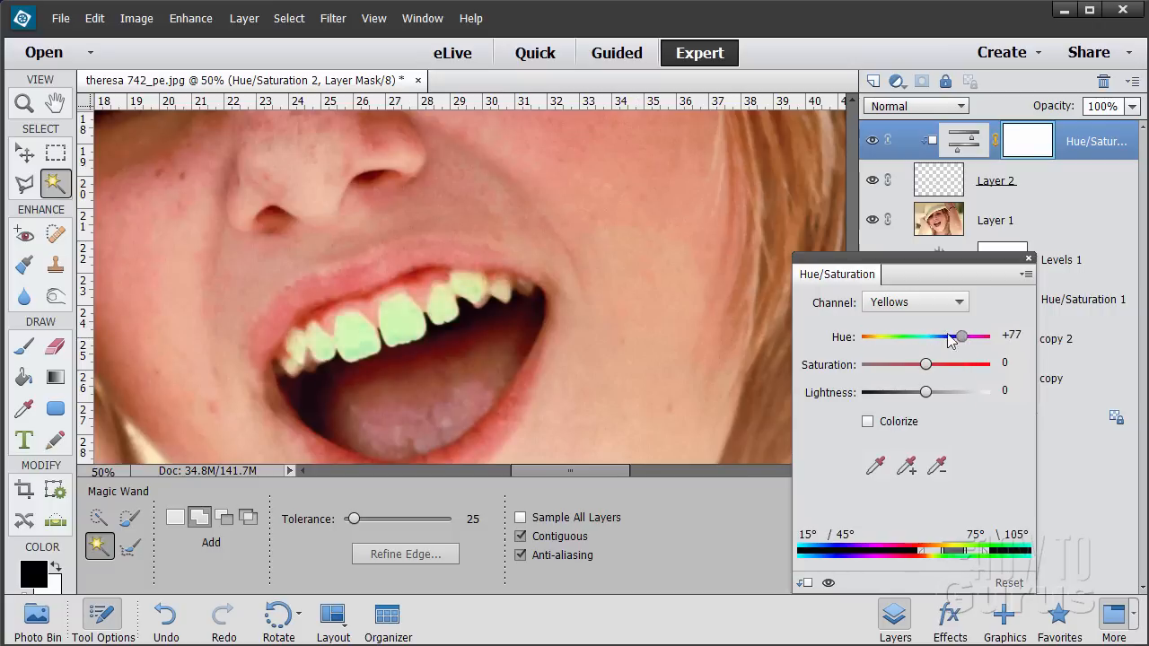
drag(960, 336, 926, 336)
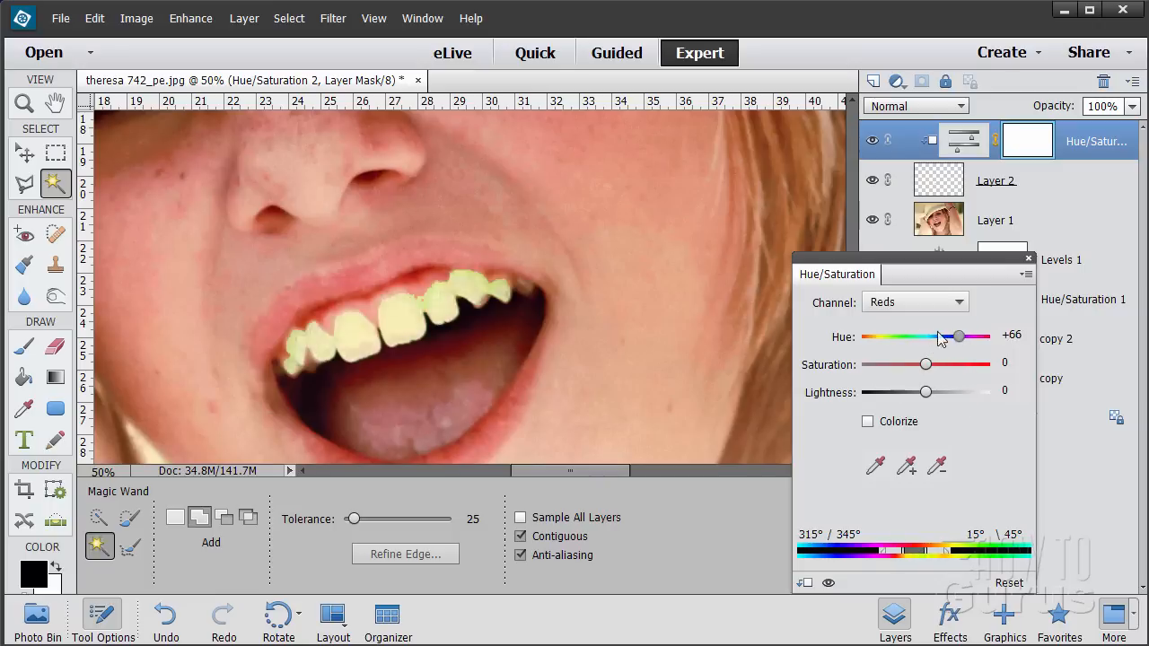
drag(956, 336, 925, 336)
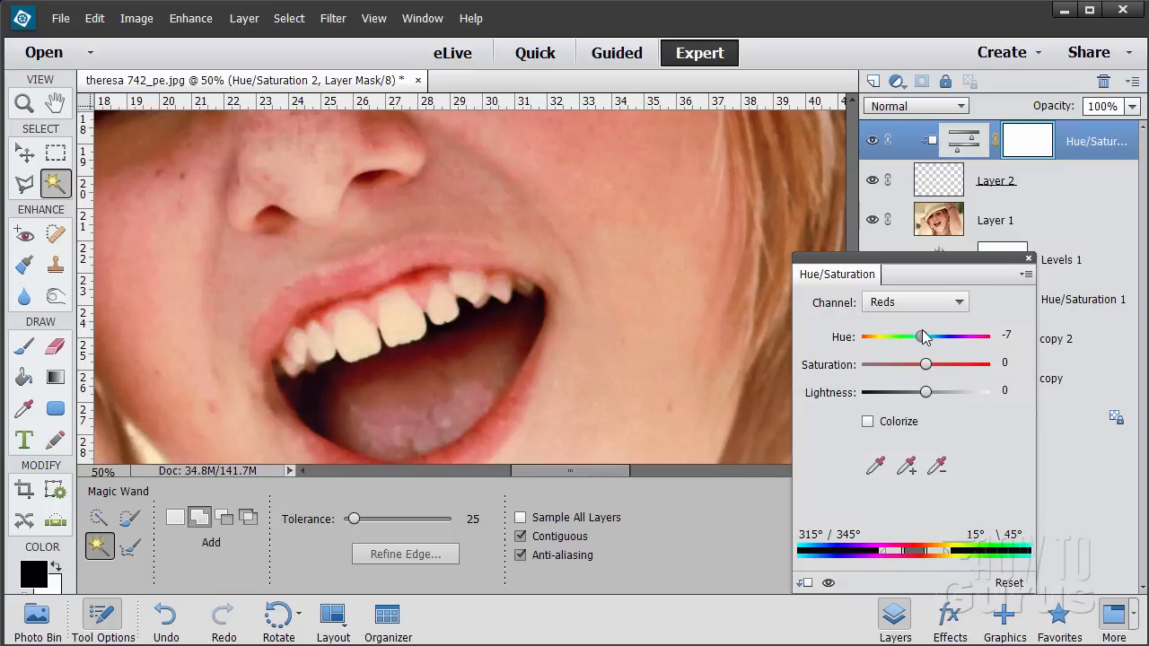
click(916, 301)
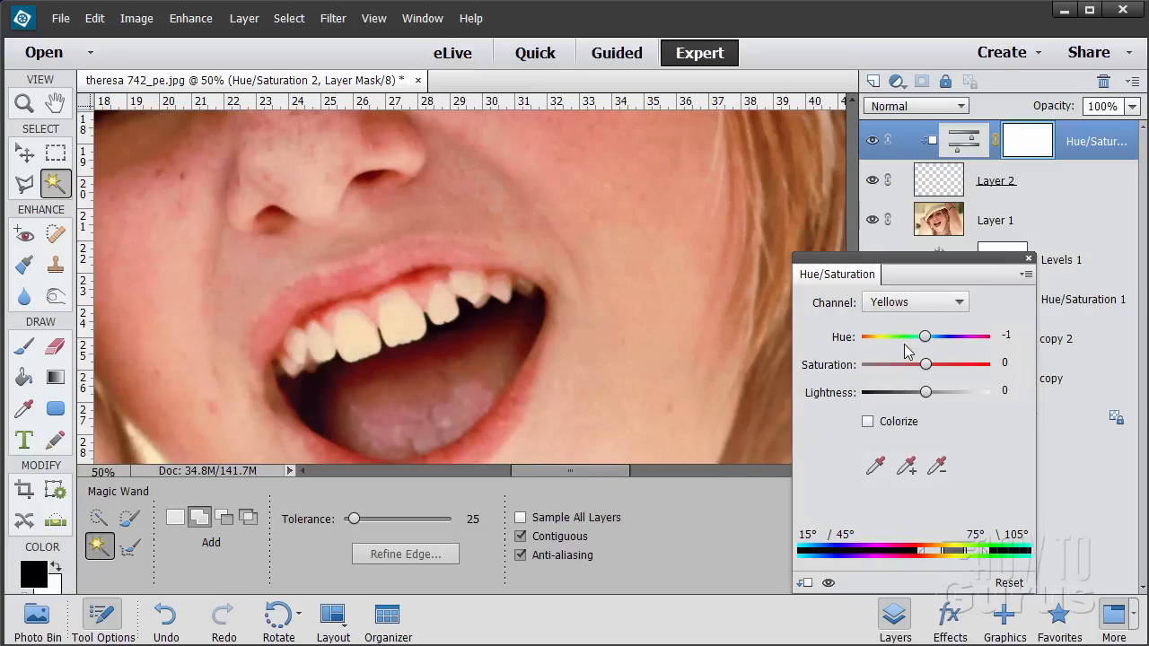
Step: Set the Yellows saturation to about -41 and lightness to about +55
drag(926, 363, 919, 363)
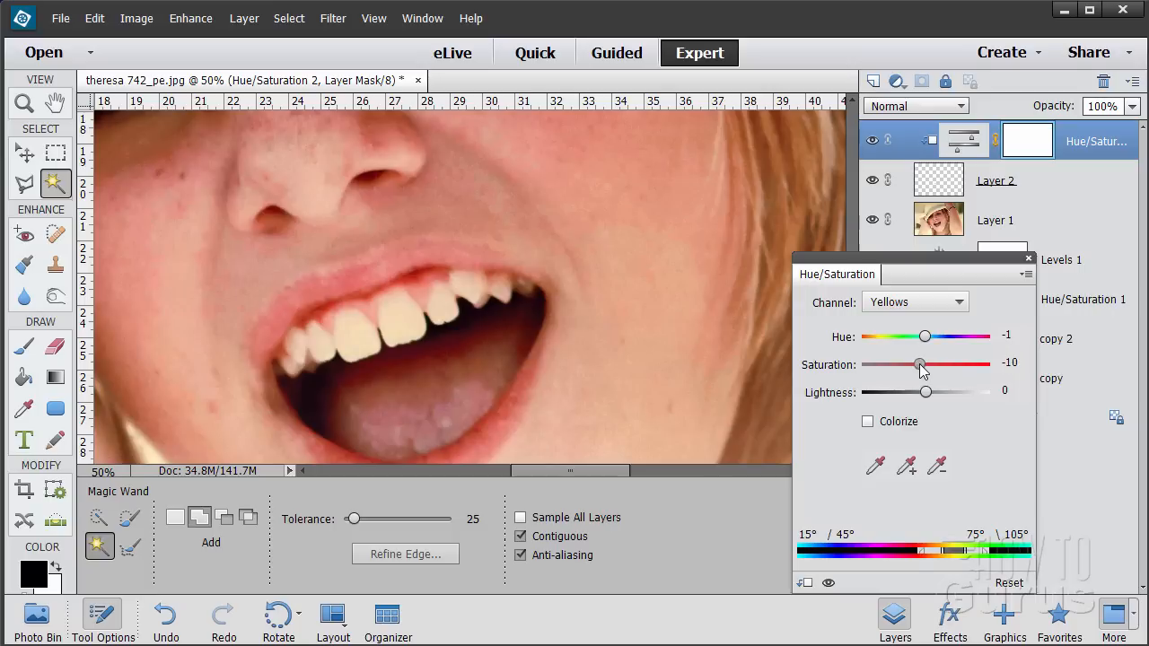
drag(919, 366, 906, 366)
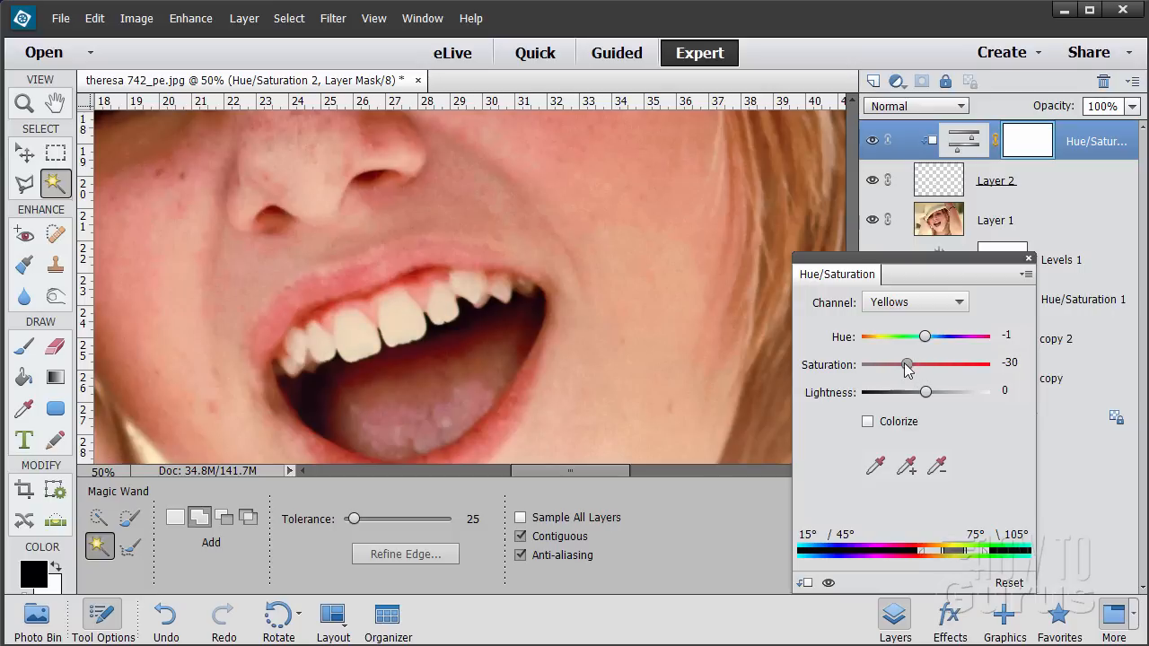
drag(906, 364, 897, 363)
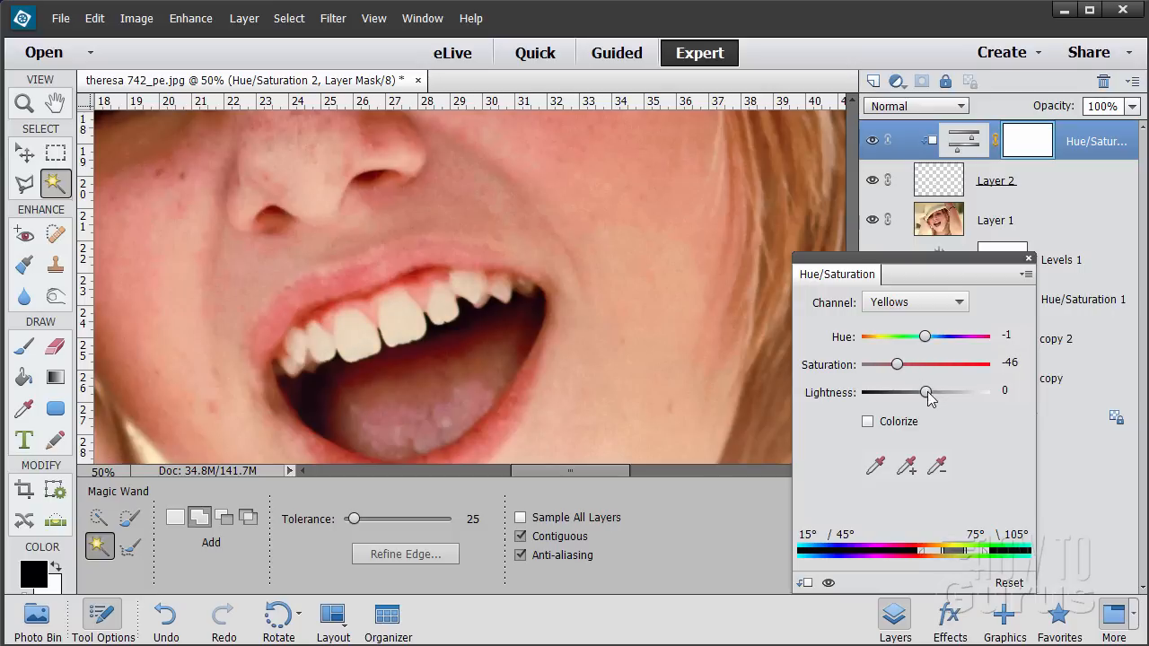
drag(926, 392, 954, 392)
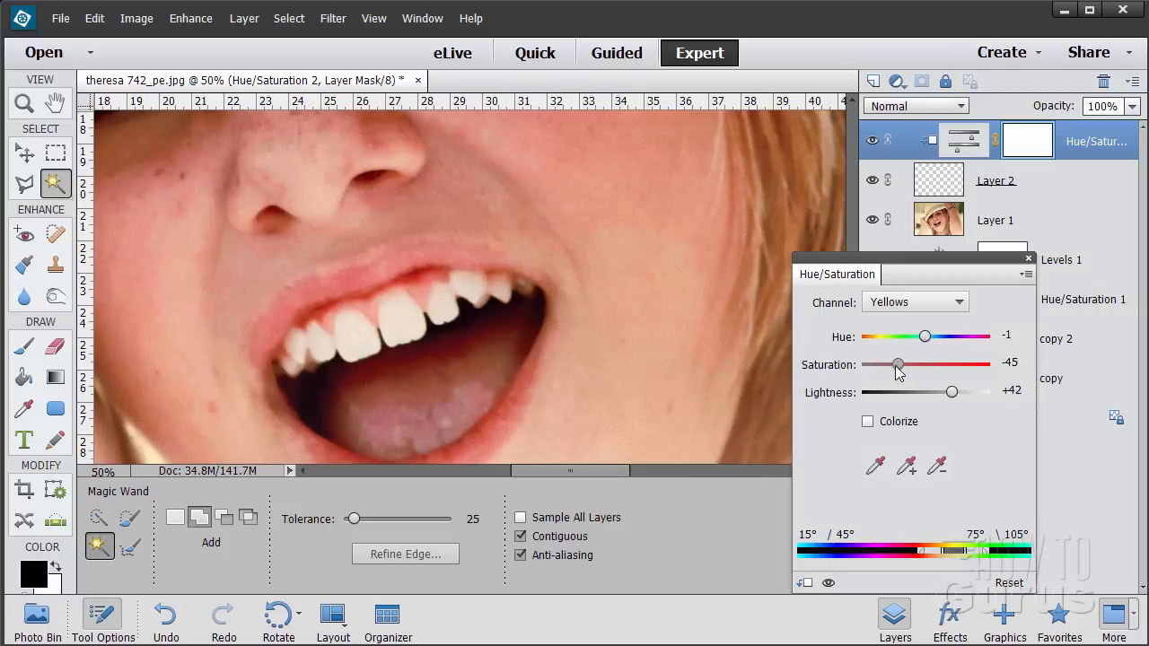
drag(898, 365, 901, 364)
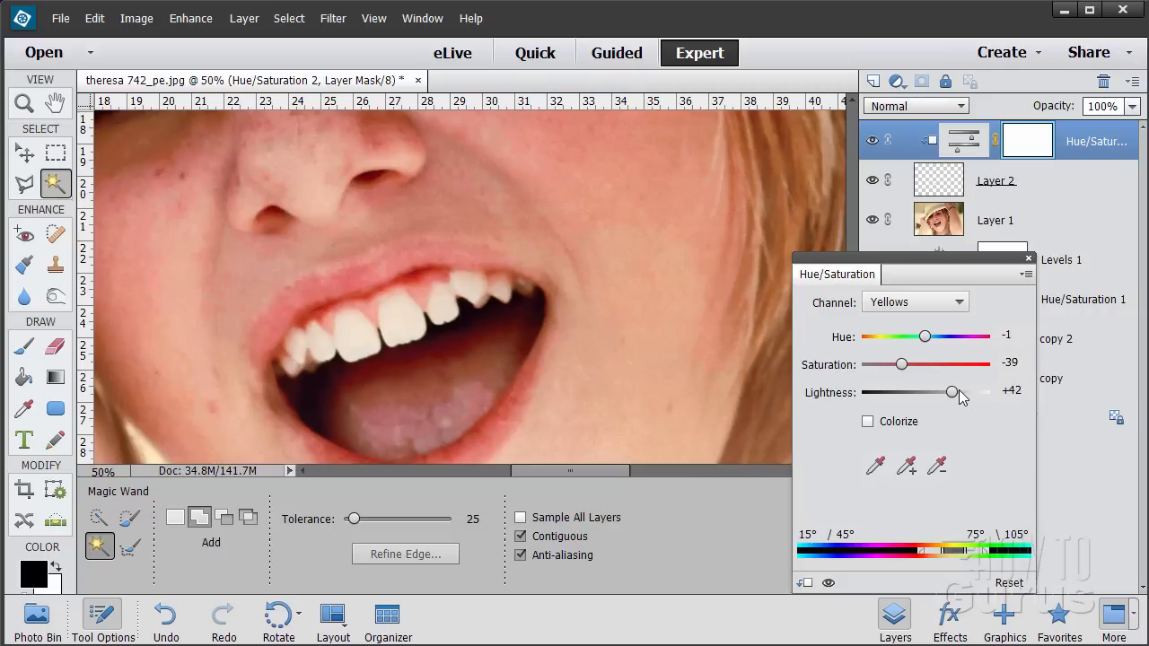
drag(952, 392, 965, 392)
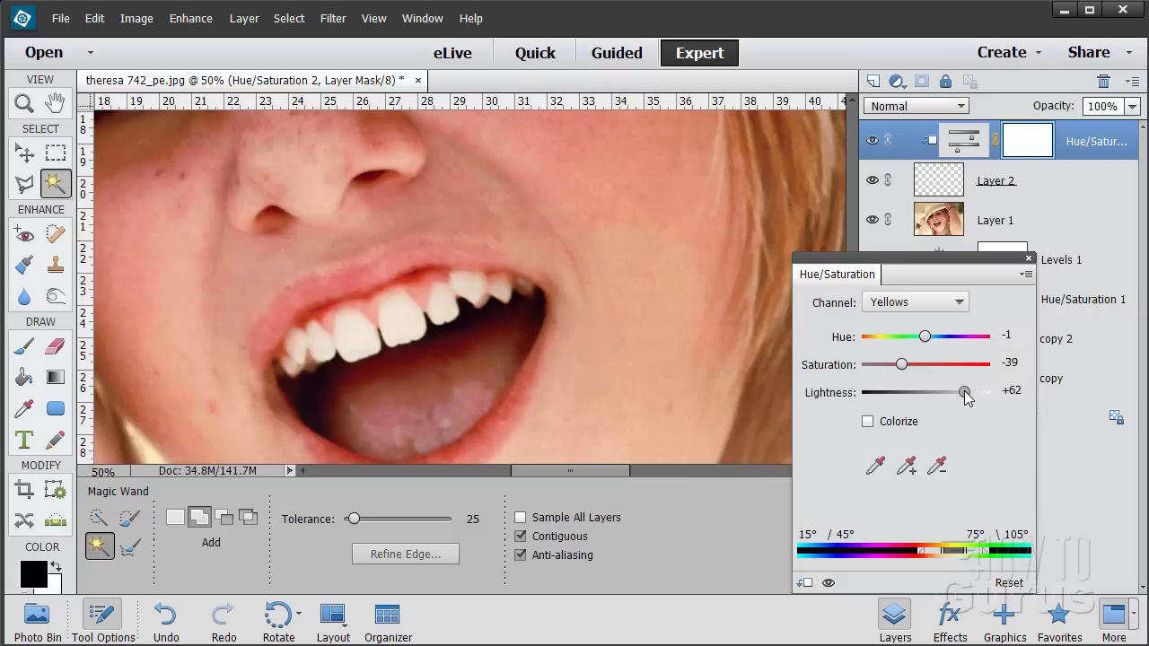
drag(965, 392, 959, 392)
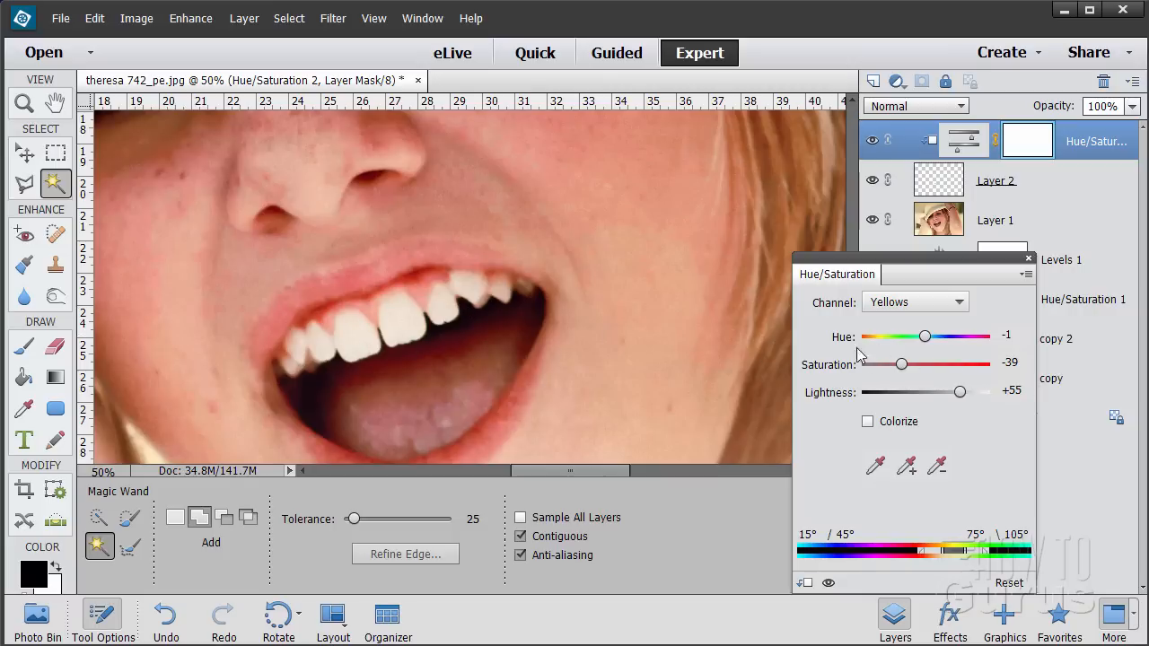
drag(902, 364, 901, 364)
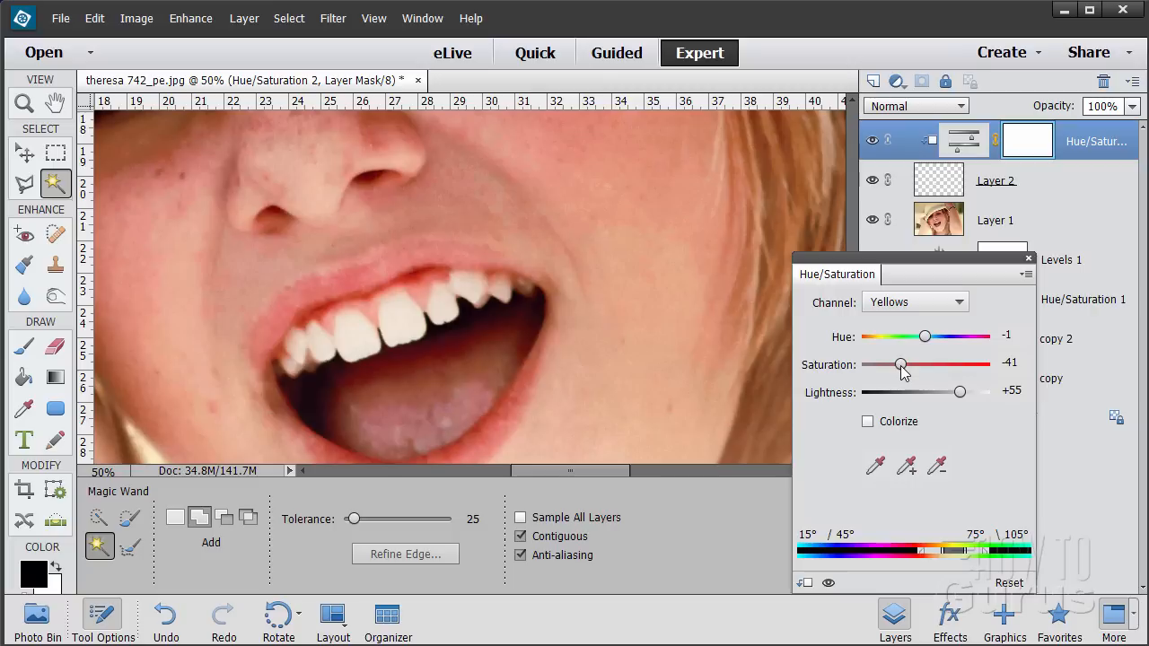
mouse_move(911, 372)
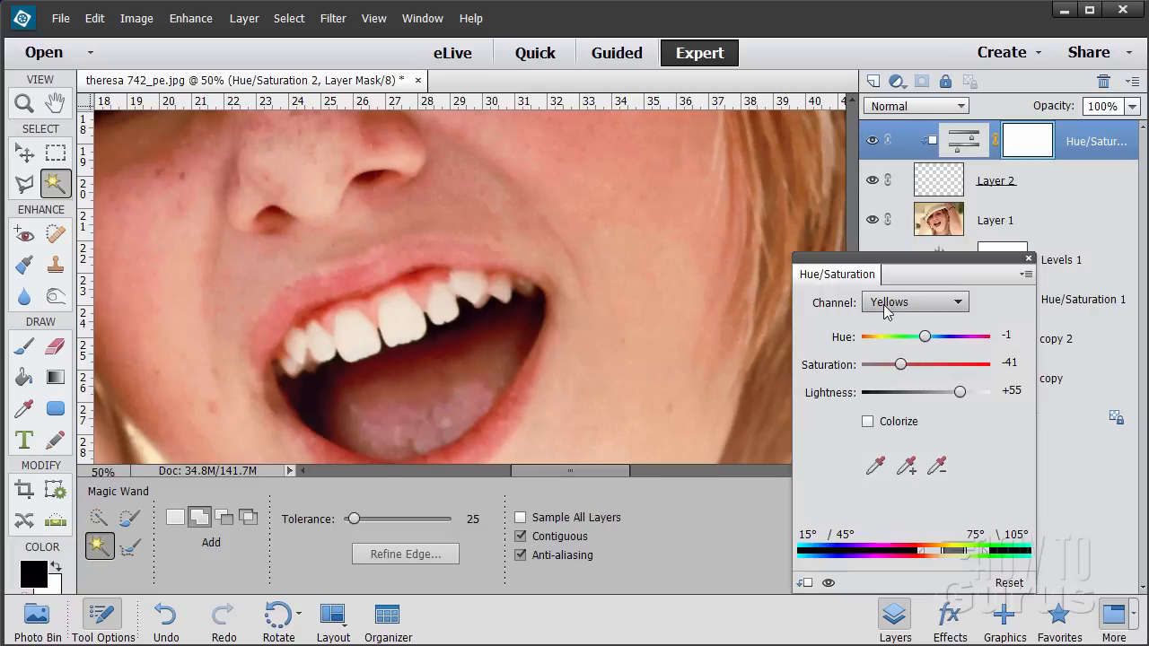
mouse_move(712, 351)
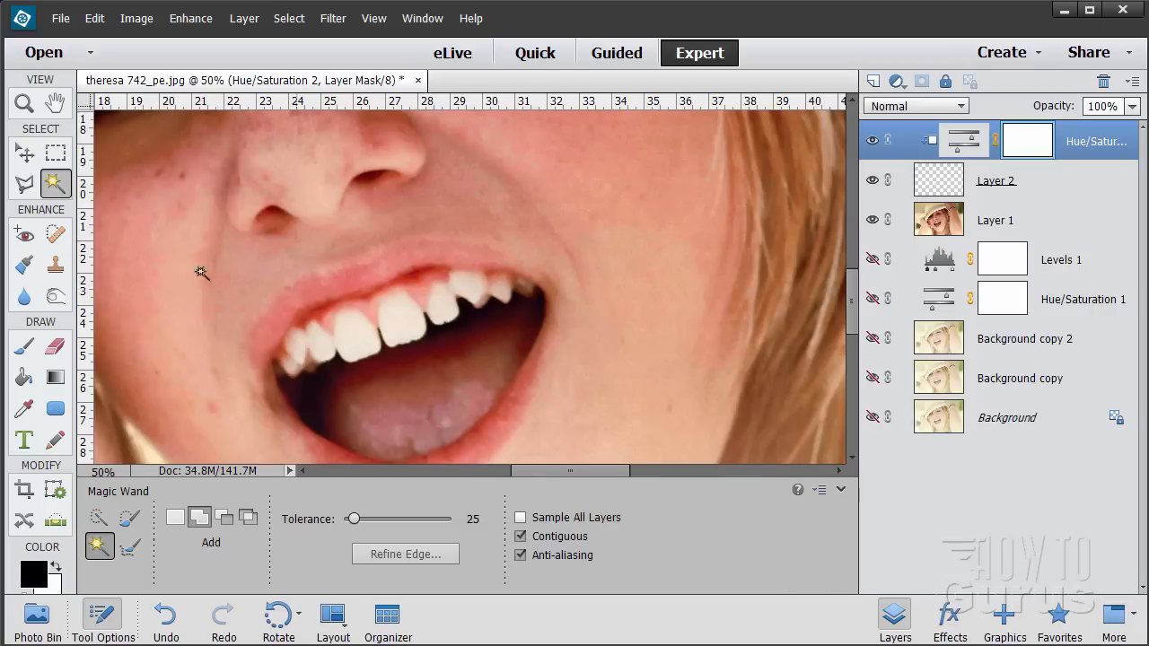
Step: Zoom out to 12.5% to see the whole portrait, then switch to the Move tool
click(24, 103)
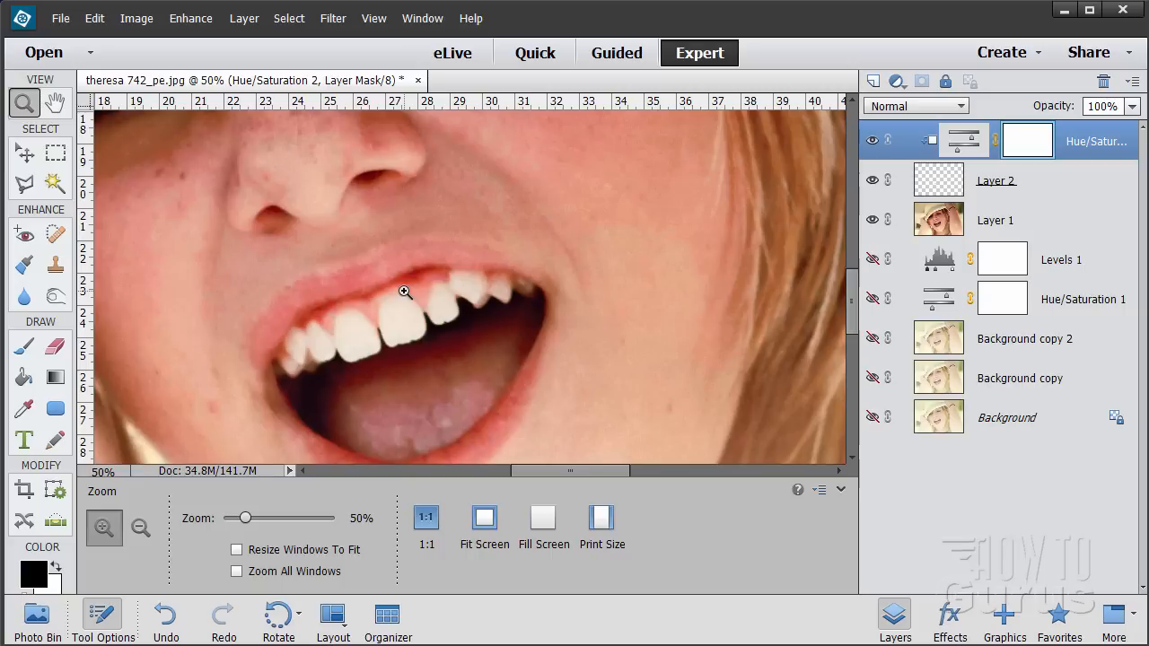
click(140, 528)
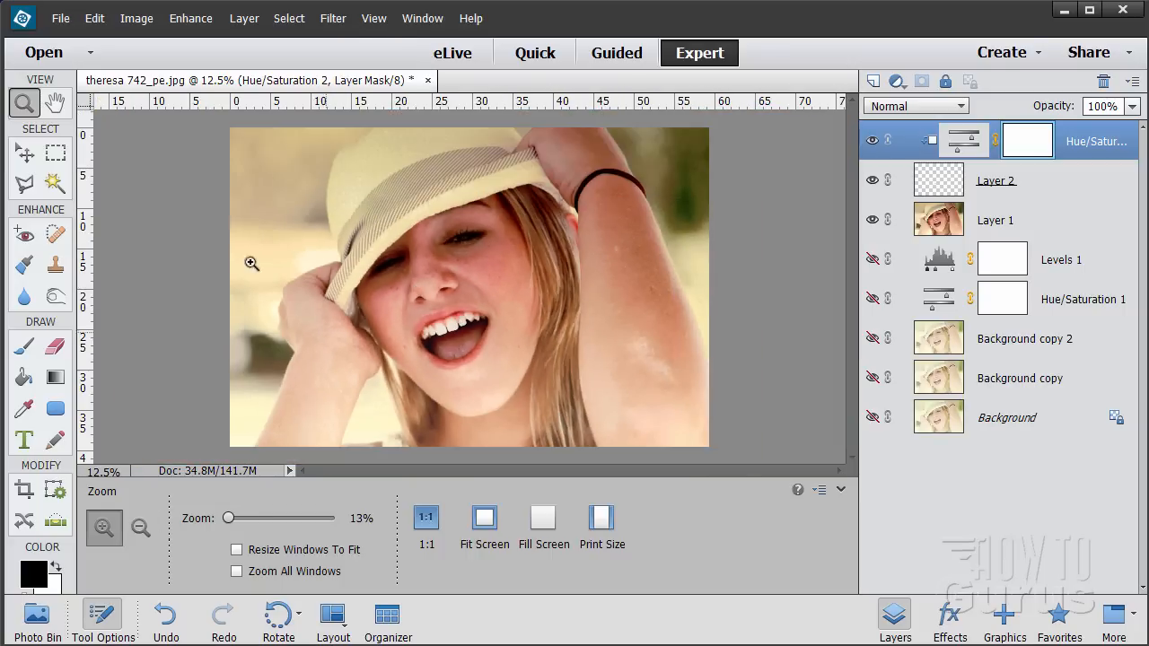
click(24, 153)
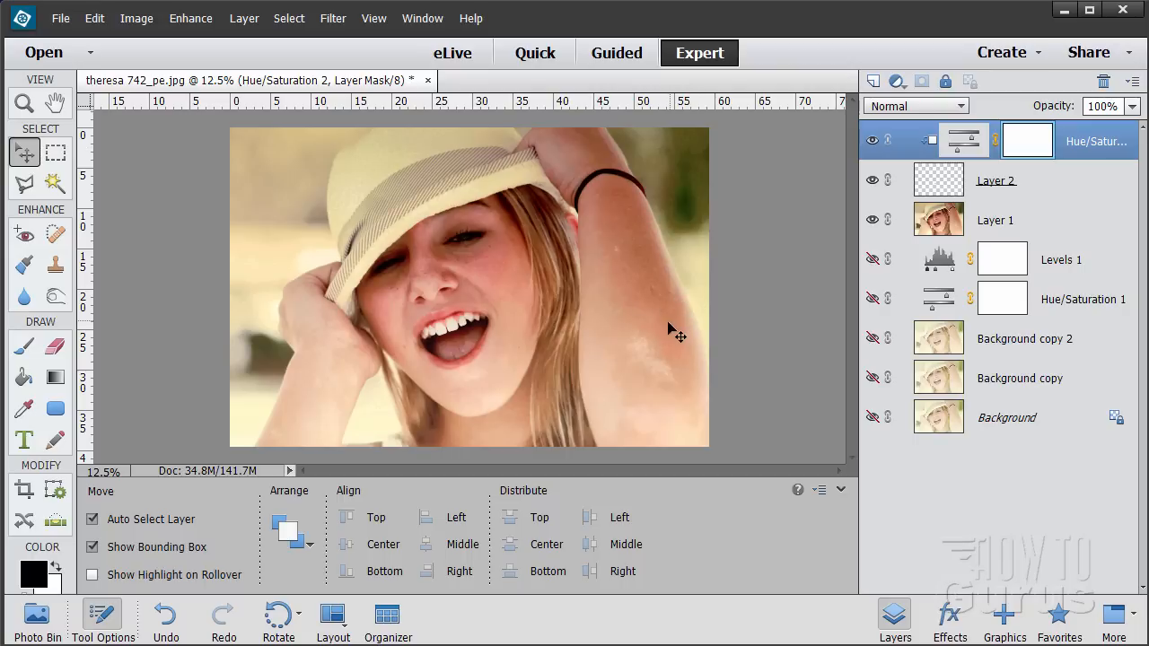
mouse_move(921, 422)
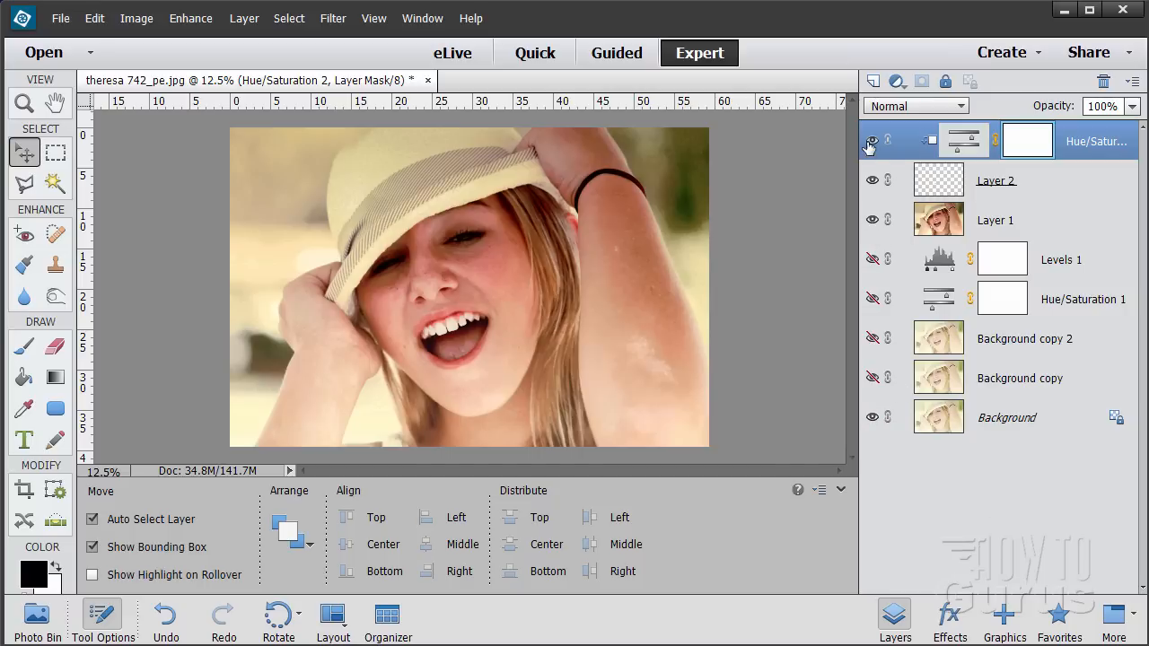
Step: Hide the Hue/Saturation 2 layer and Layer 1 to reveal the faded original Background
click(872, 140)
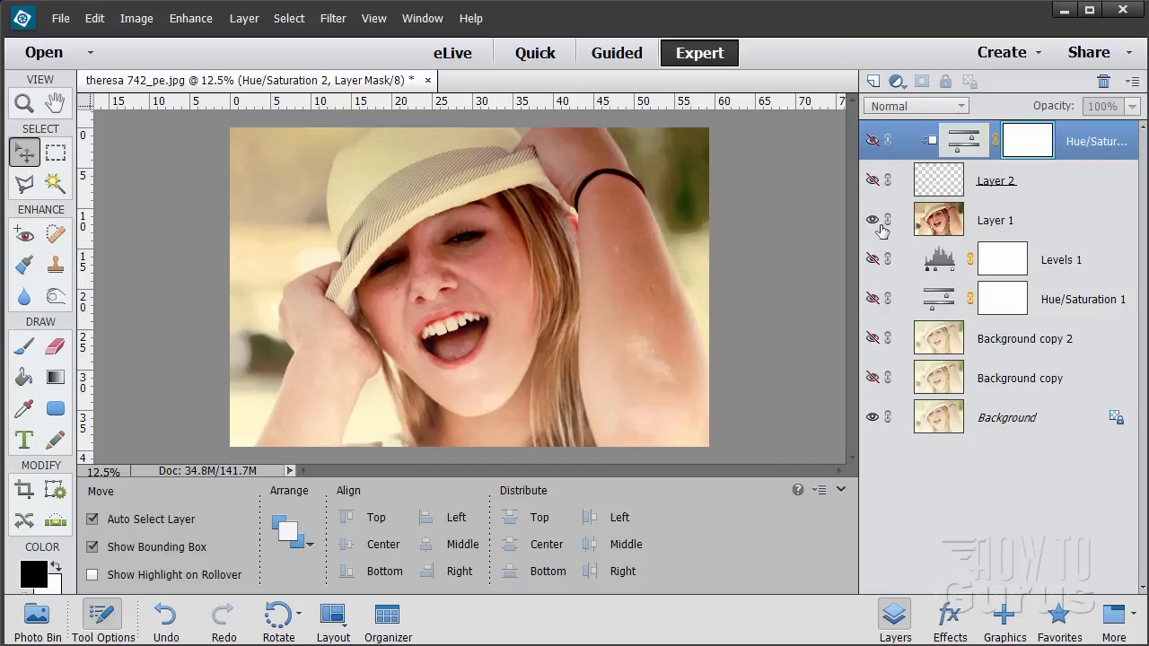
click(872, 220)
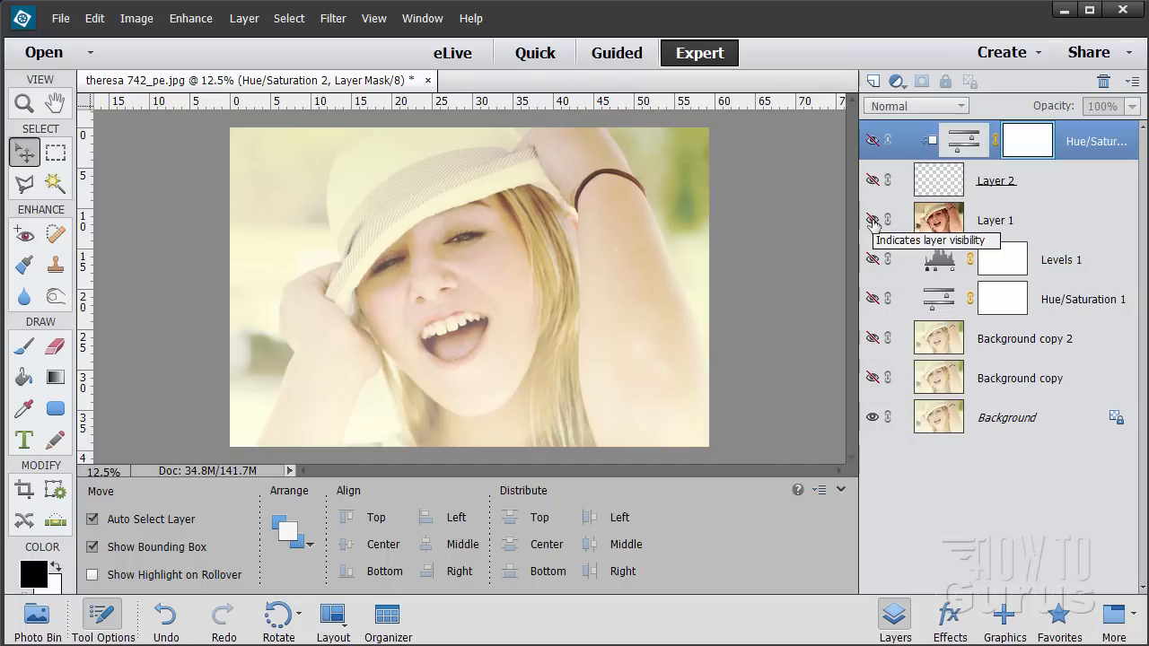
click(871, 220)
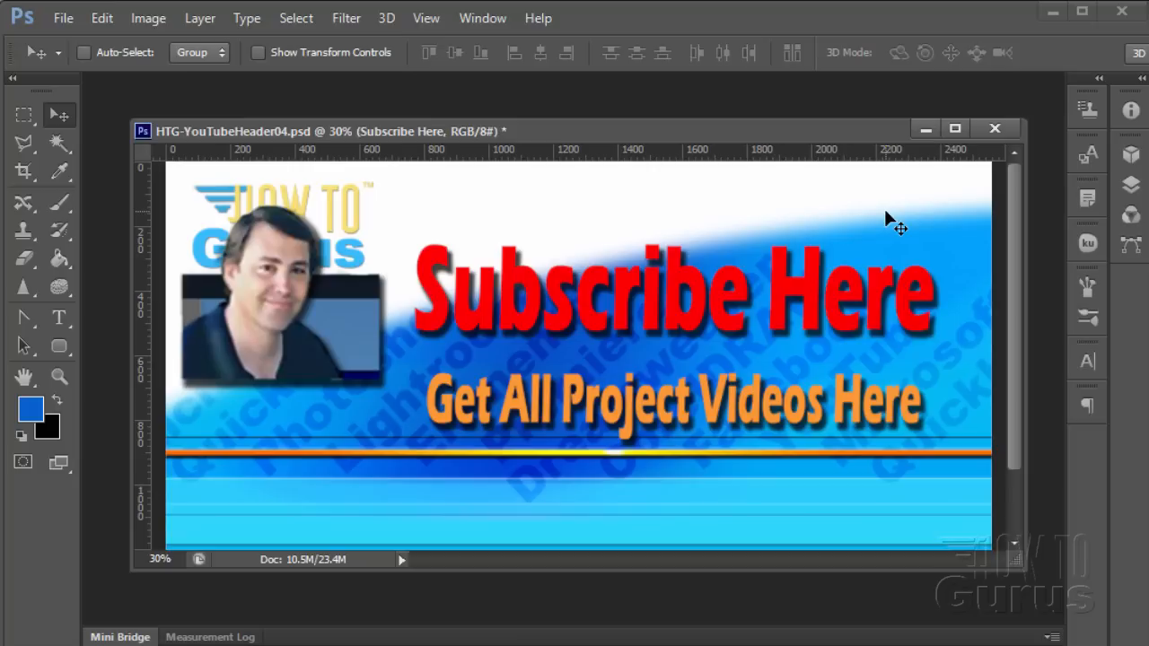
mouse_move(519, 319)
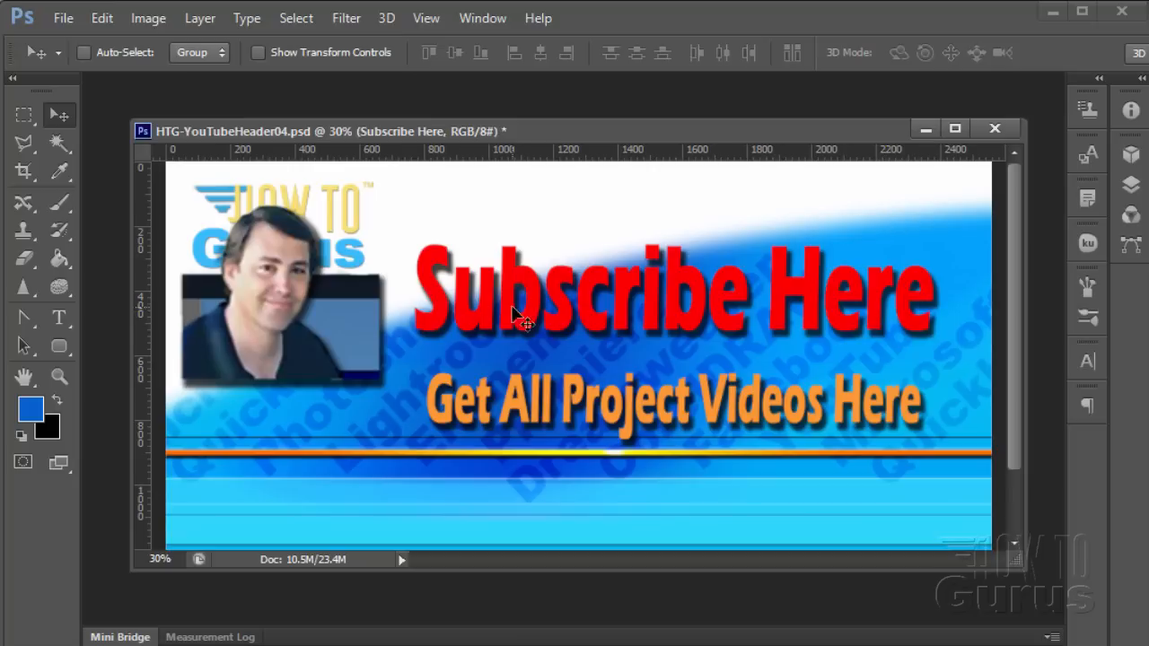
mouse_move(849, 305)
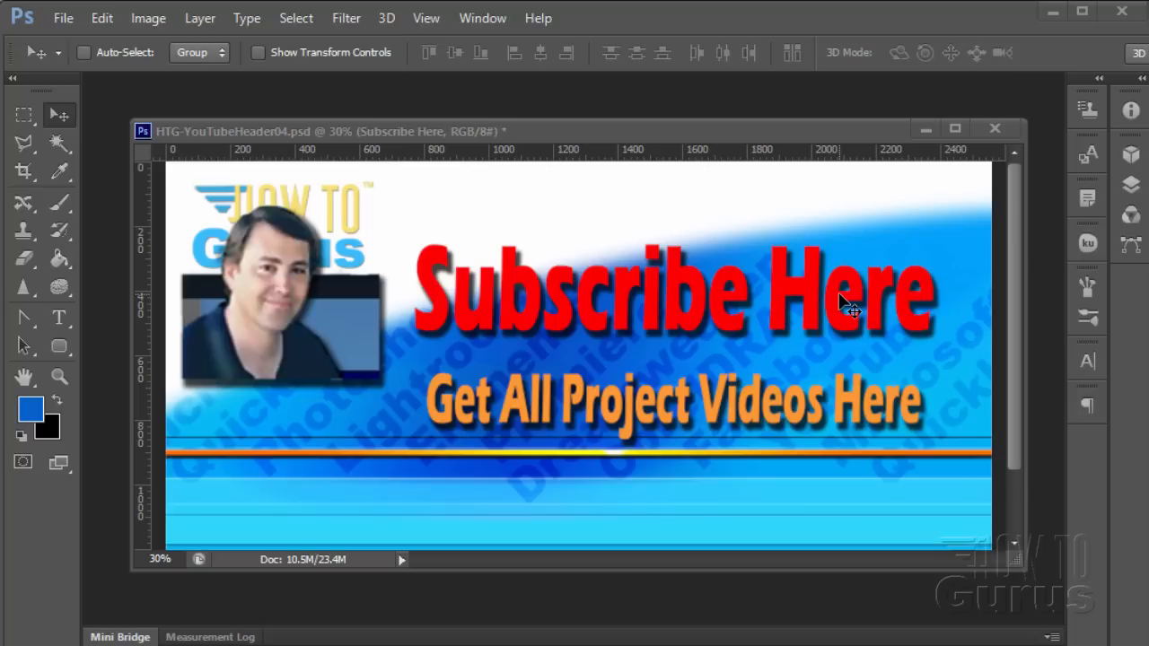
mouse_move(675, 474)
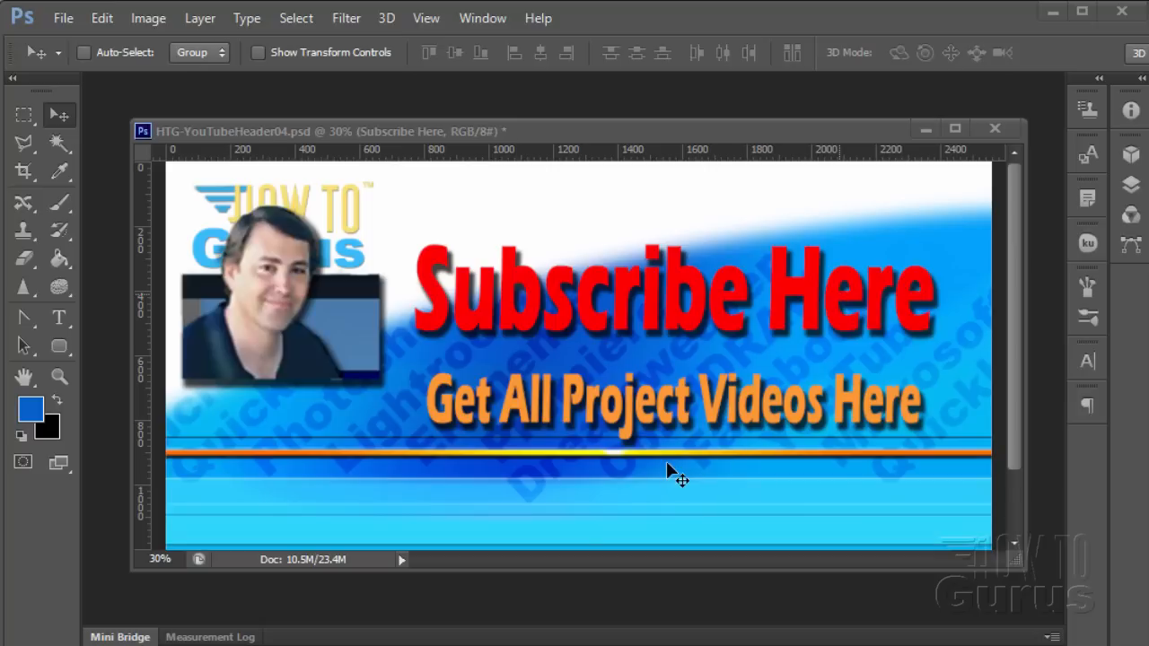
mouse_move(672, 474)
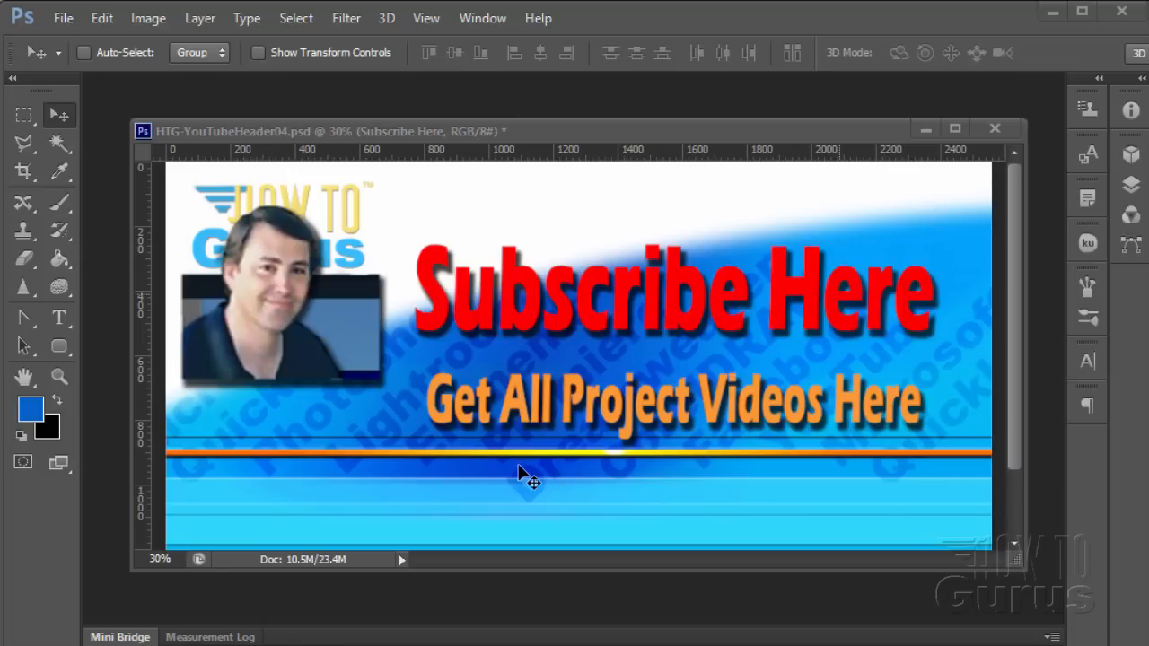
mouse_move(871, 417)
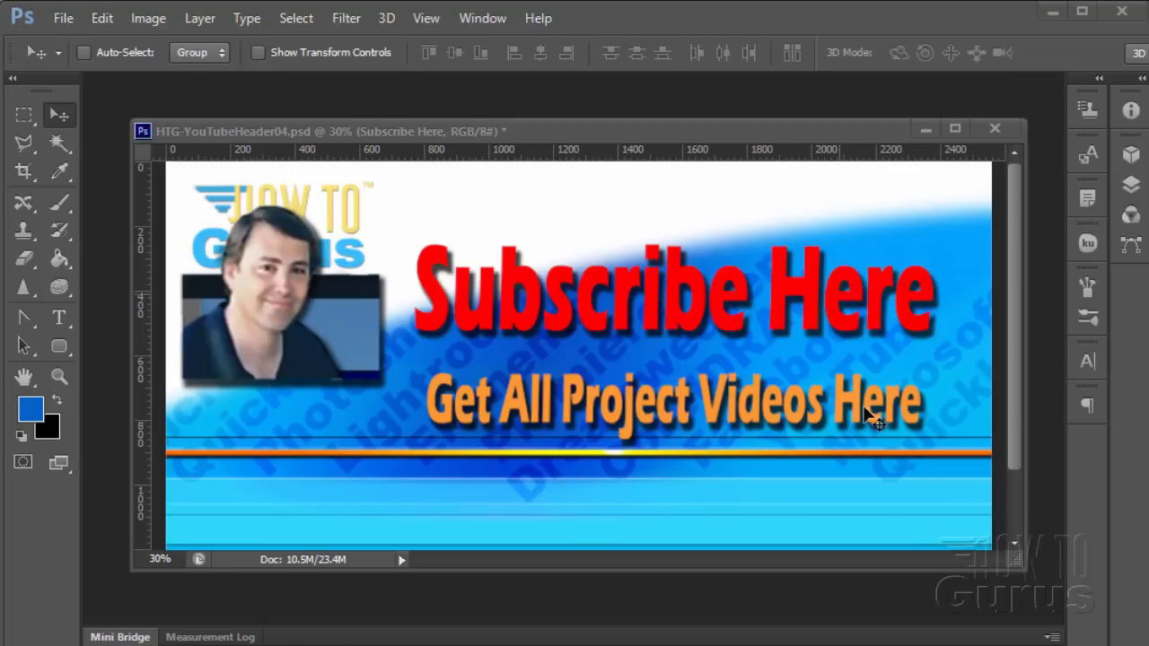
mouse_move(628, 525)
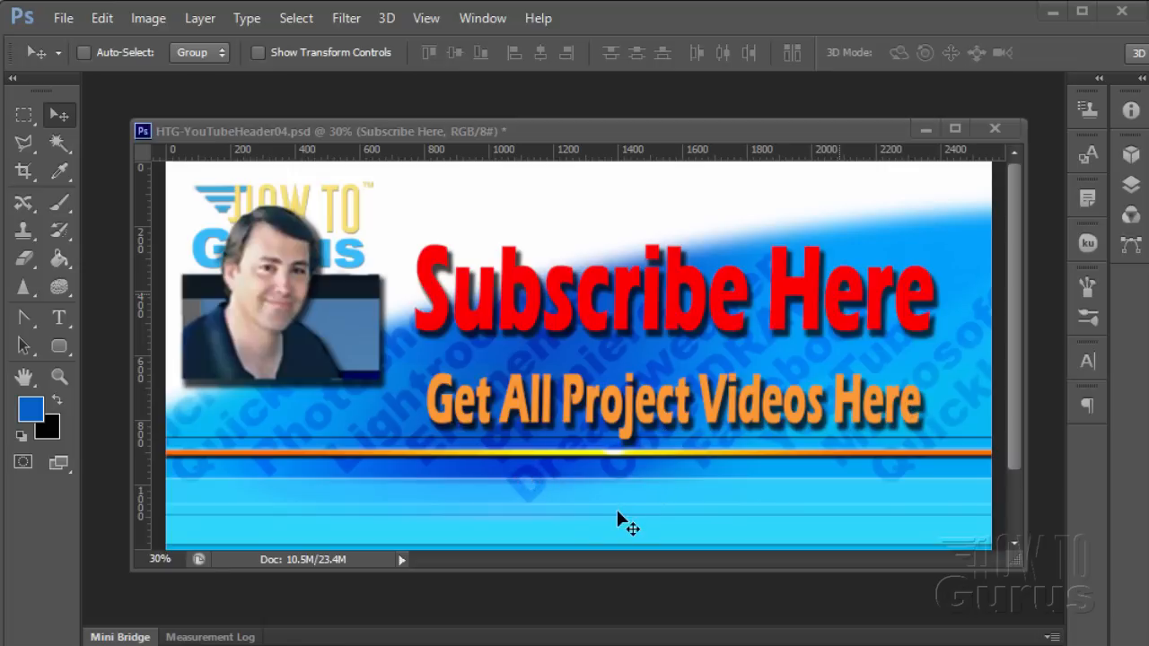